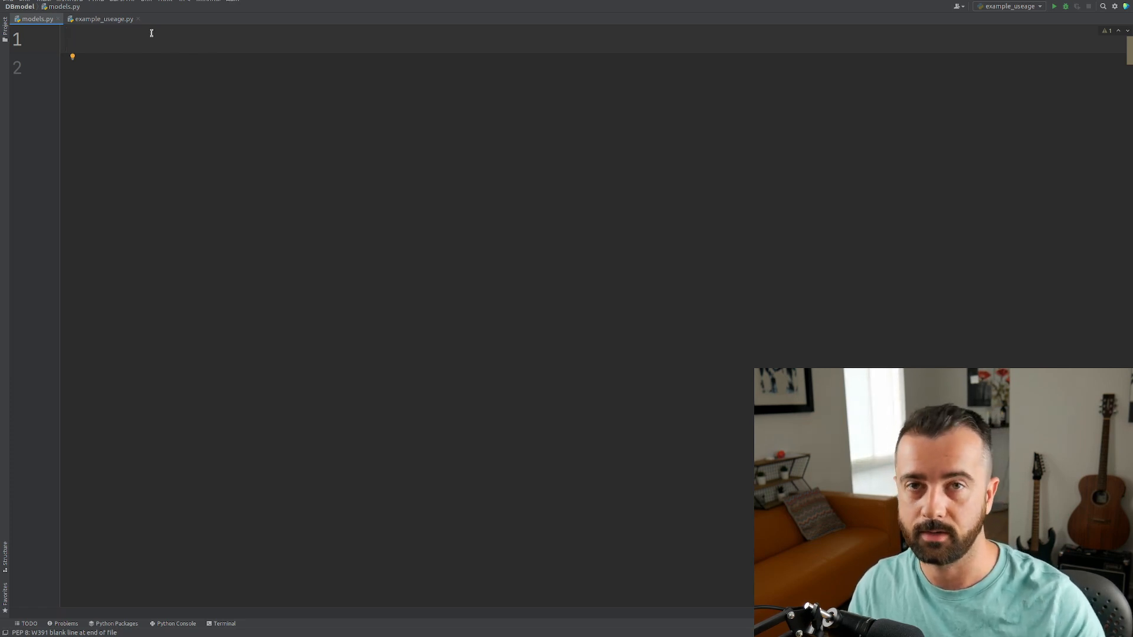
Step: Import sqlite3 and define a Product class starting with an __init__(self) method
type("import sqlite3")
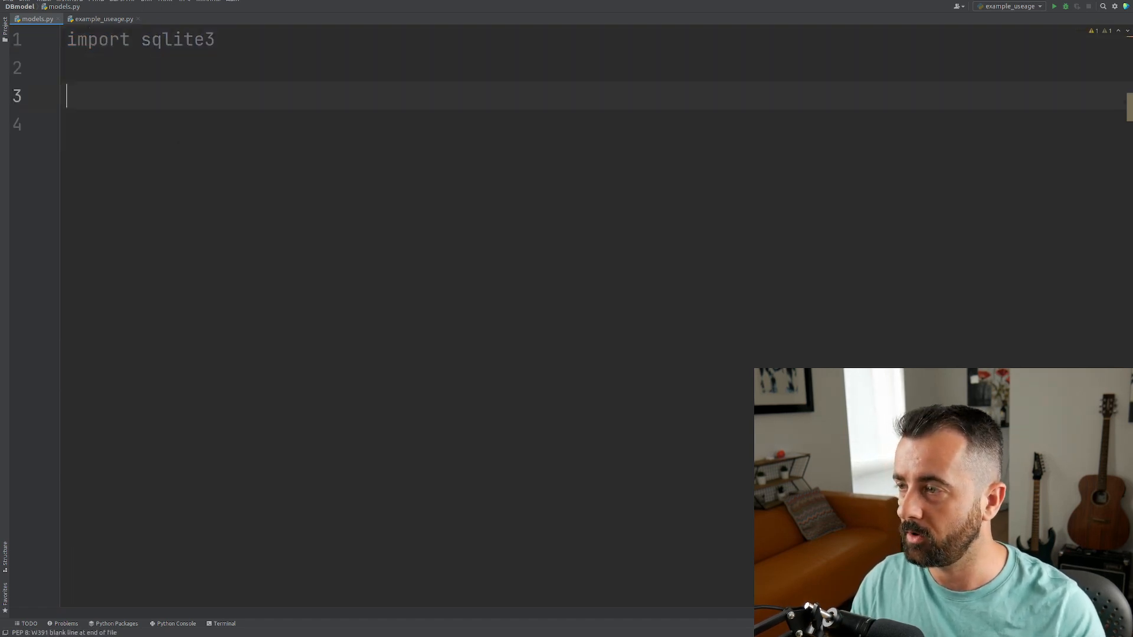
type("class")
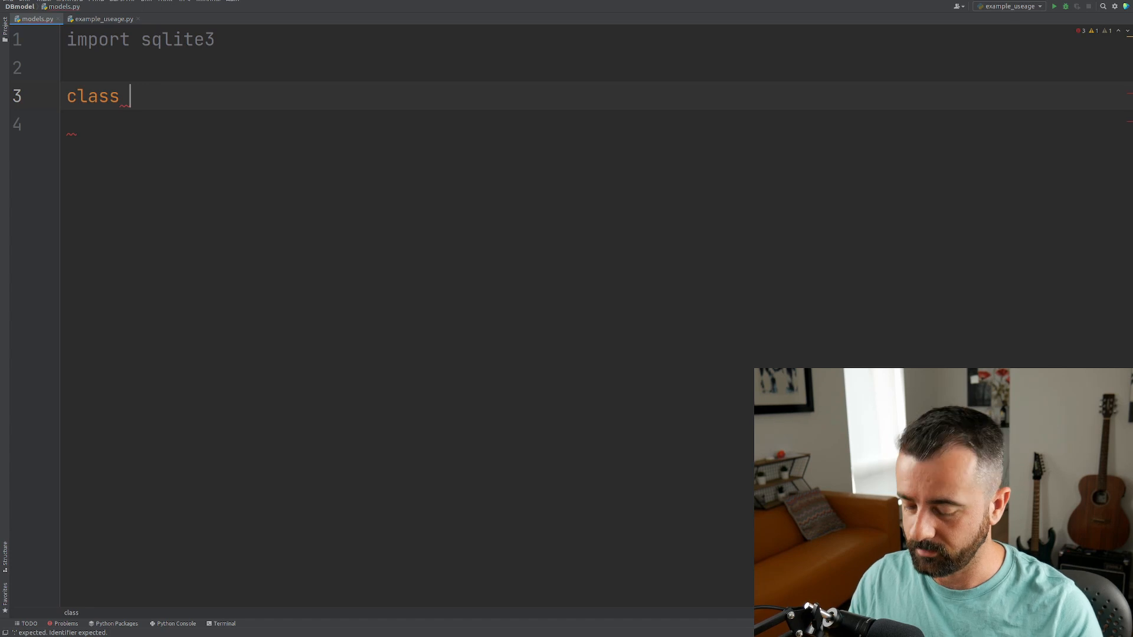
type("Product")
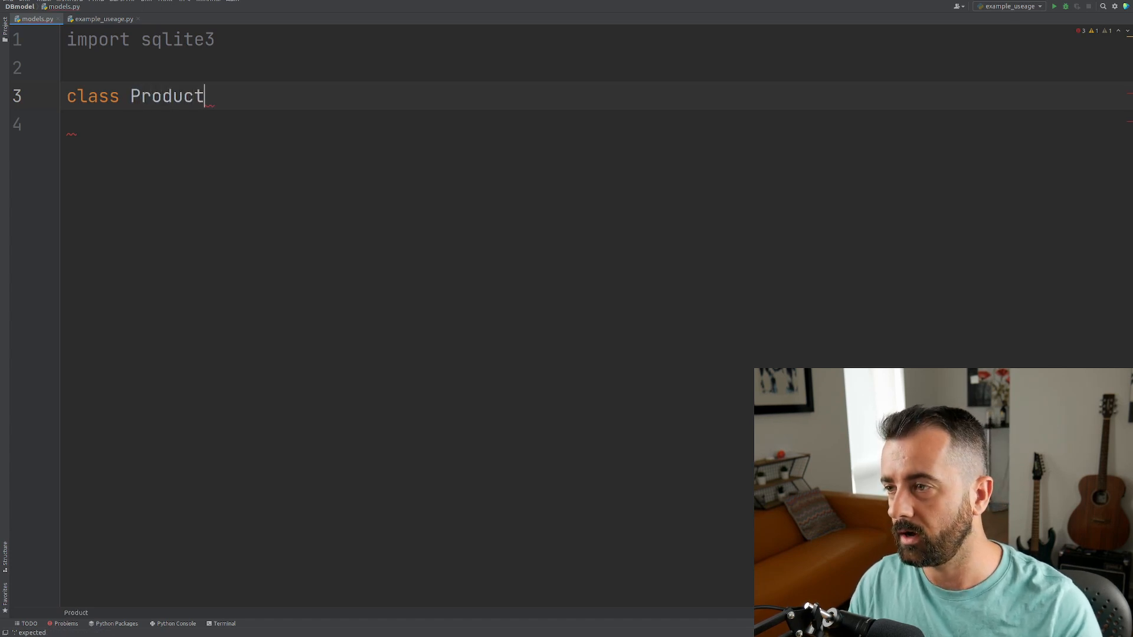
type(":")
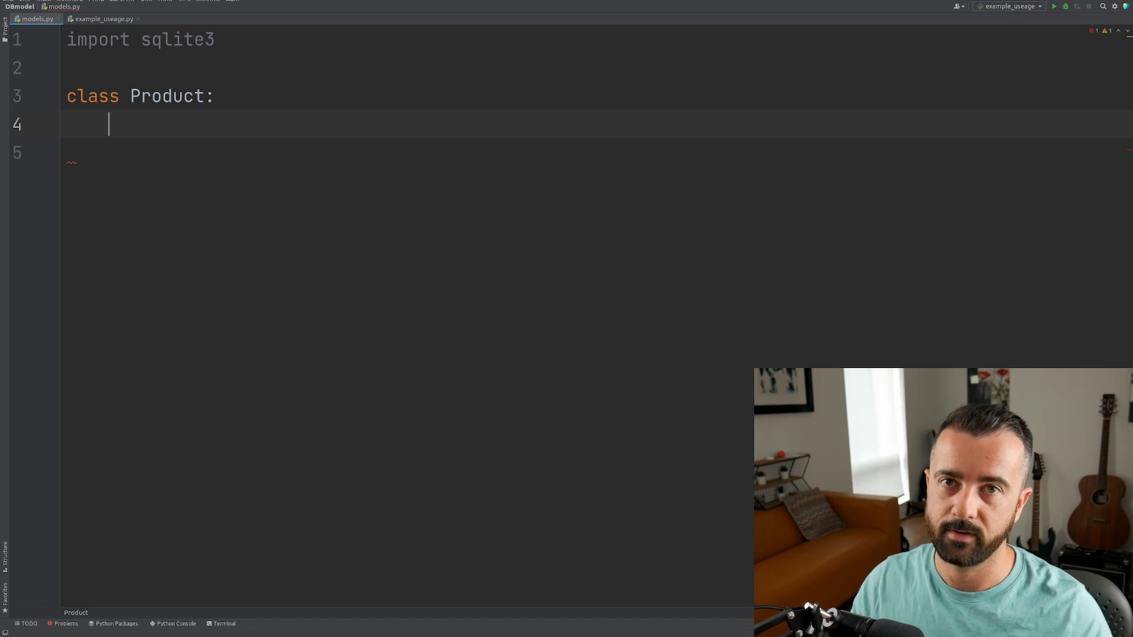
type("def")
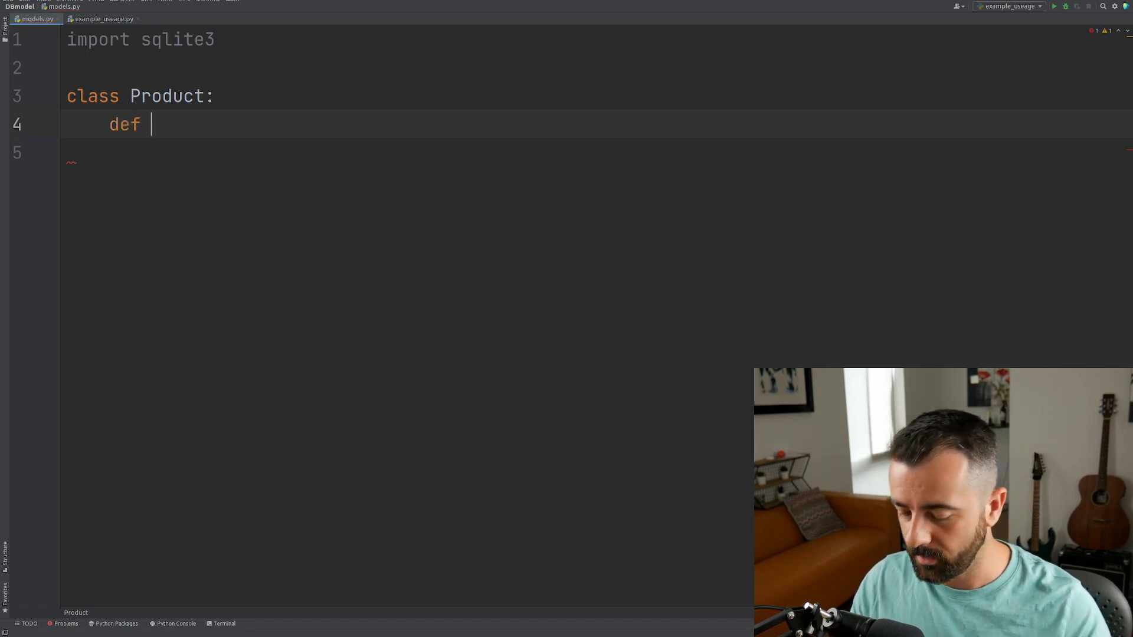
type("__init__(self):")
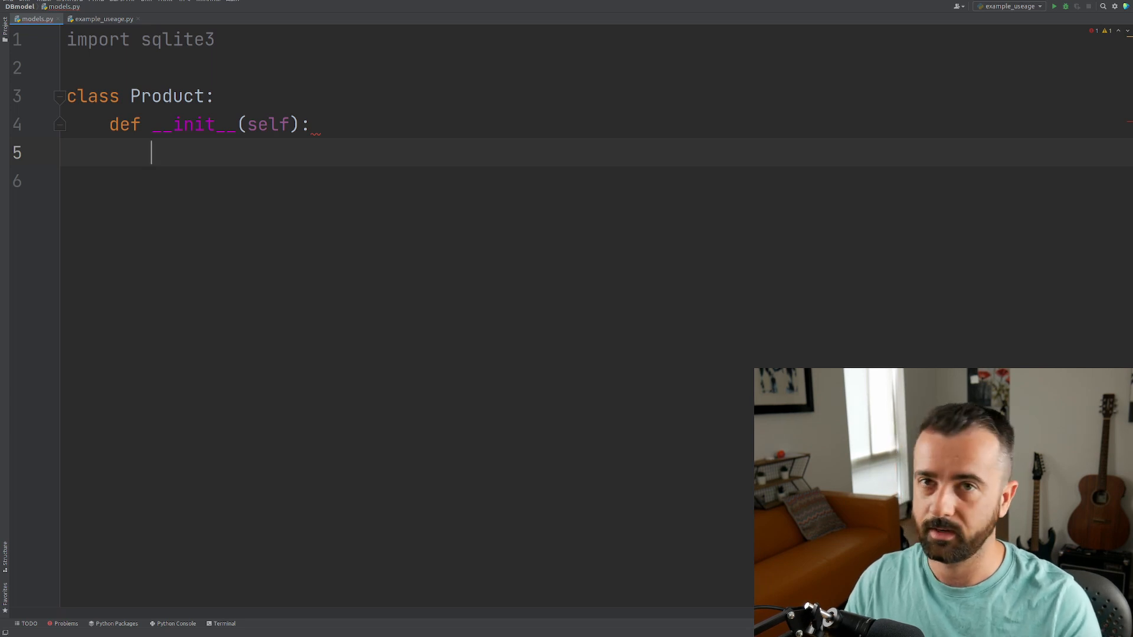
Step: Store sqlite3.connect('test.db') as self.con in the constructor
type("self")
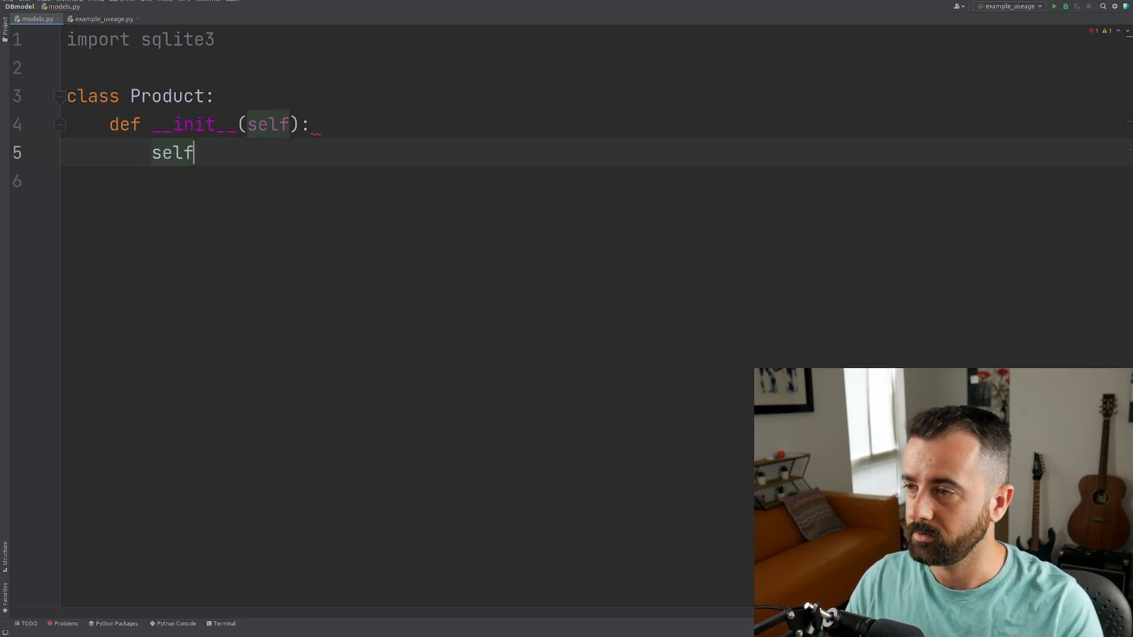
type(".con")
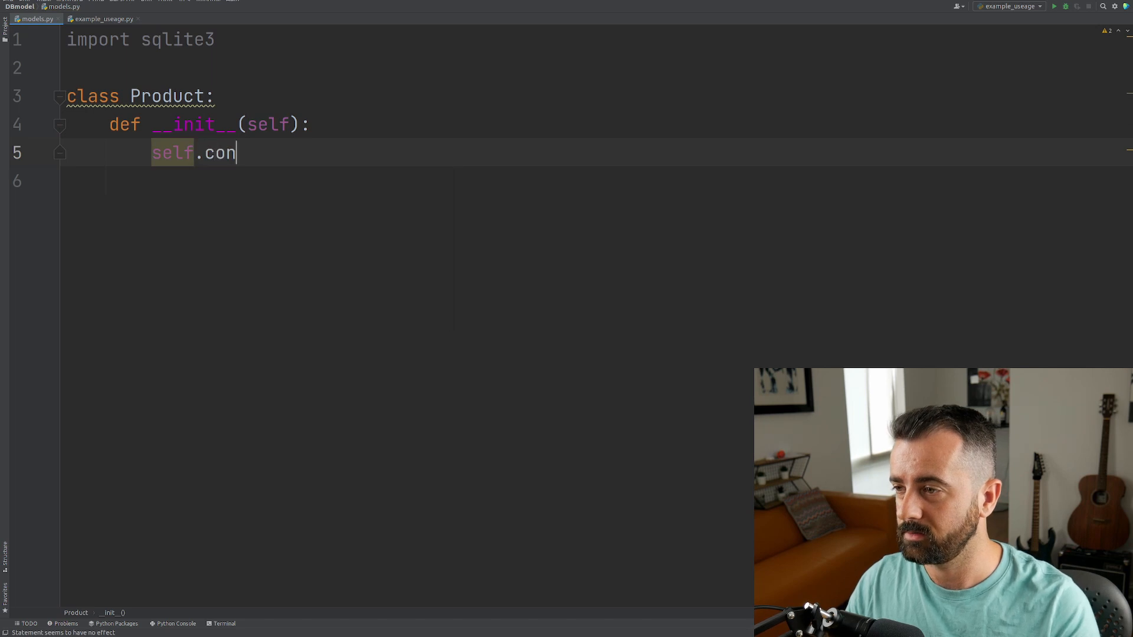
type("= sqlite3.connect(")
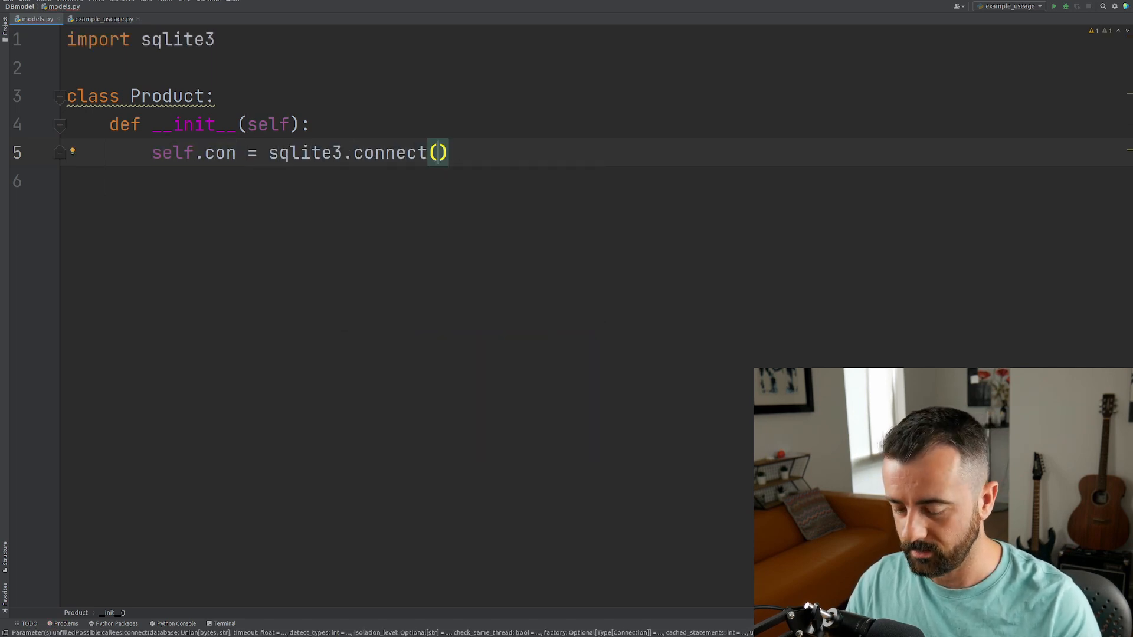
type("'")
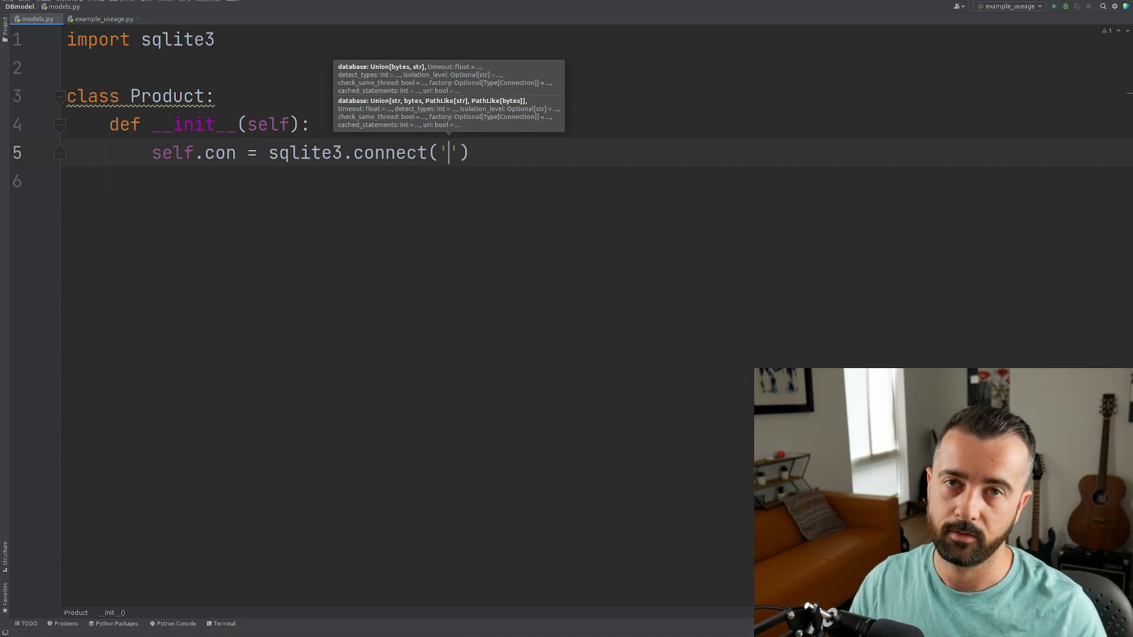
type("test.")
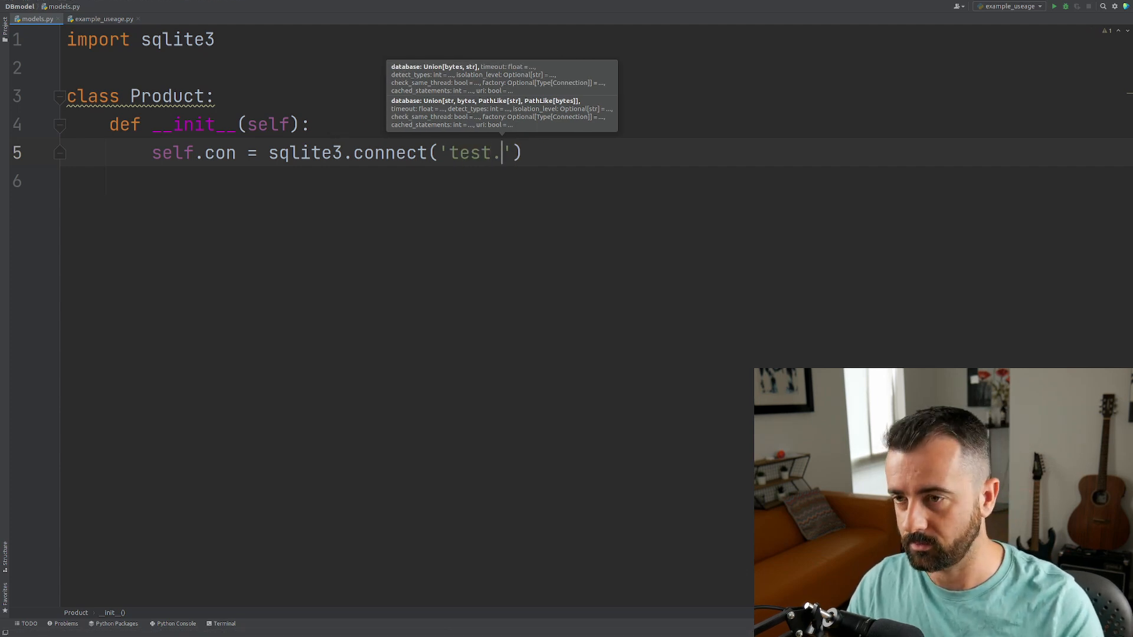
type("db")
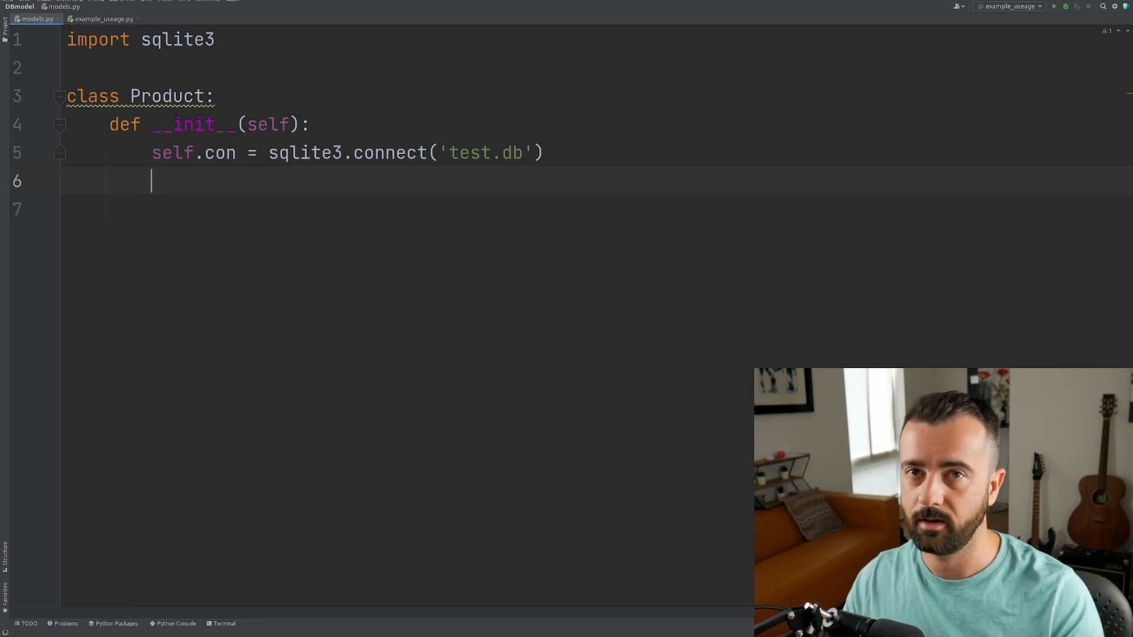
Step: Store self.con.cursor() as self.cur in the constructor
type("self.cur")
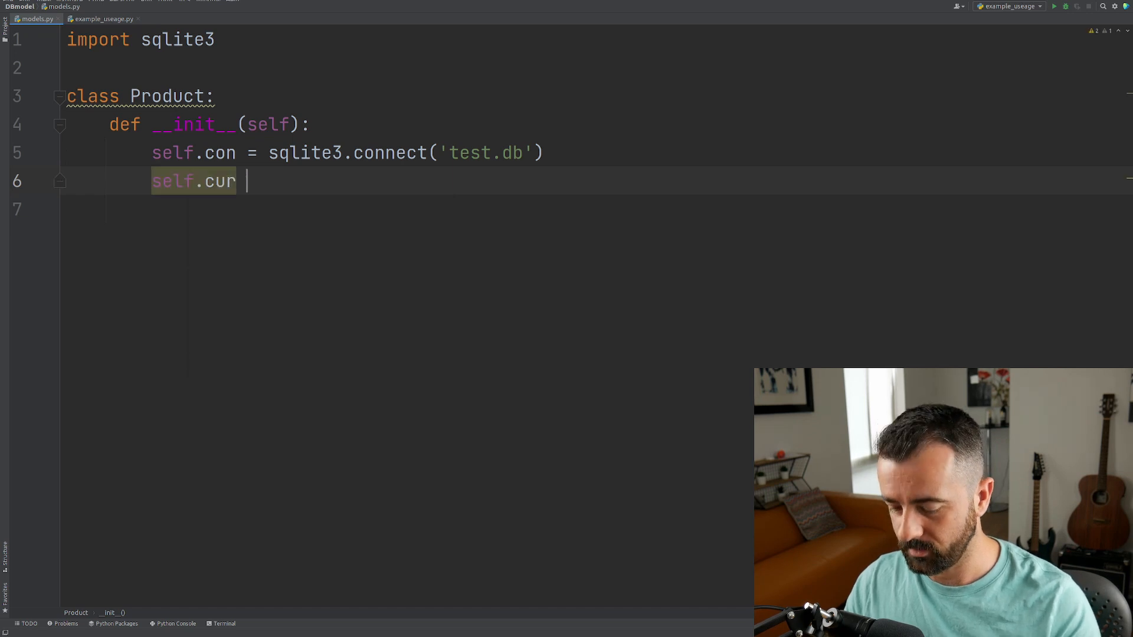
type("=")
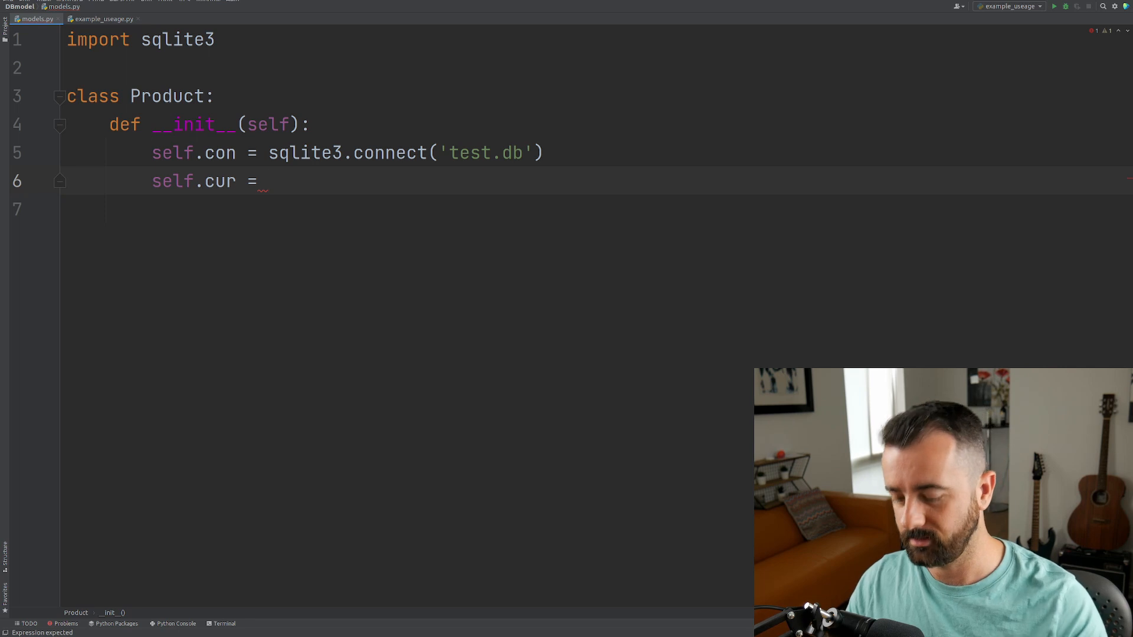
type("self.con")
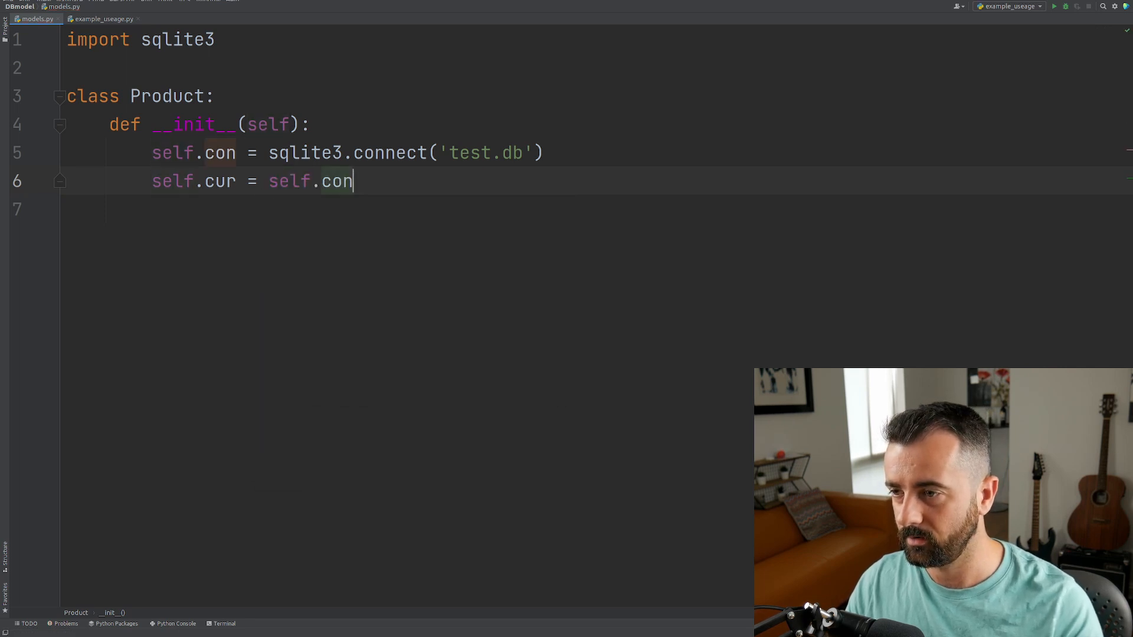
type(".cursor()")
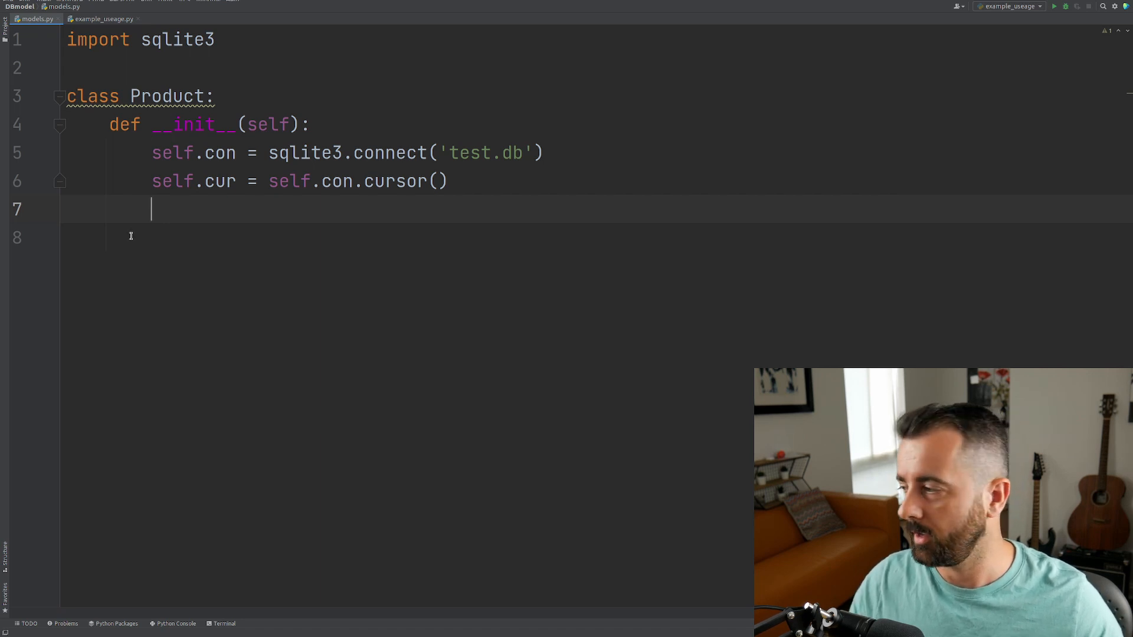
Step: Define create_table(self) and begin a self.cur.execute call in its body
type("def")
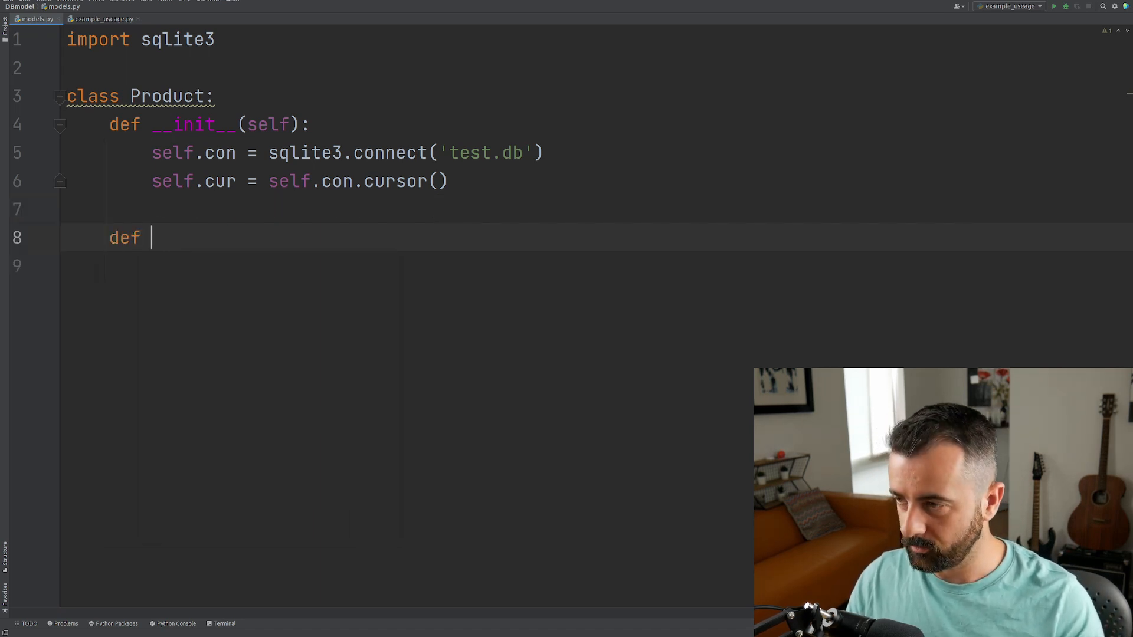
type("create_table")
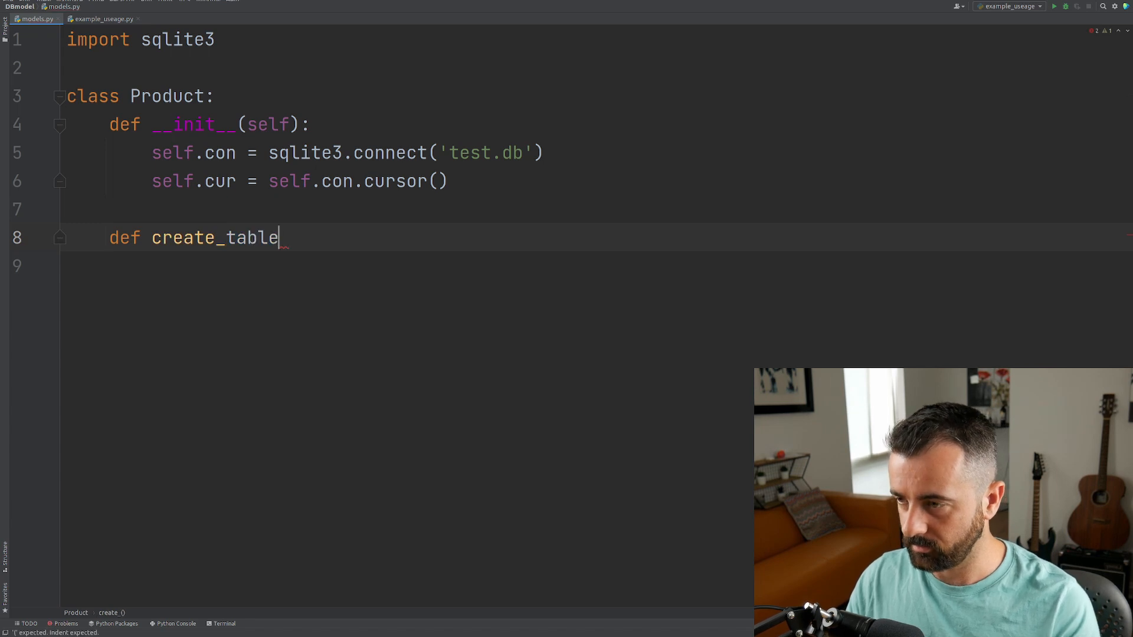
type("(self):")
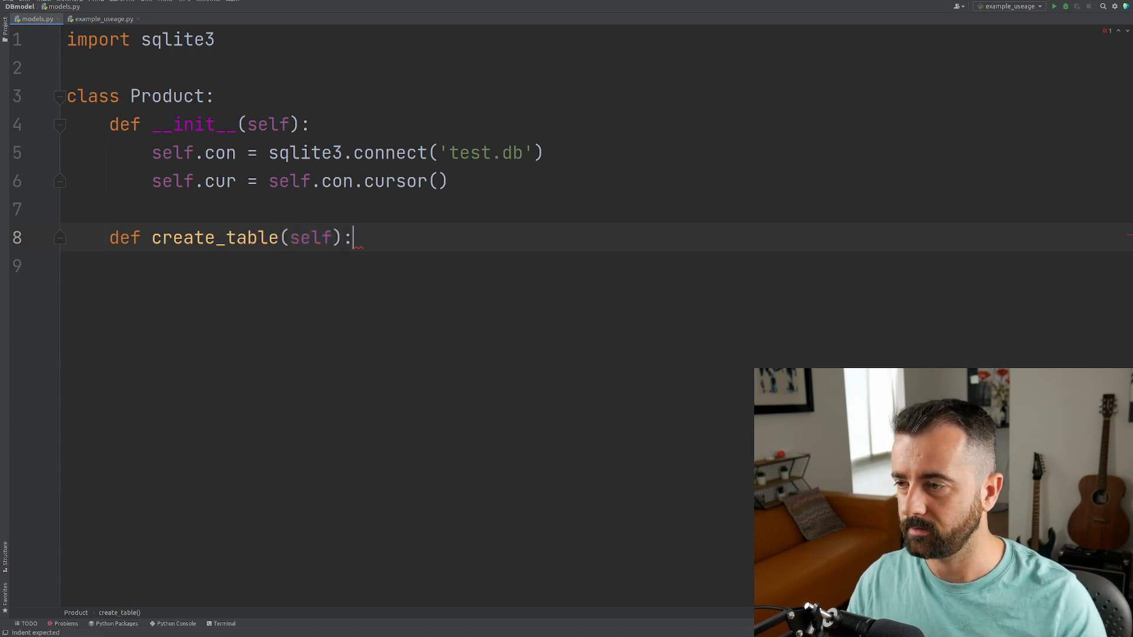
key("enter")
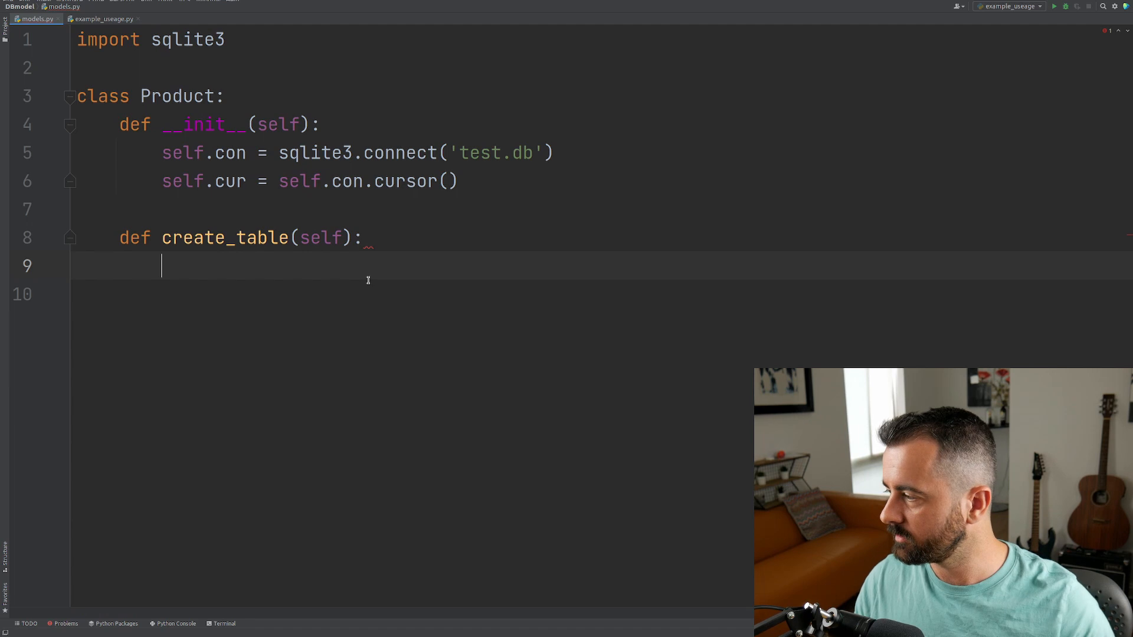
type("s")
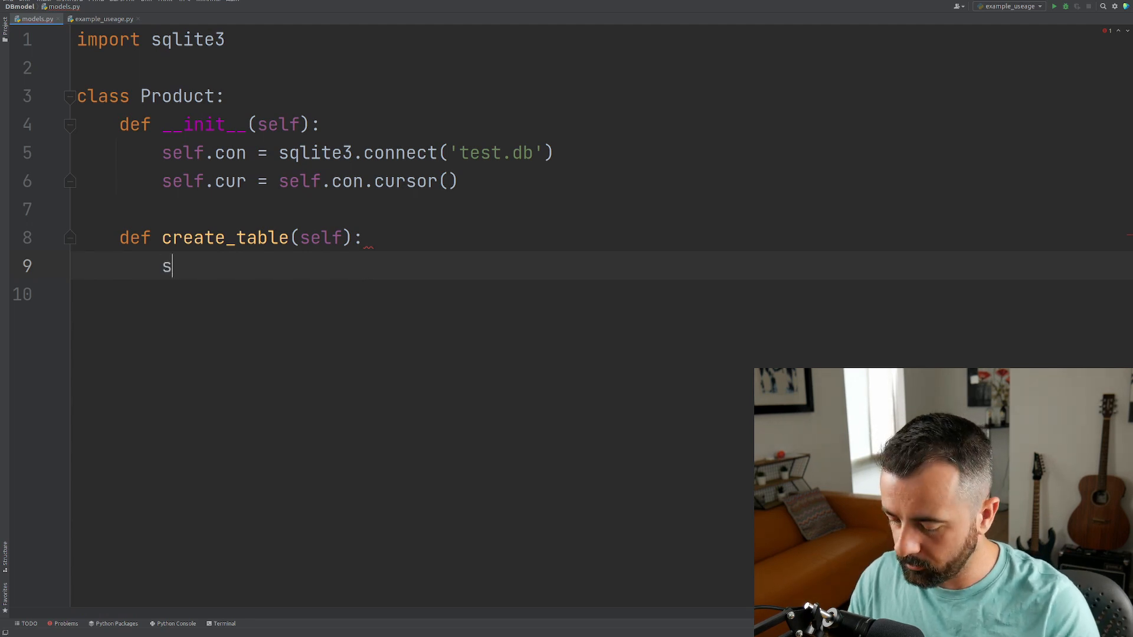
type("elf.")
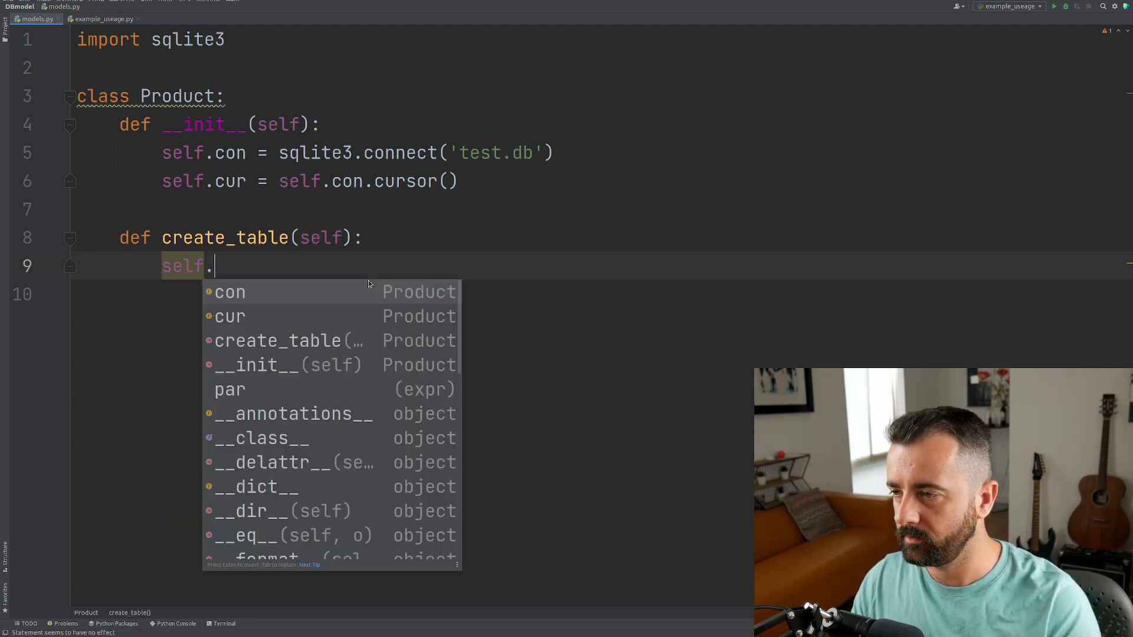
type("cur.e")
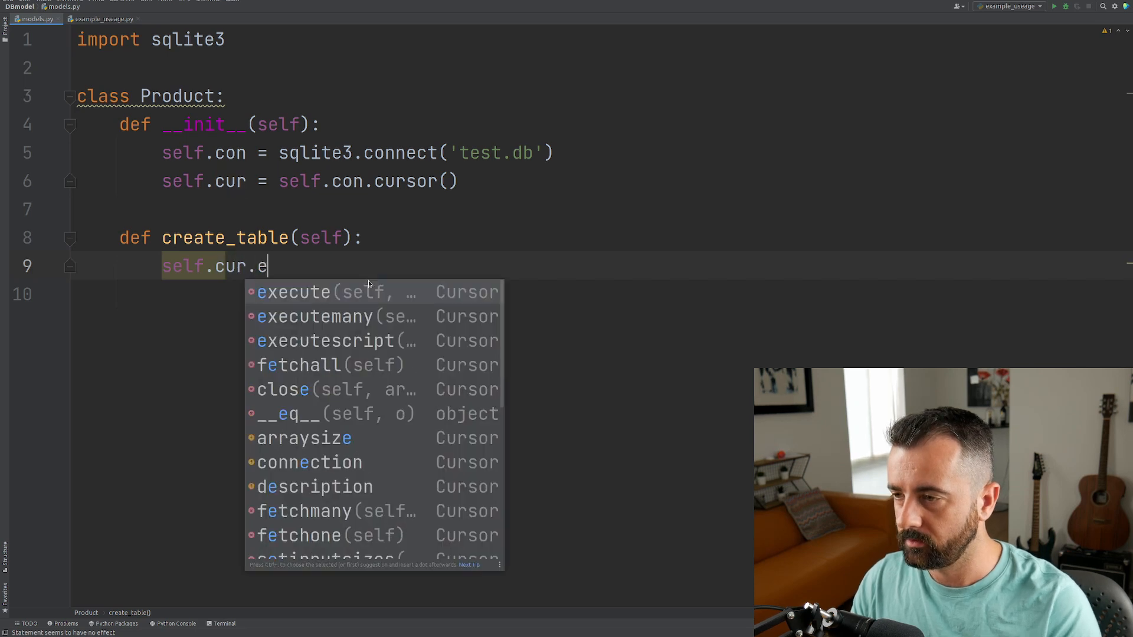
left_click(292, 291)
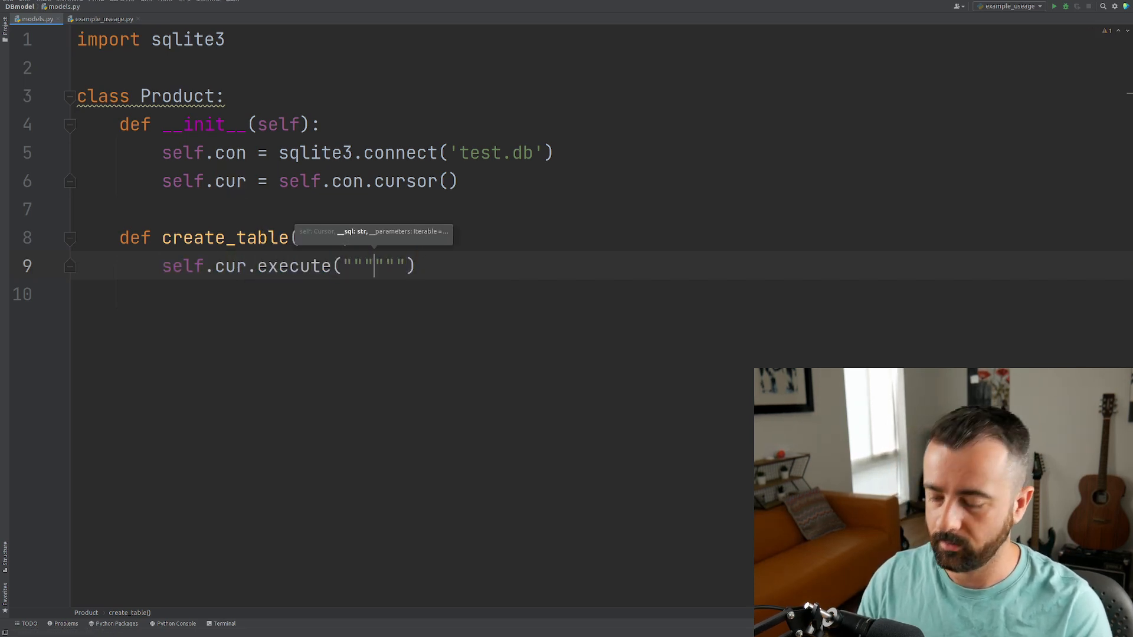
Step: Write the SQL string CREATE TABLE IF NOT EXISTS products inside the execute call
type("CREATE TABLE IF NOT EXISTS")
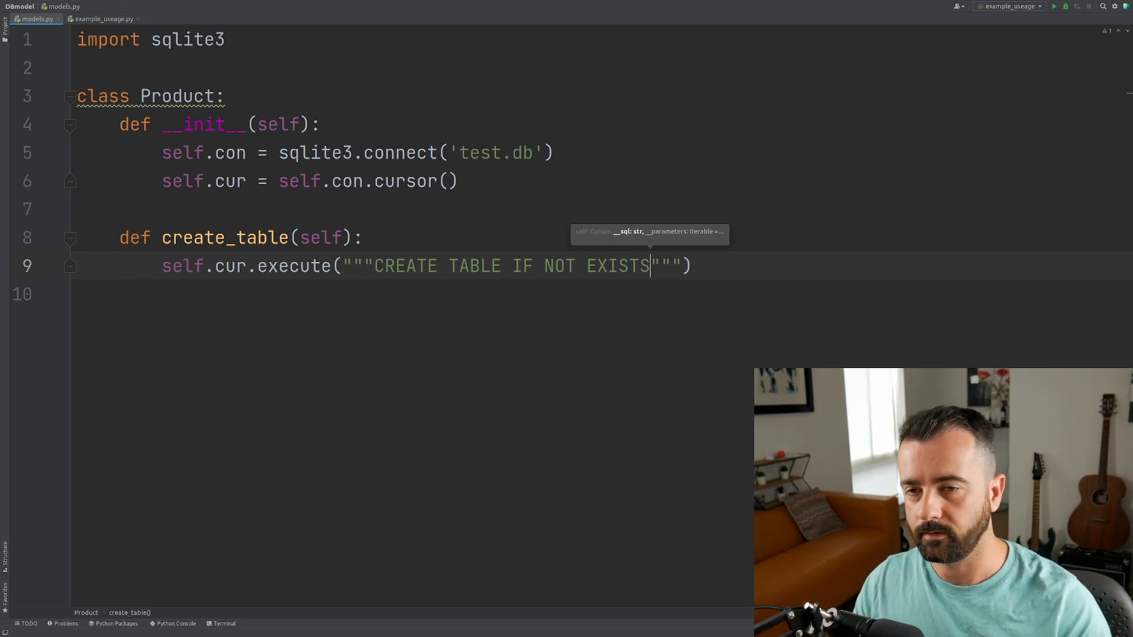
type("produc")
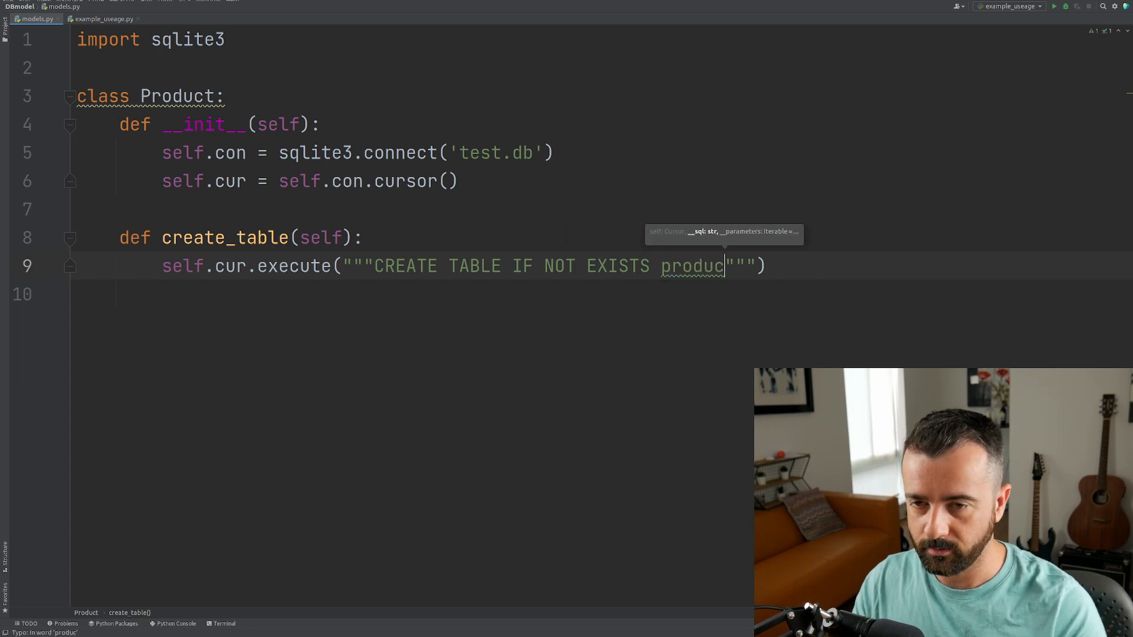
key("BackSpace")
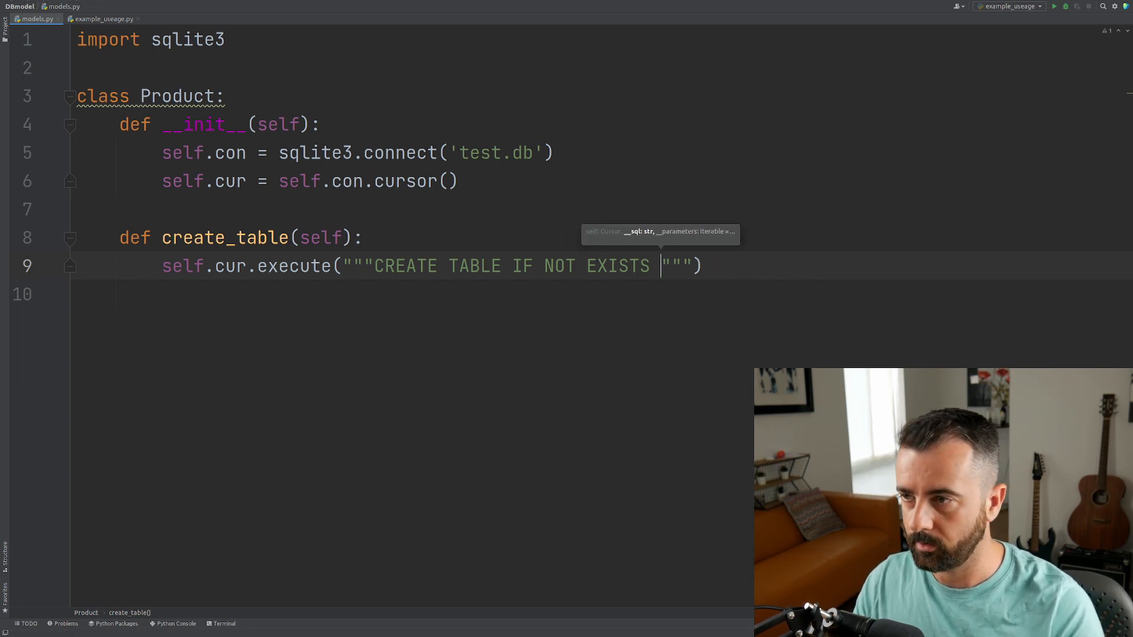
type("pr")
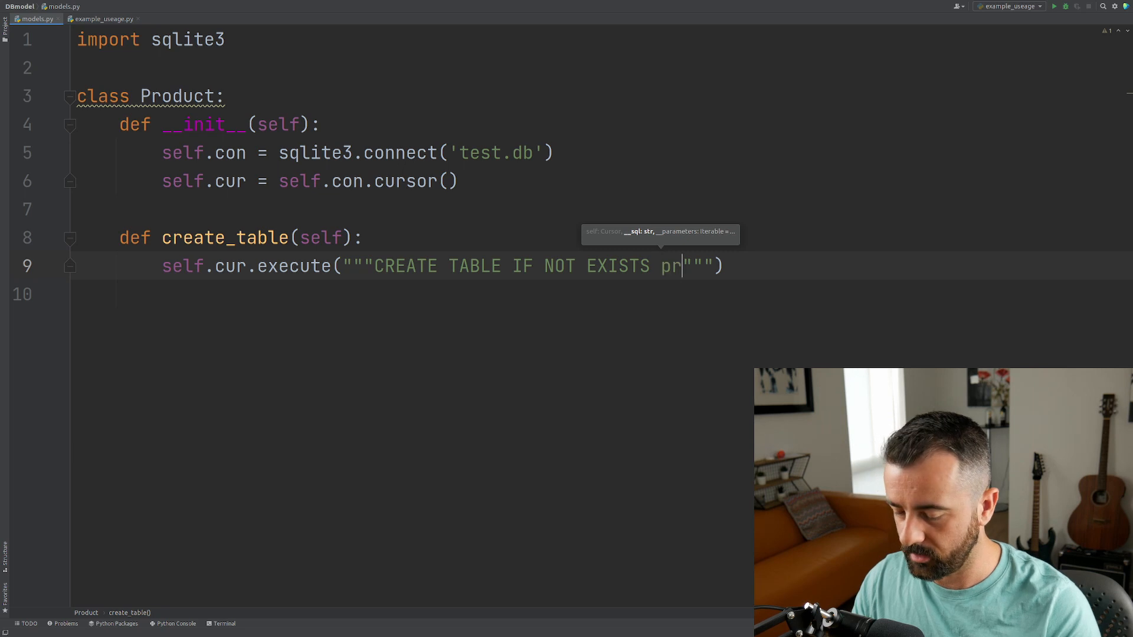
type("oducts")
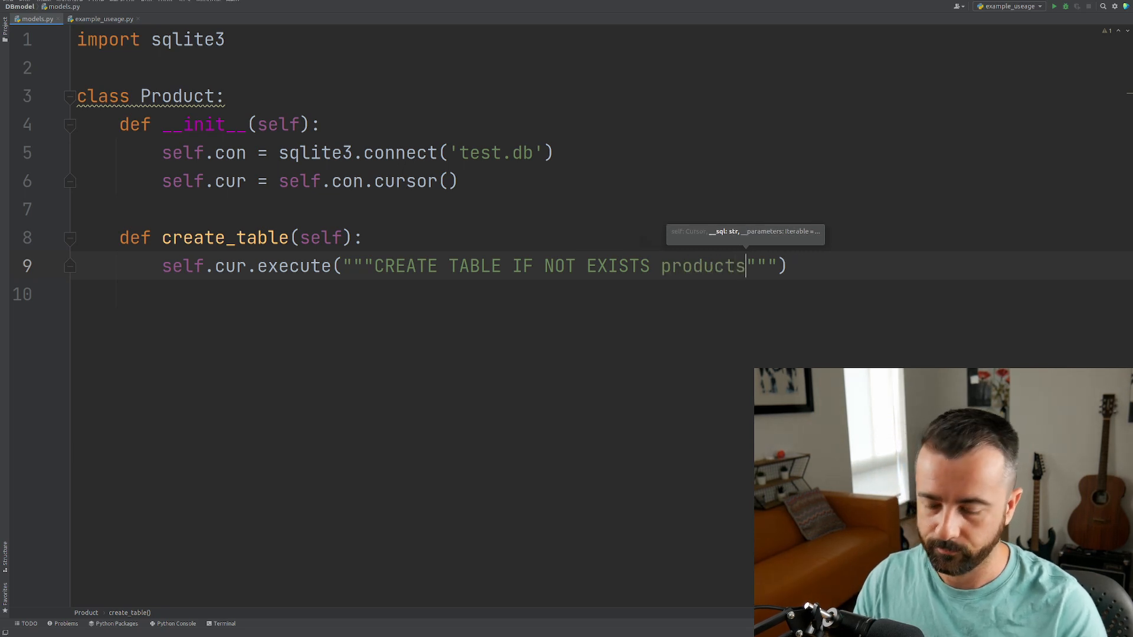
Step: Open the column list with date DATE PRIMARY KEY as the first column
type("(")
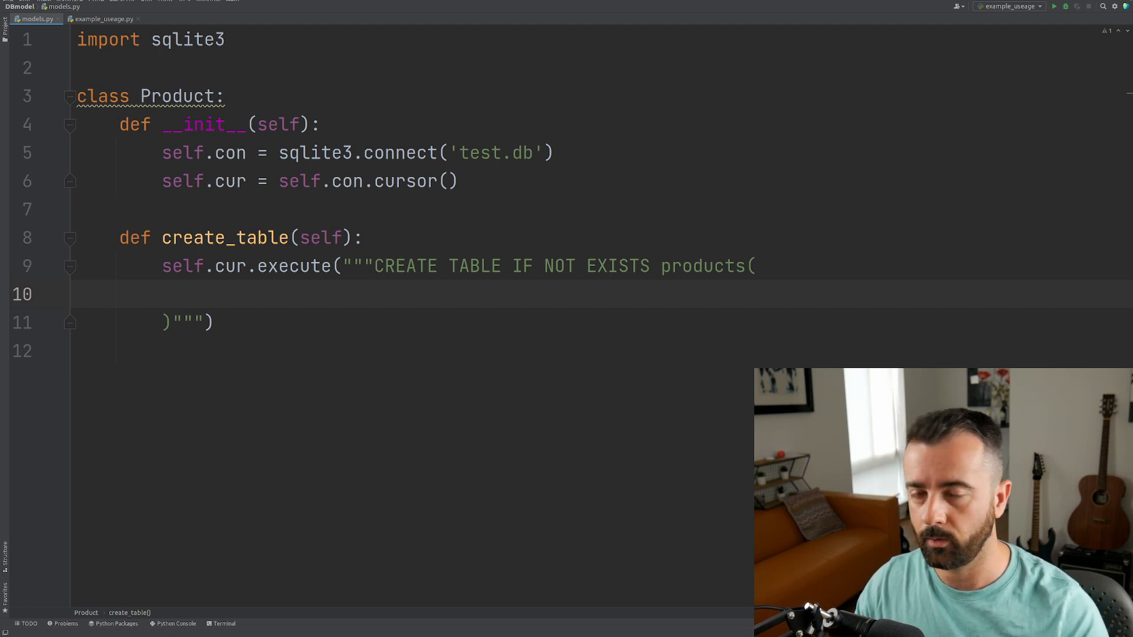
type("date")
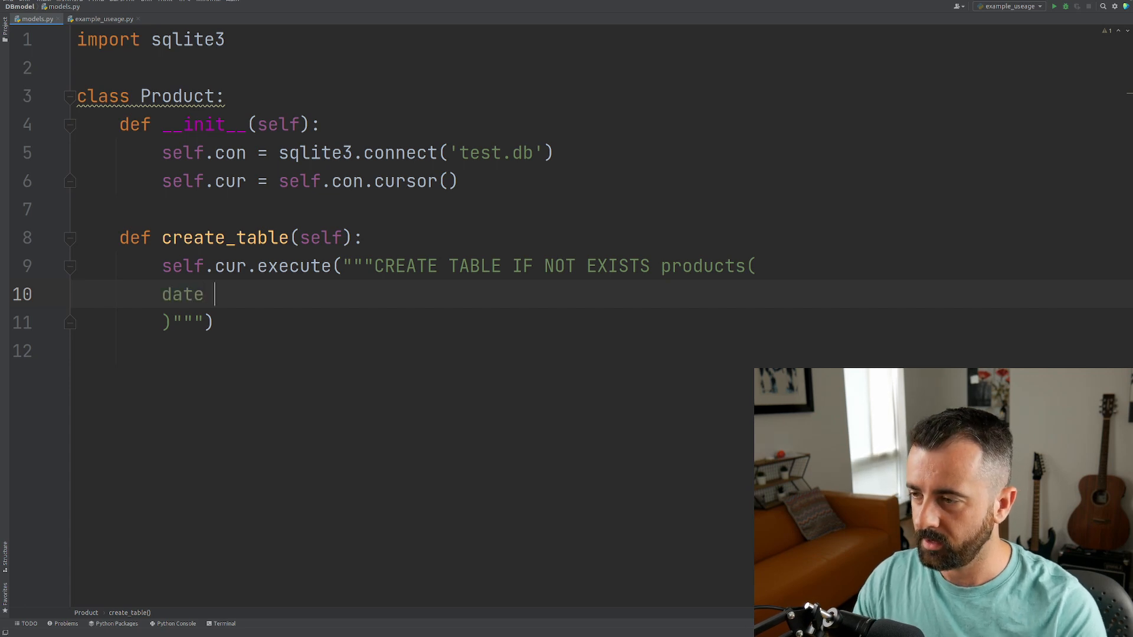
type("DATE PRIMAR")
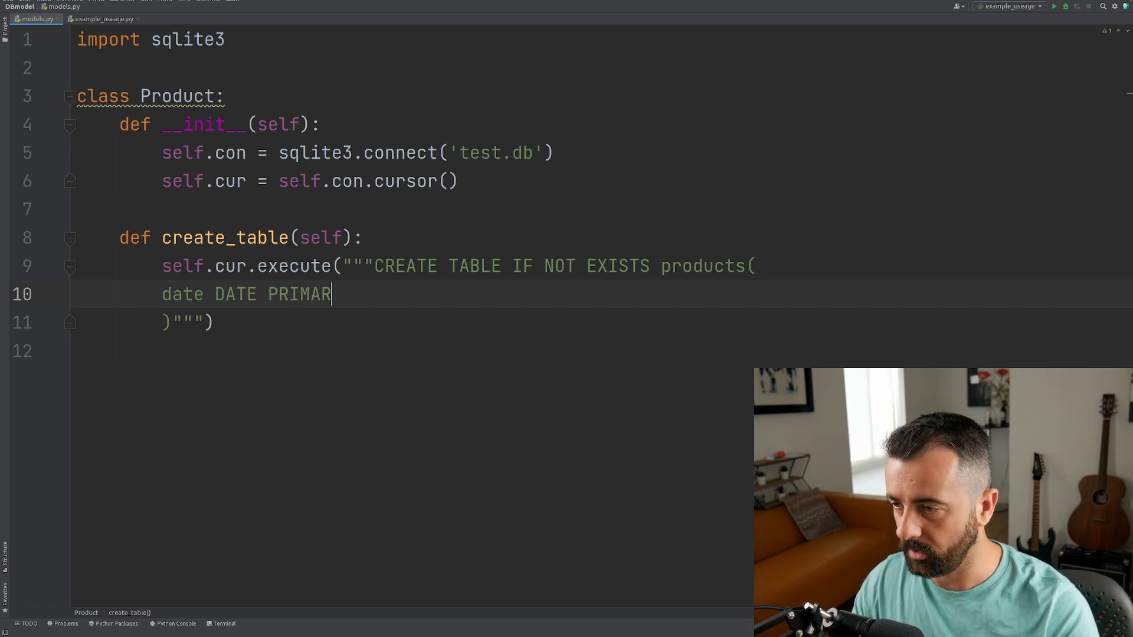
type("Y KEY")
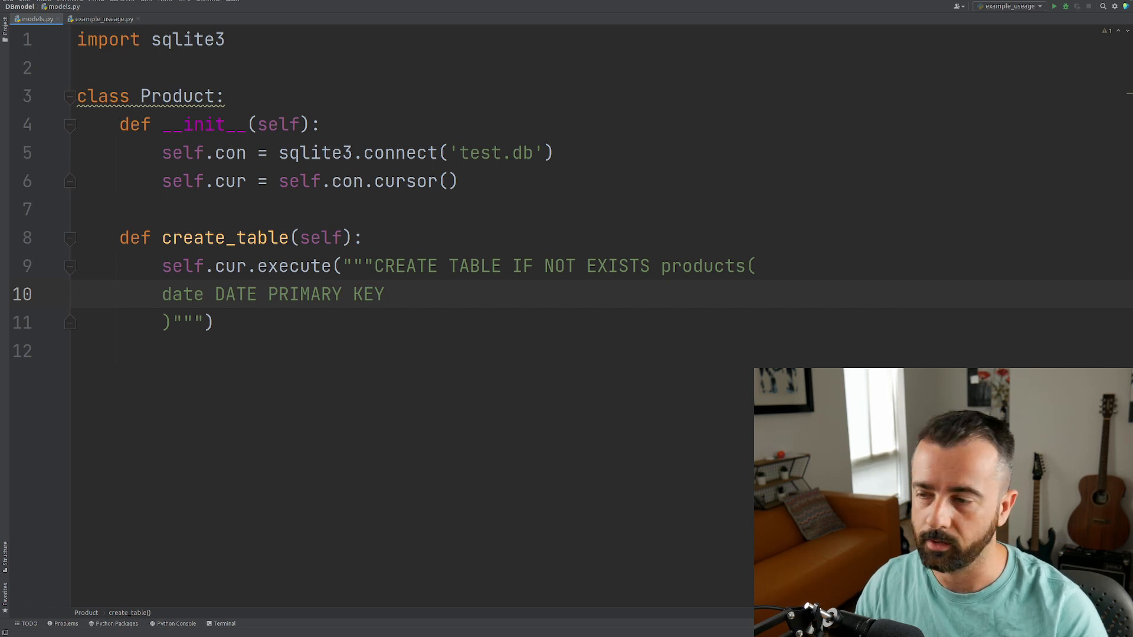
type(",")
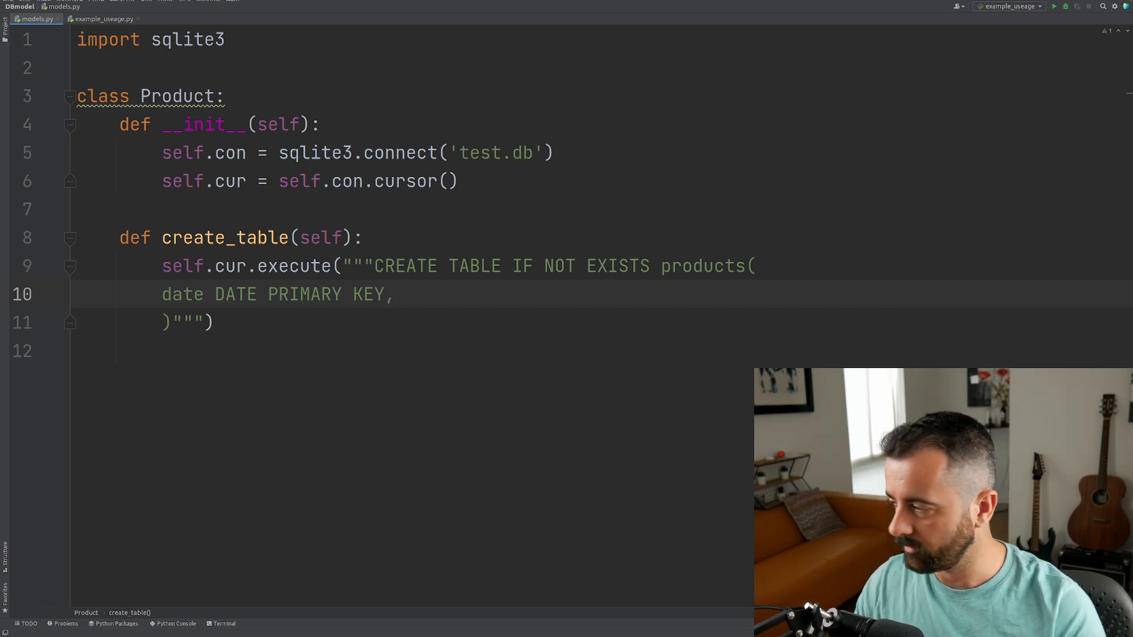
Step: Add columns category TEXT, store TEXT, name TEXT, price REAL and link TEXT
type("cat")
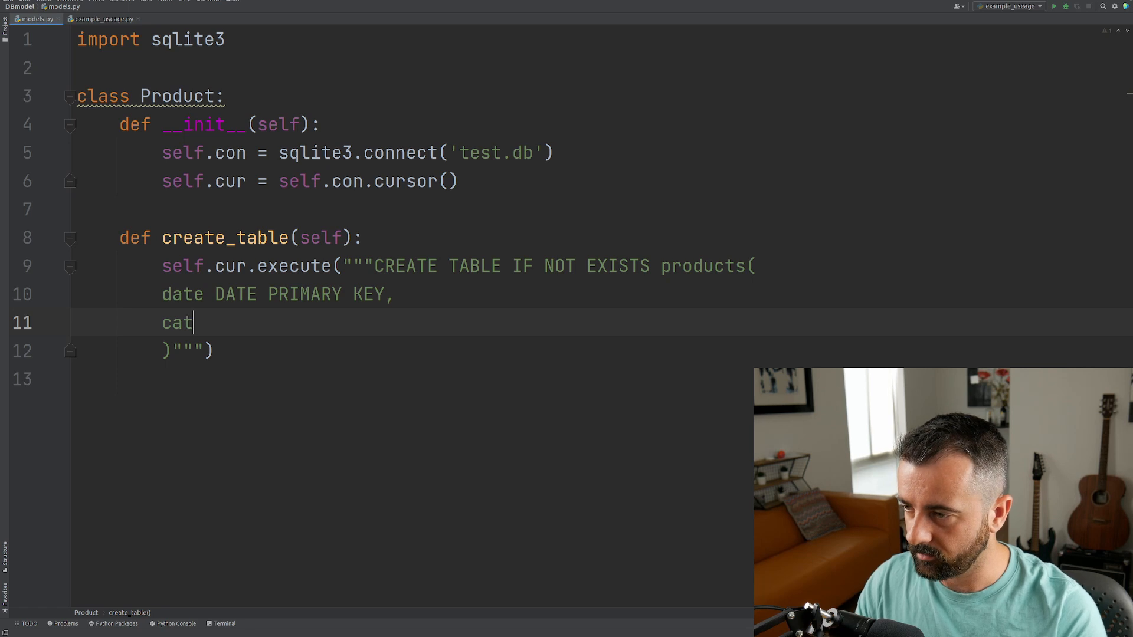
type("egory TEXT,")
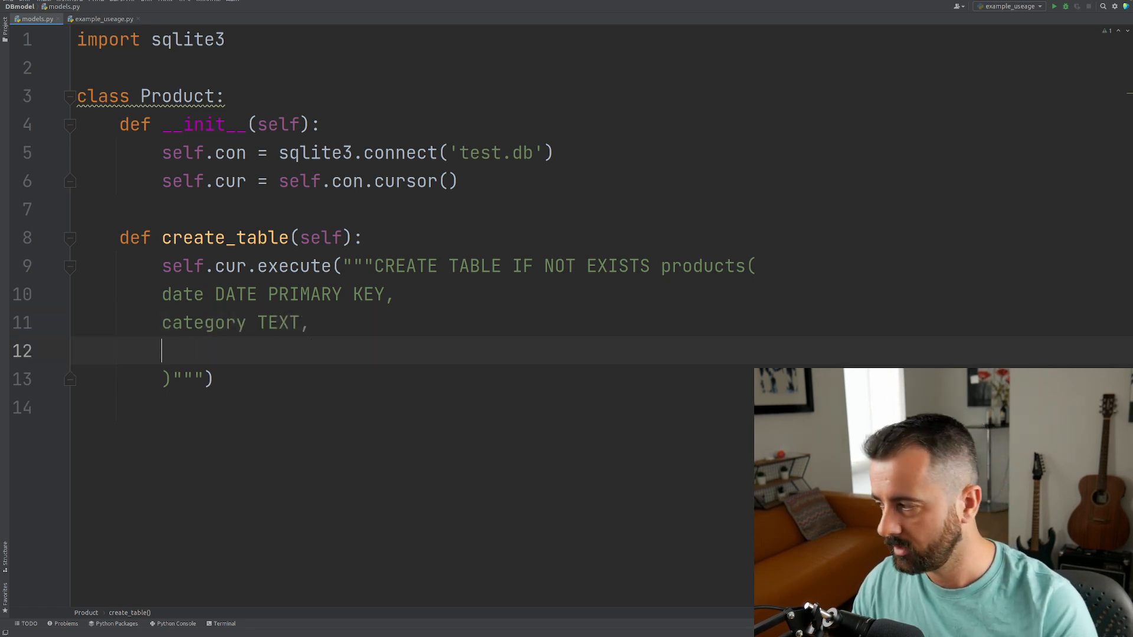
type("store TE")
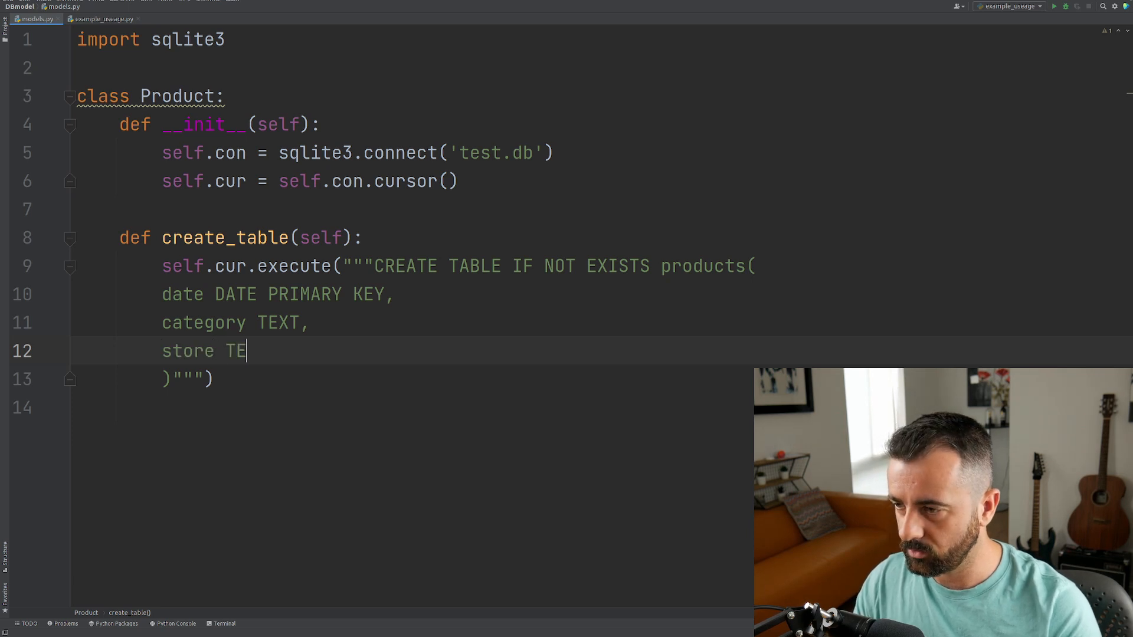
type("XT,")
type("na")
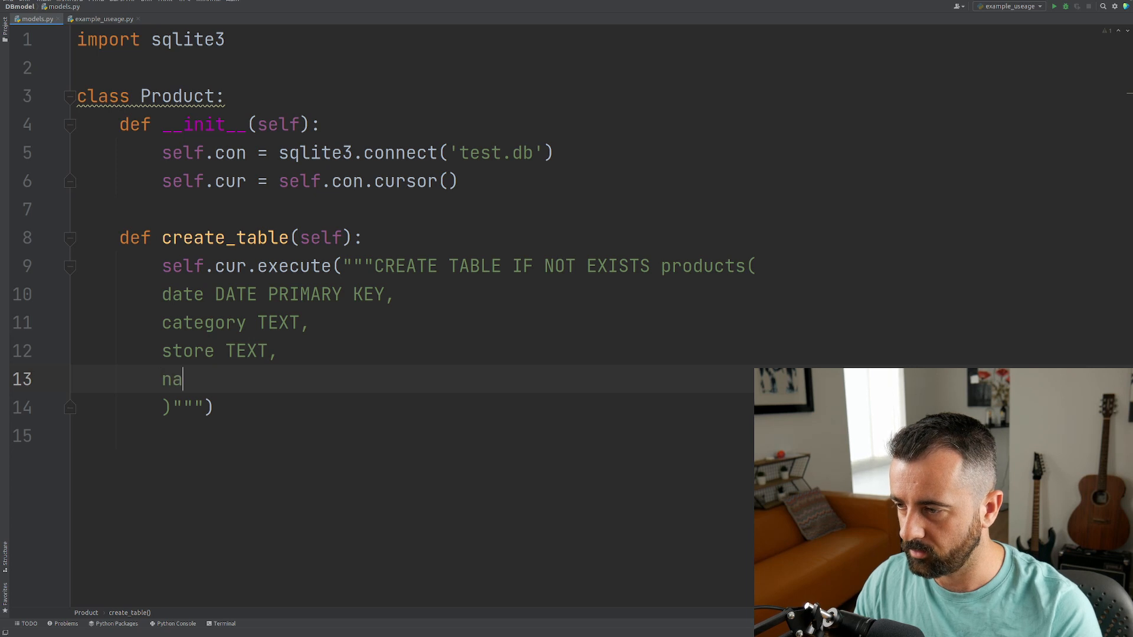
type("me TEXT,")
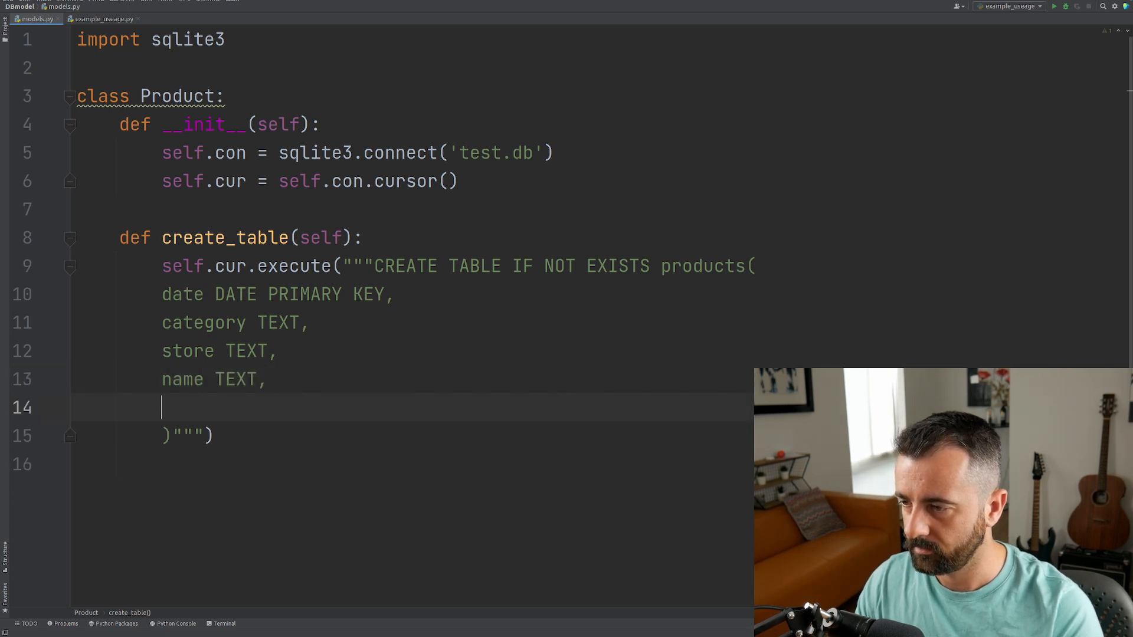
type("price REAL,")
type("link TE")
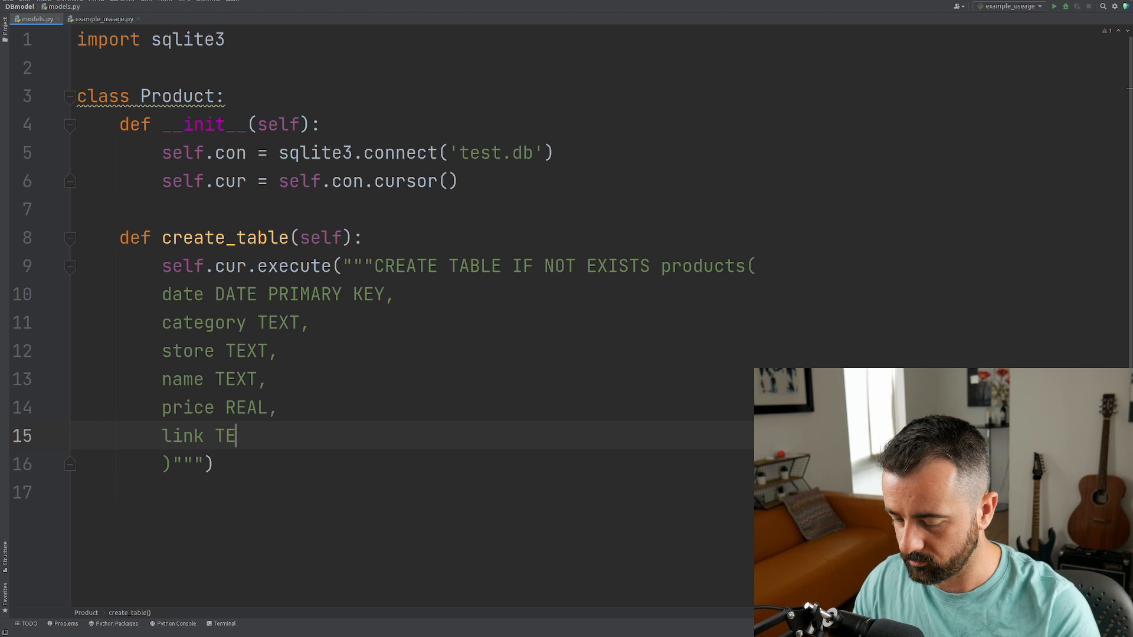
type("XT")
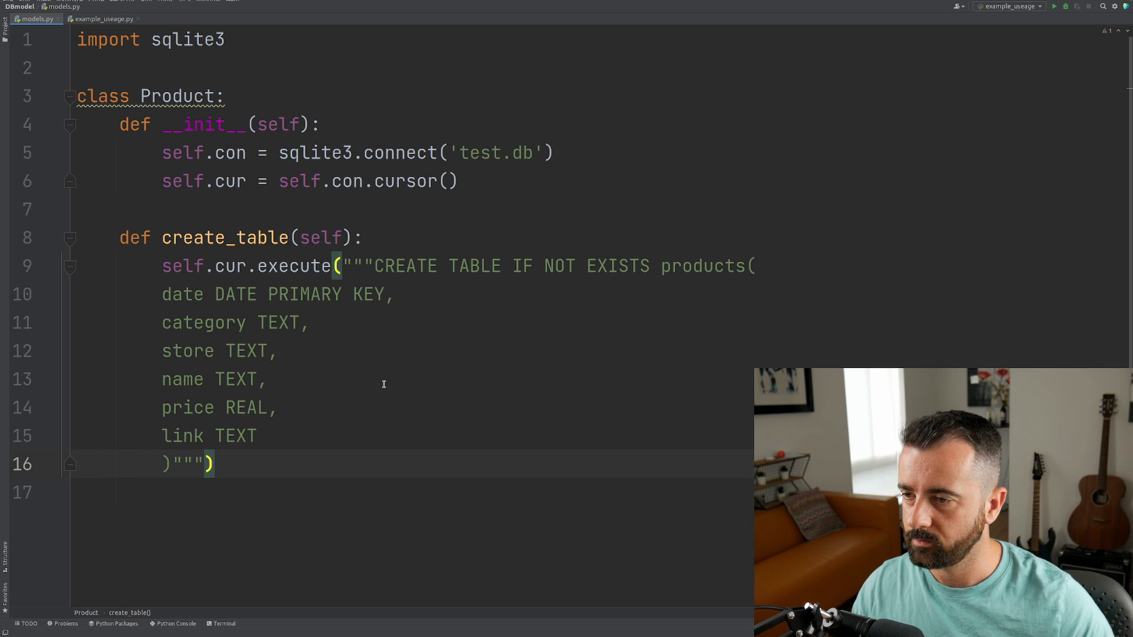
Step: Add a commented-out self.cur.execute DROP TABLE products line above the create query
left_click(365, 237)
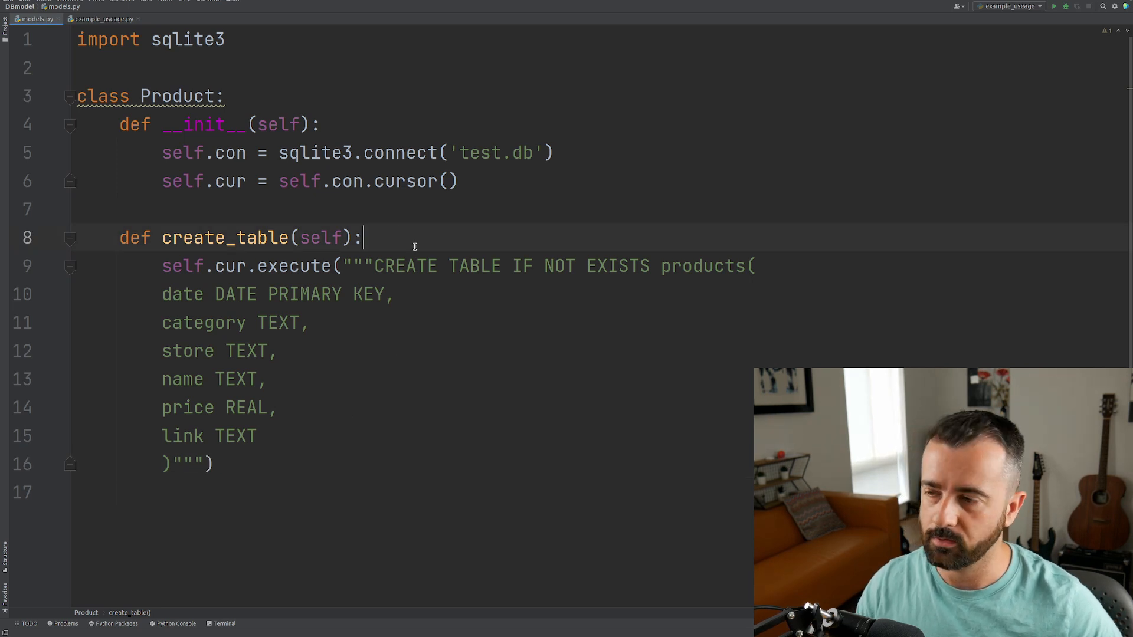
key("Enter")
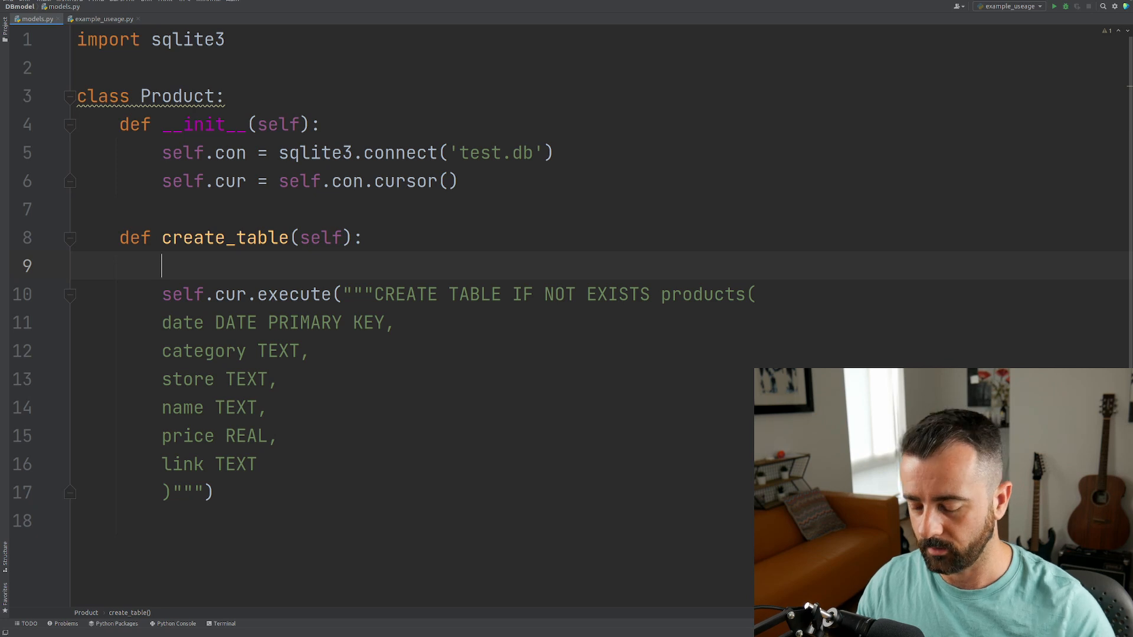
type("self.cur.execute(\"\"\"DROPM T\"\"")
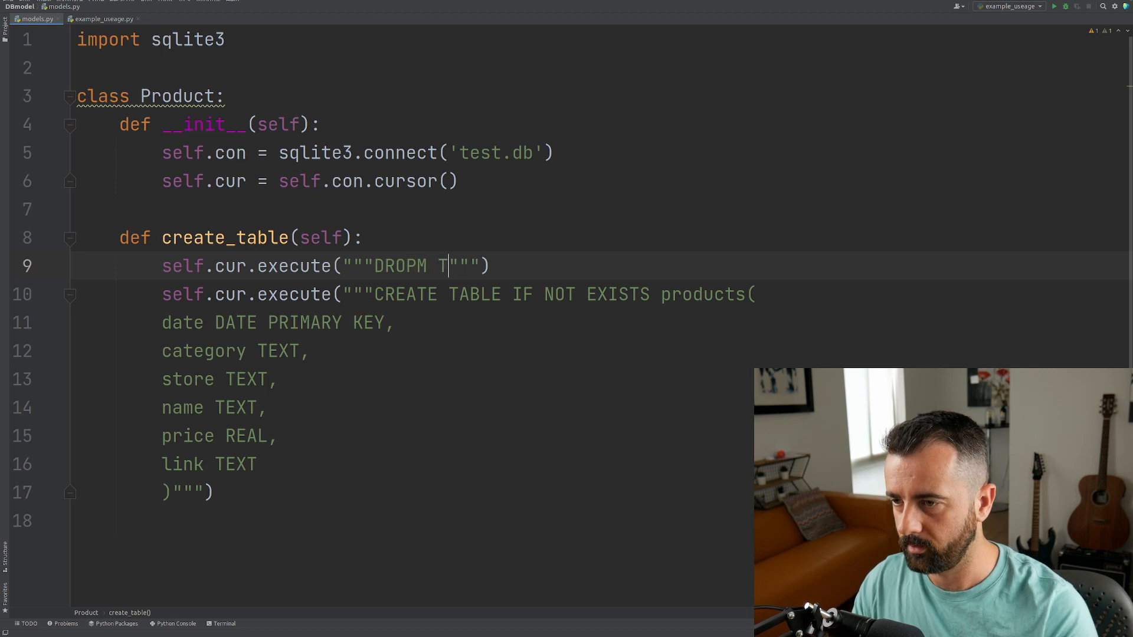
type("ABLE products")
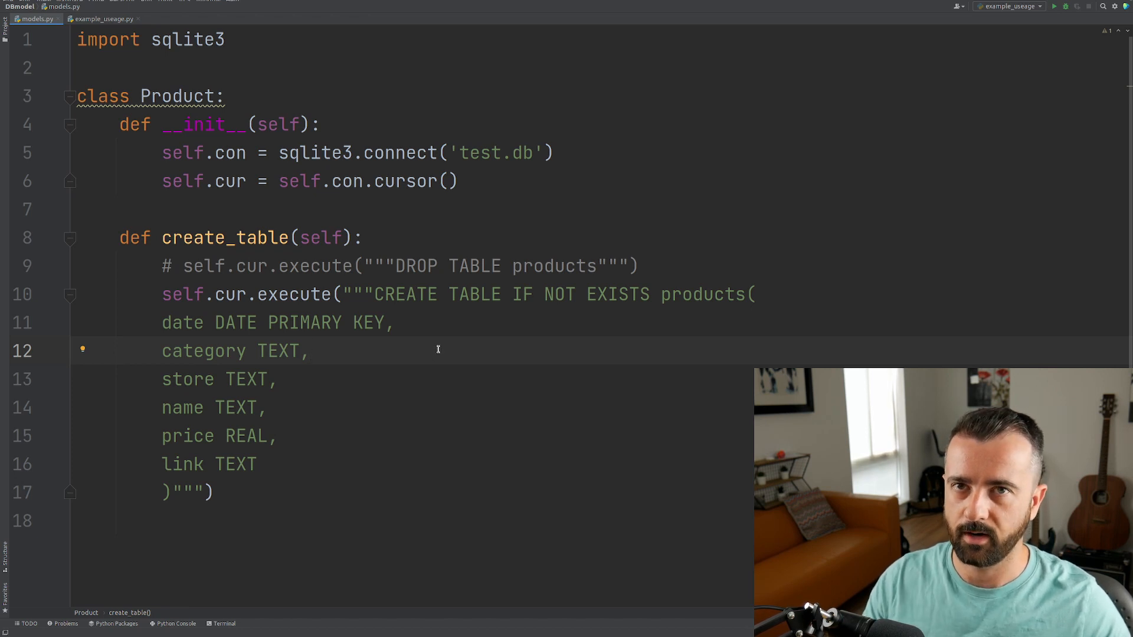
mouse_move(180, 266)
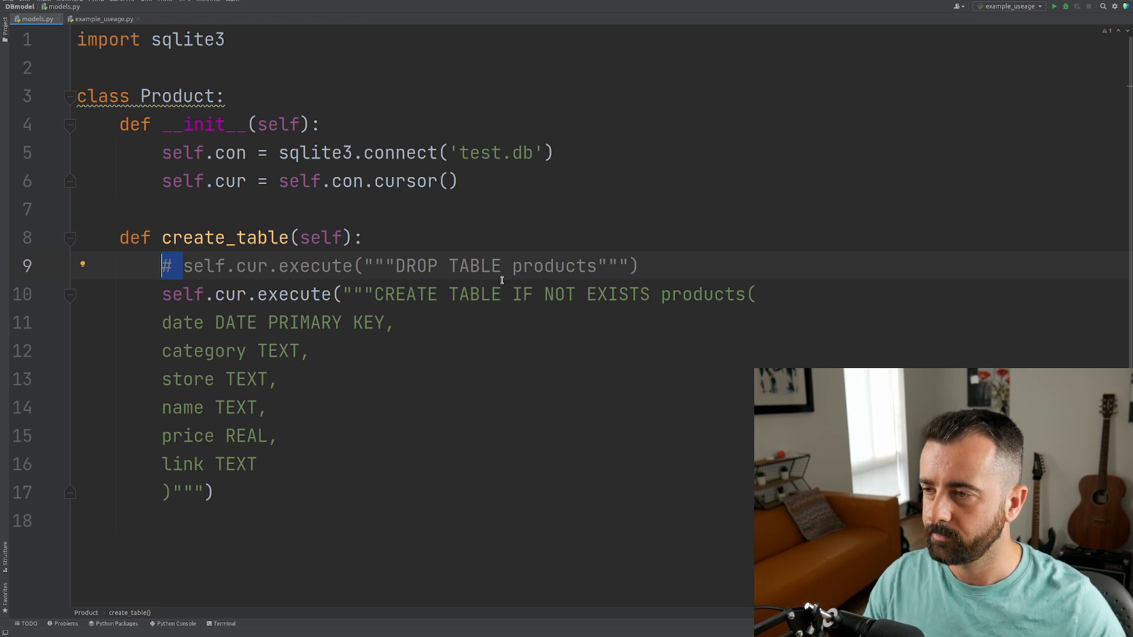
left_click(458, 181)
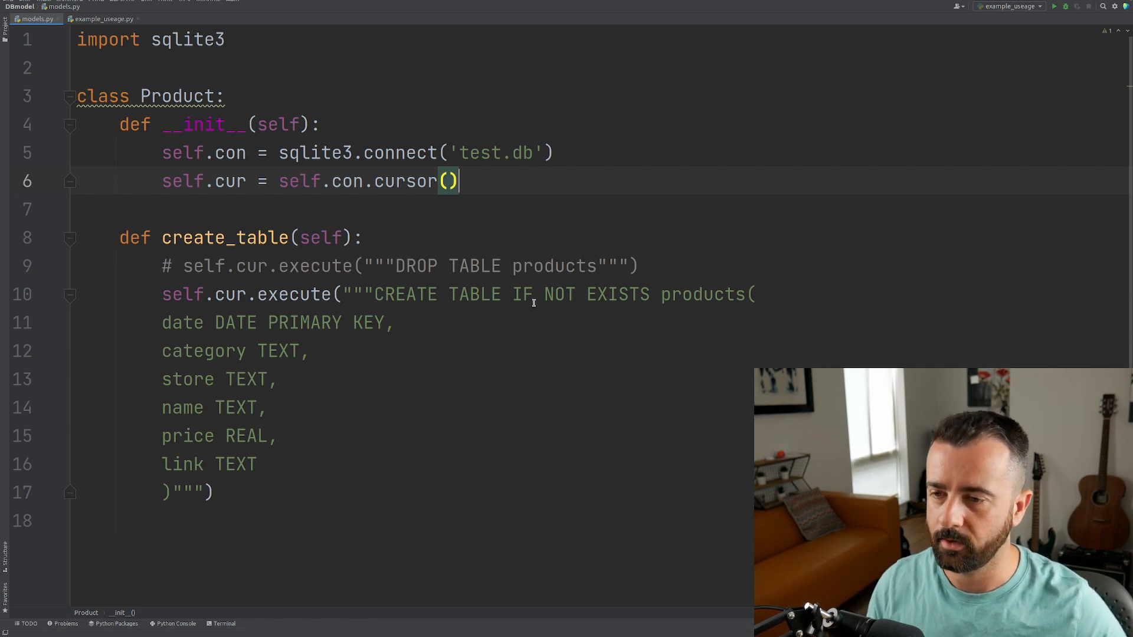
Step: Call self.create_table() at the end of __init__ and begin a new method below
left_click_drag(513, 294, 650, 294)
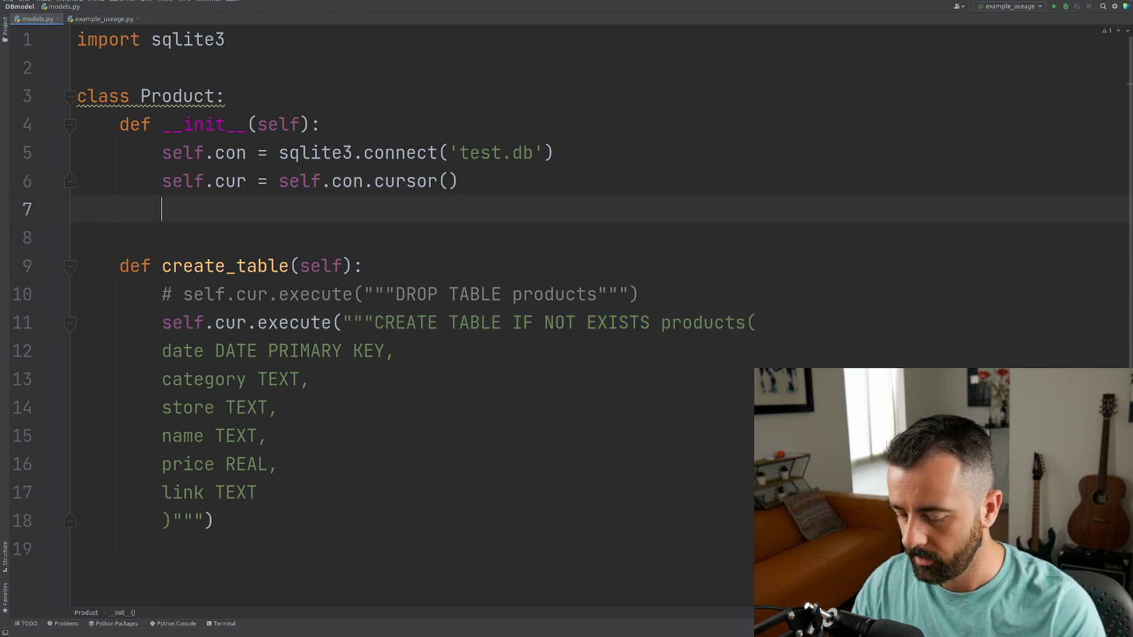
type("self.create_table(")
type("def")
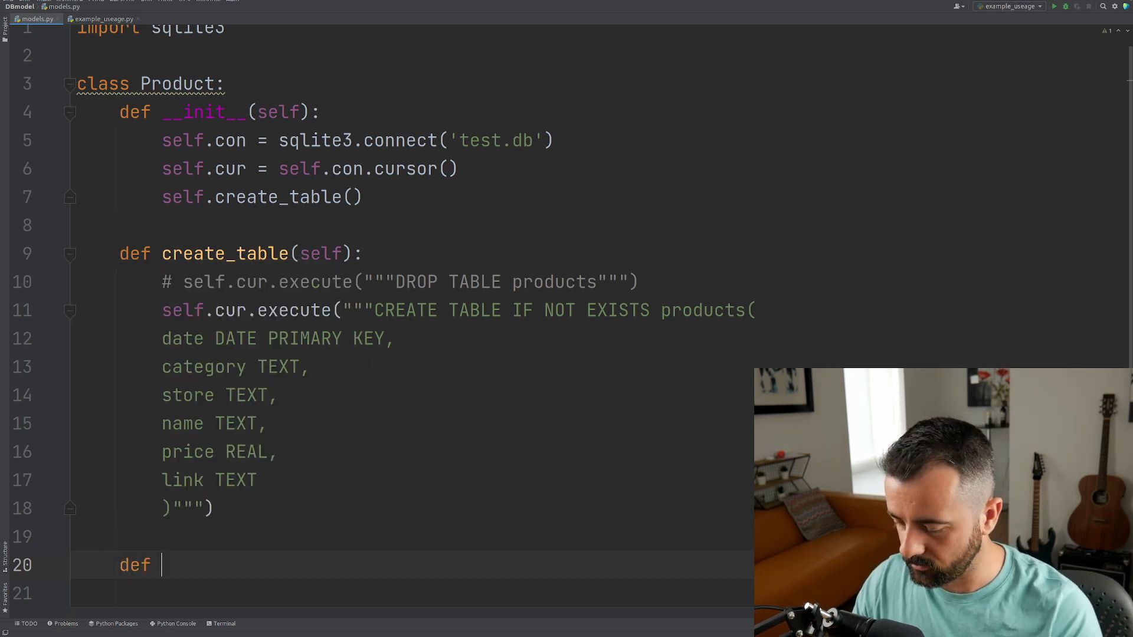
Step: Define insert(self, item) and begin a self.cur.execute call in its body
type("insert")
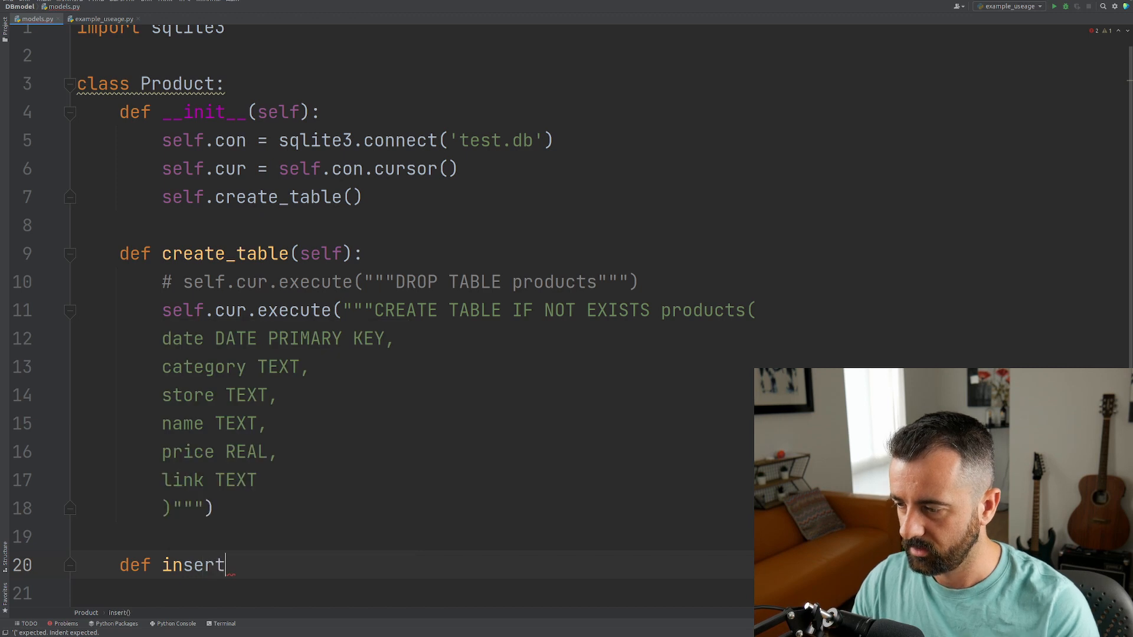
type("(self):")
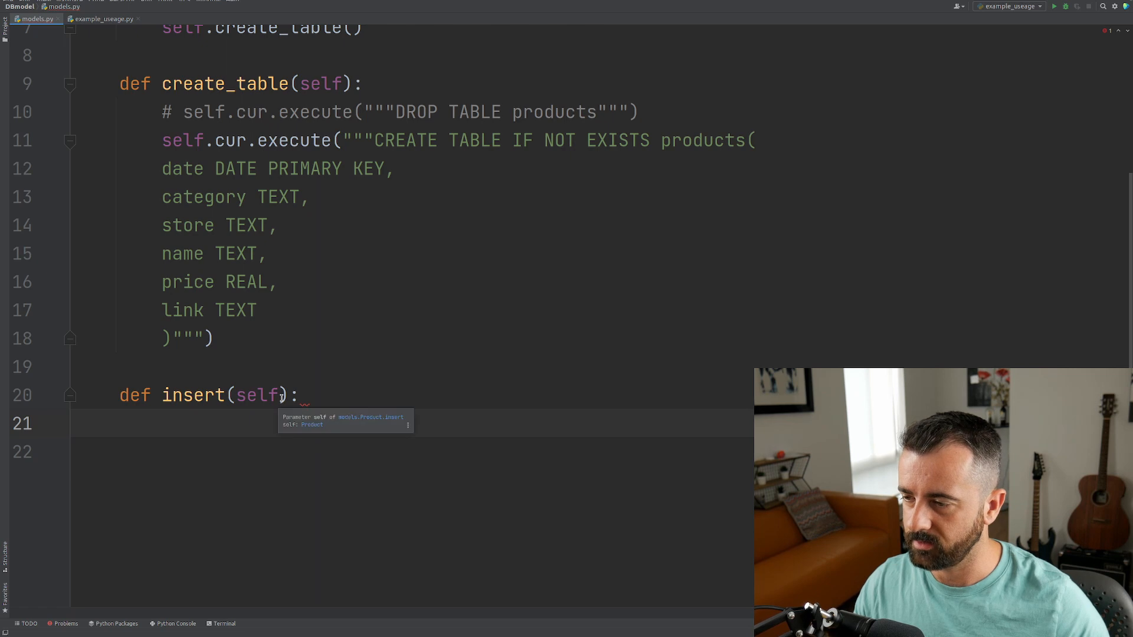
type(", item")
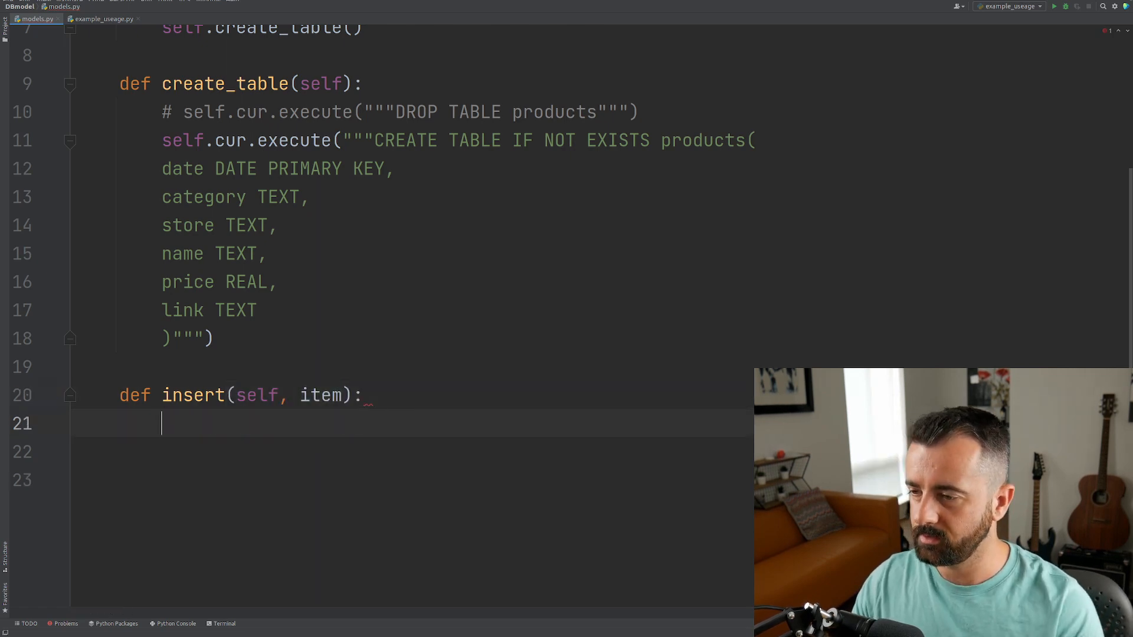
type("self.ci")
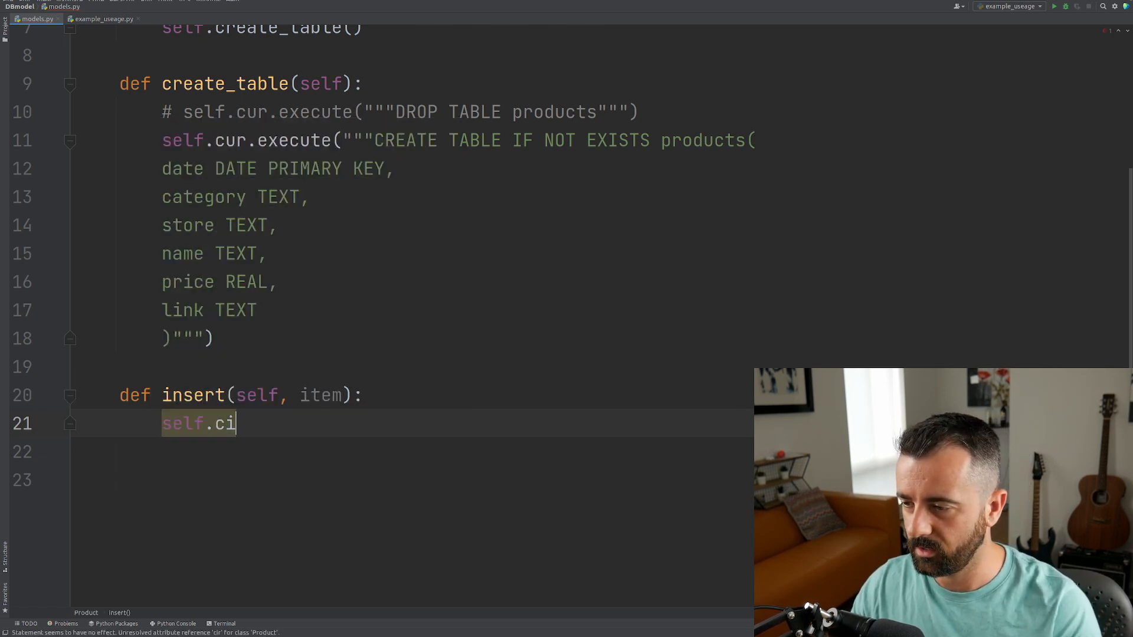
type("ur.execute(\"\"\"\"\"")
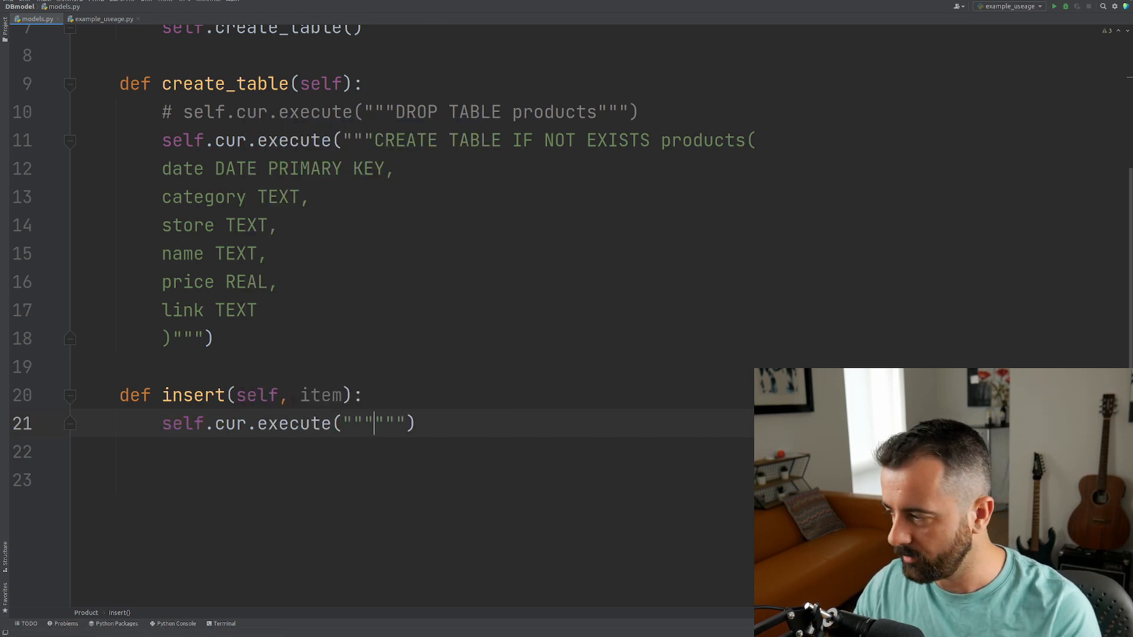
Step: Write INSERT OR IGNORE INTO products VALUES with six placeholders filled from item
type("INSERT OR IR")
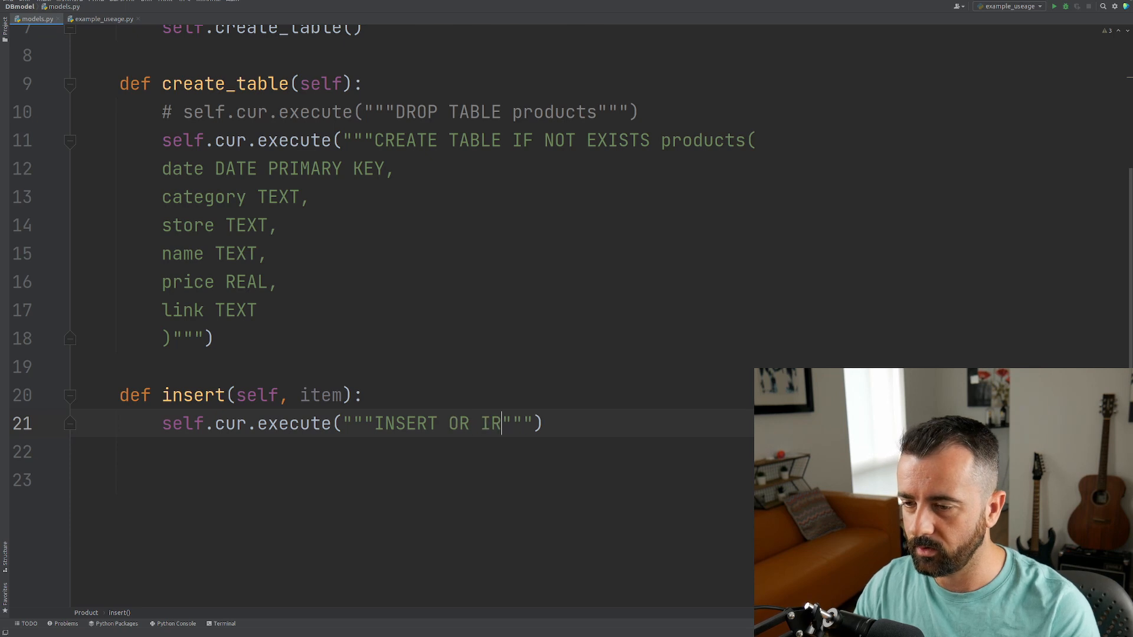
type("NORE")
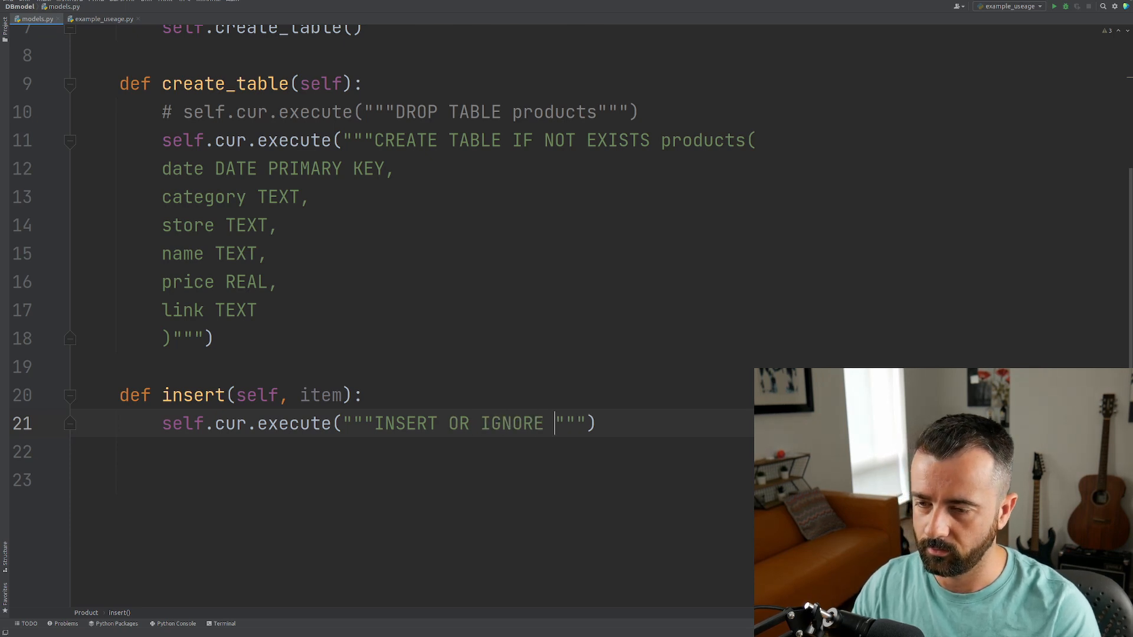
type("INTO prod")
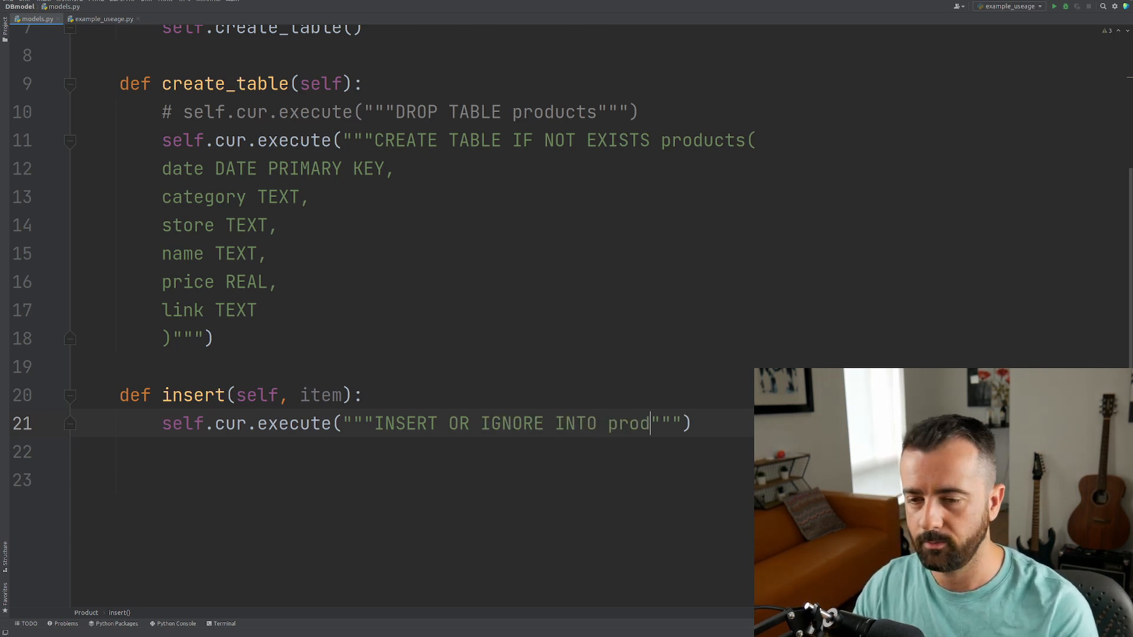
type("ucts VALUES(?,?,?,?,?,?")
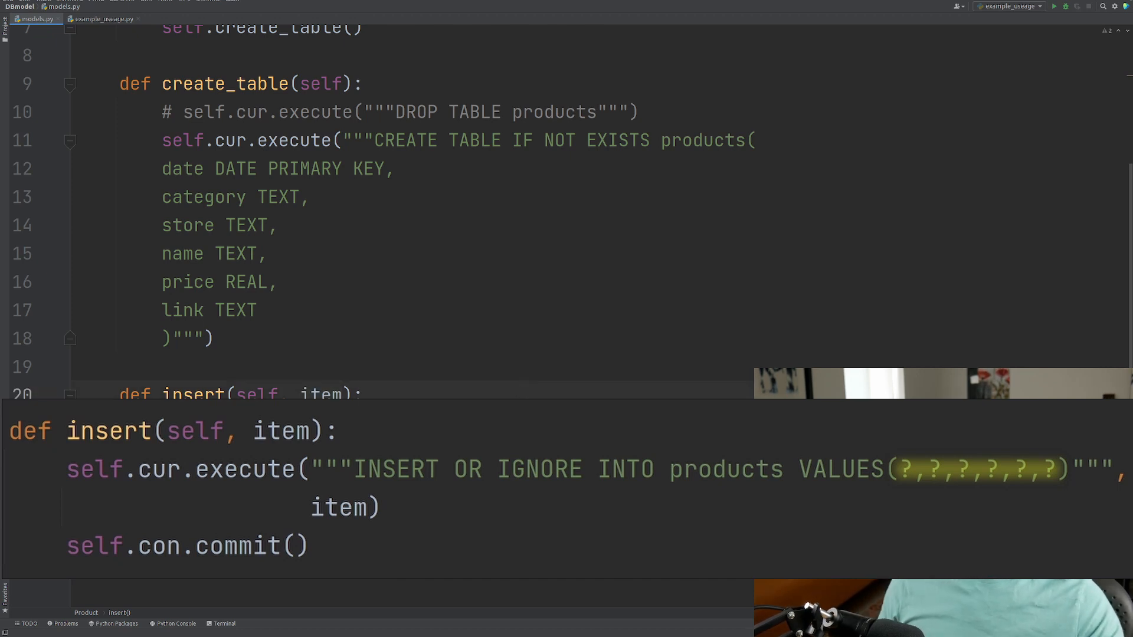
Step: Highlight the item argument and revisit the date primary-key column in create_table
double_click(323, 394)
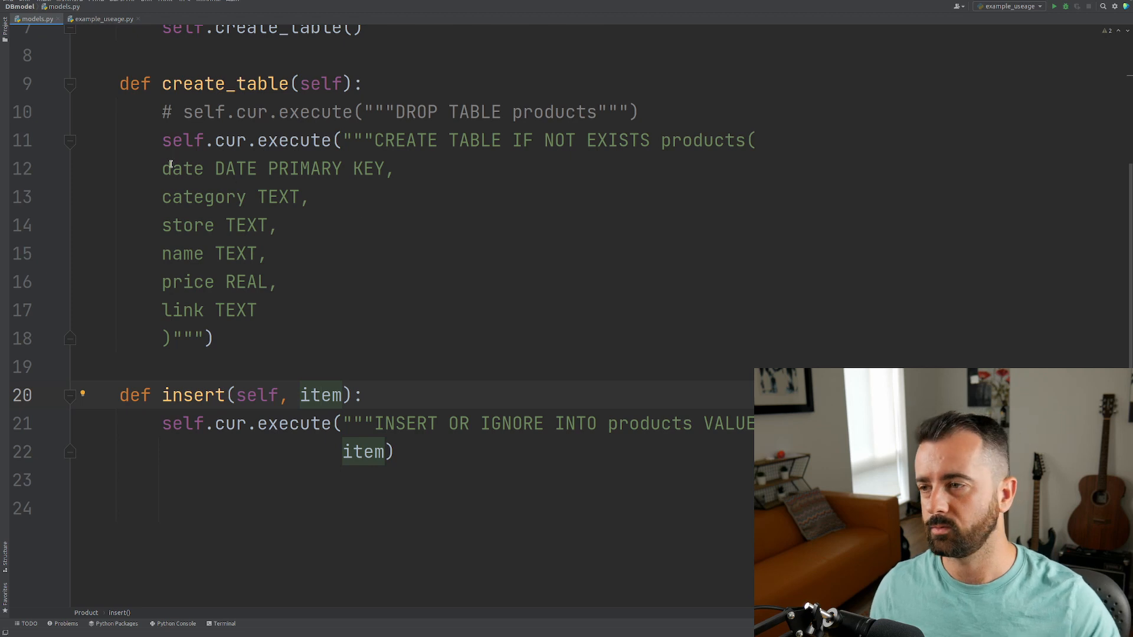
left_click(267, 168)
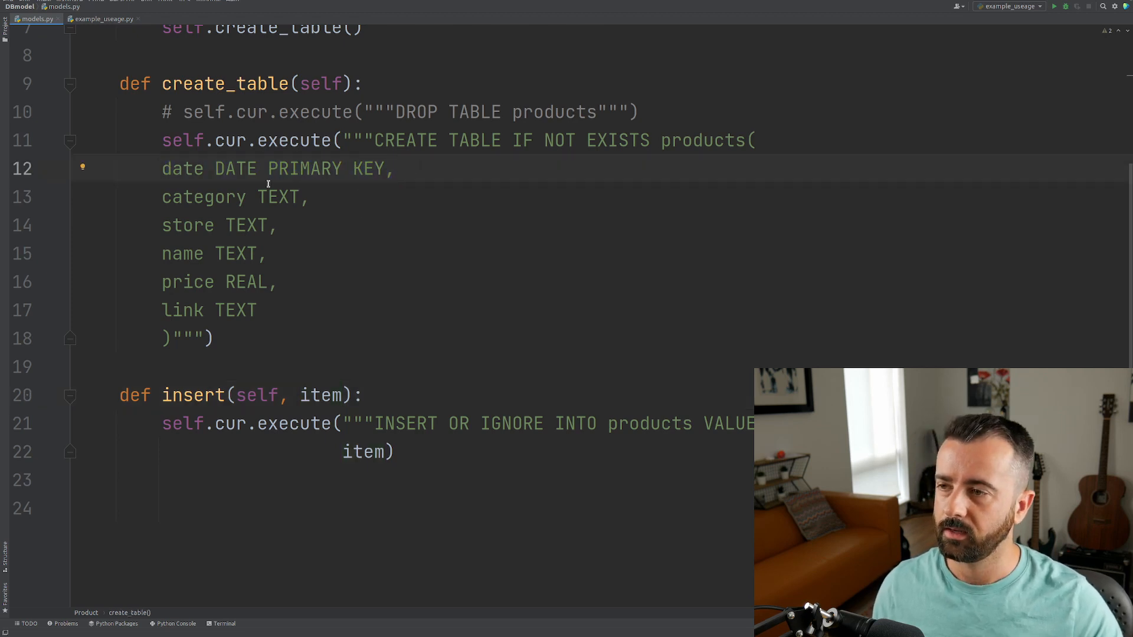
mouse_move(267, 196)
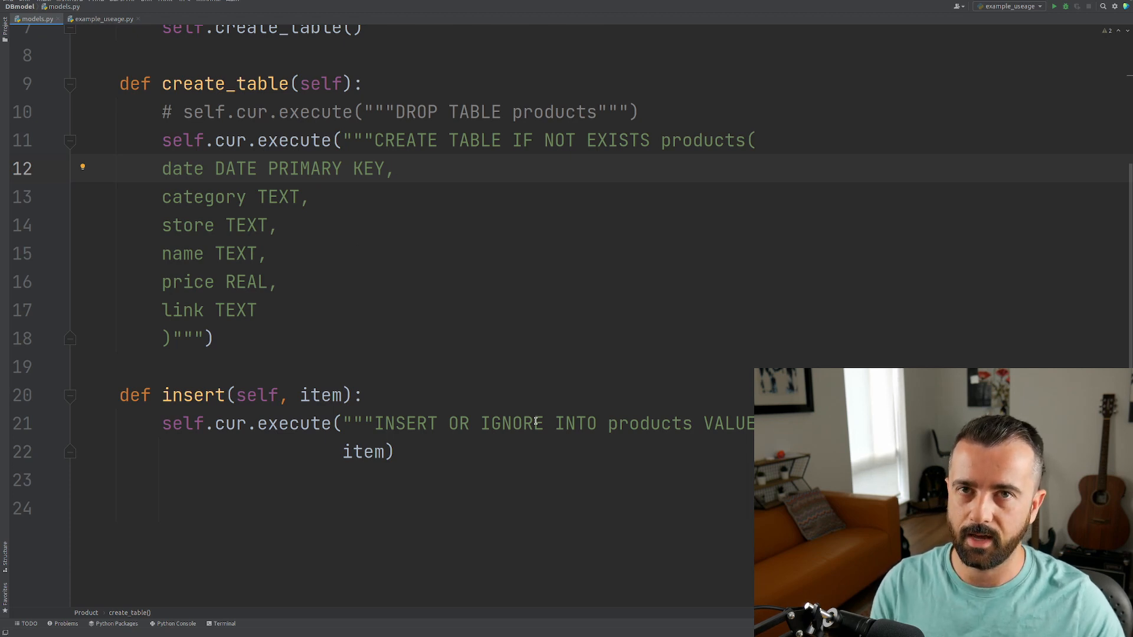
mouse_move(583, 429)
type("self.con")
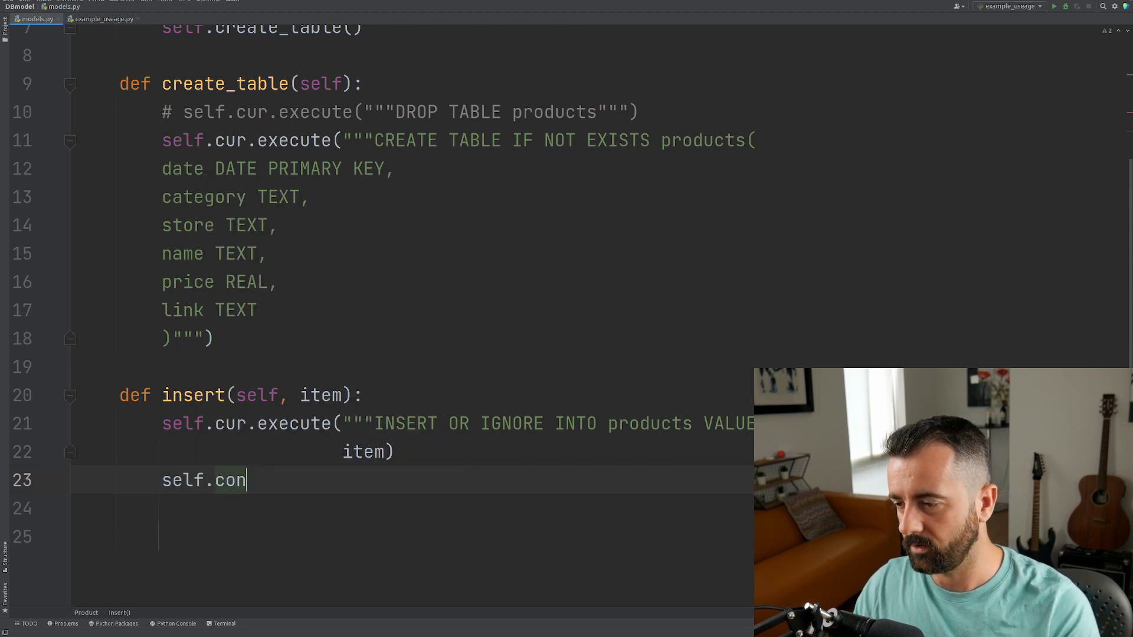
Step: End the insert method with self.con.commit() after the execute call
type(".curs")
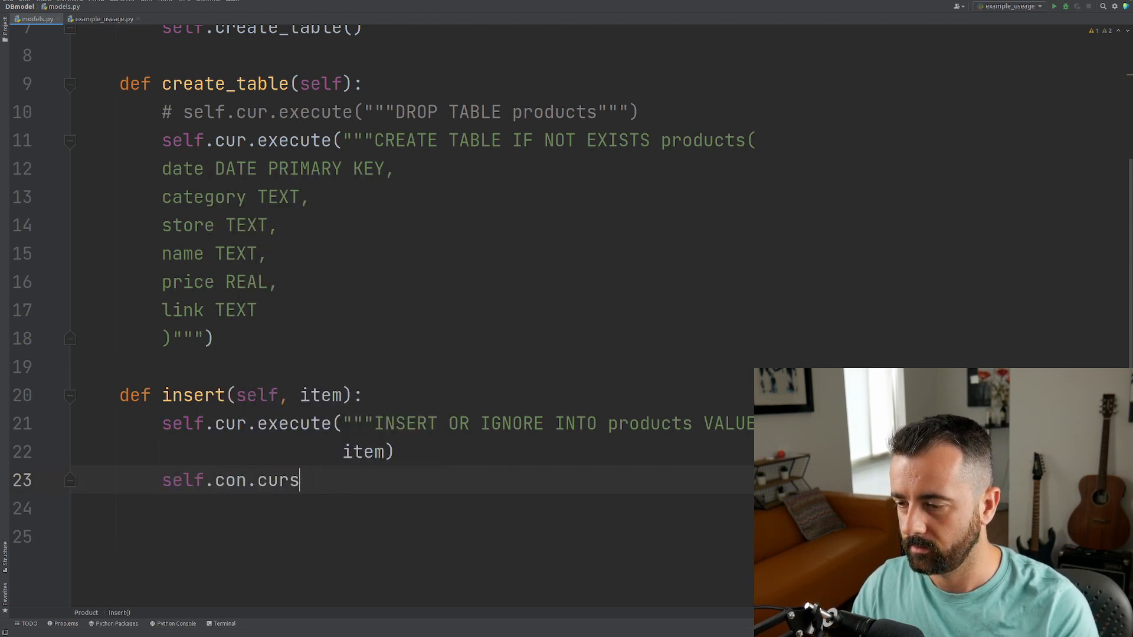
type("ommit()")
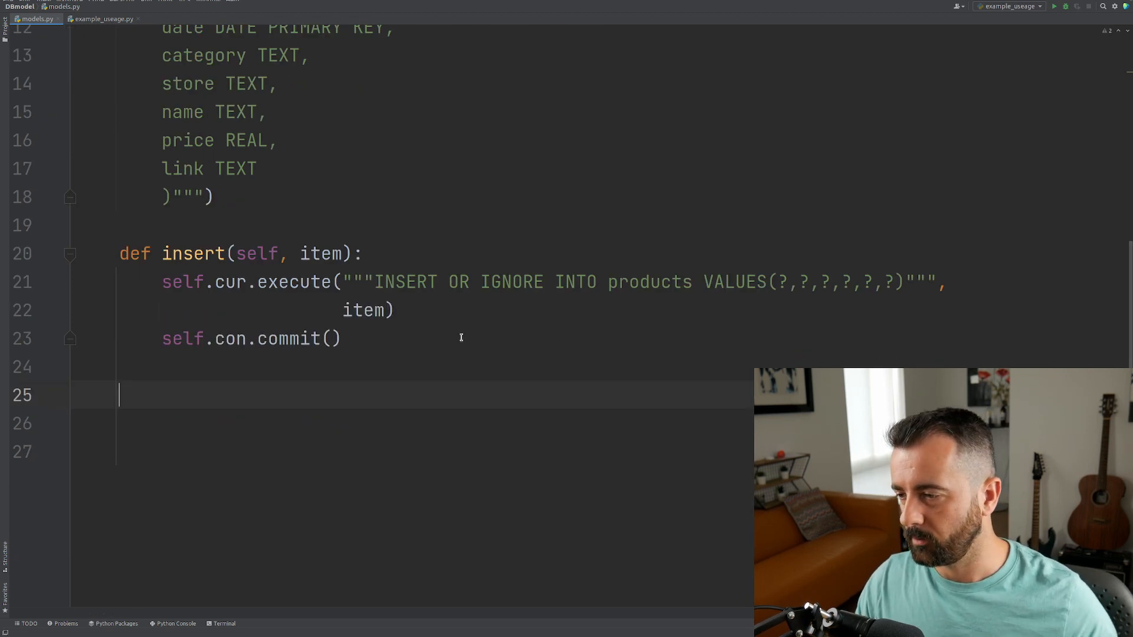
Step: Define read(self) executing SELECT * FROM products on the cursor
type("def read")
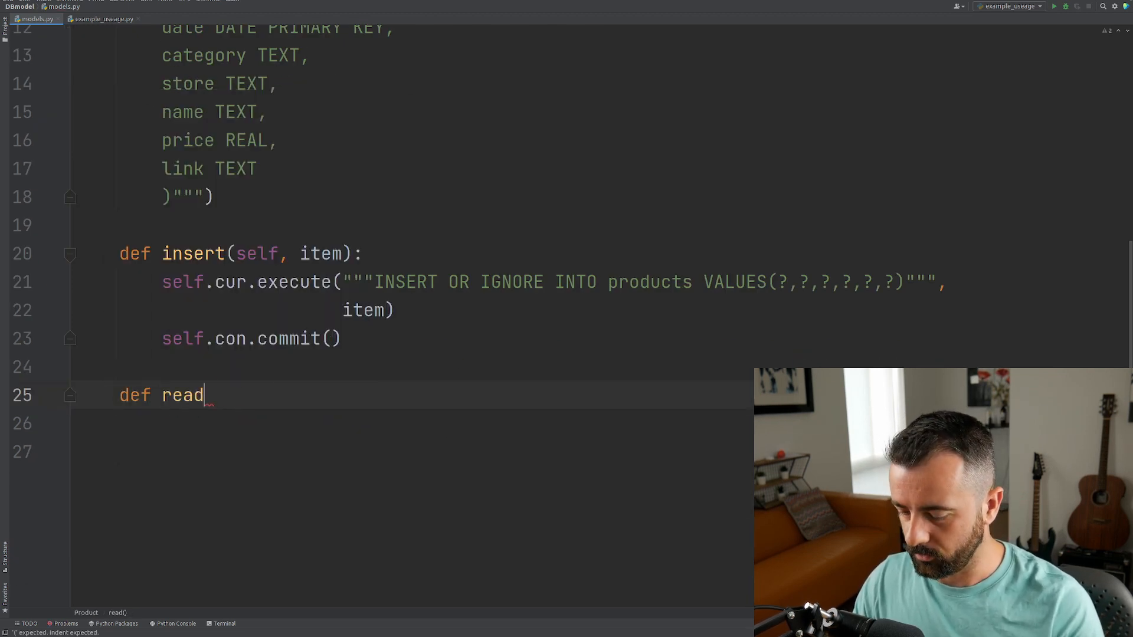
type("(self):")
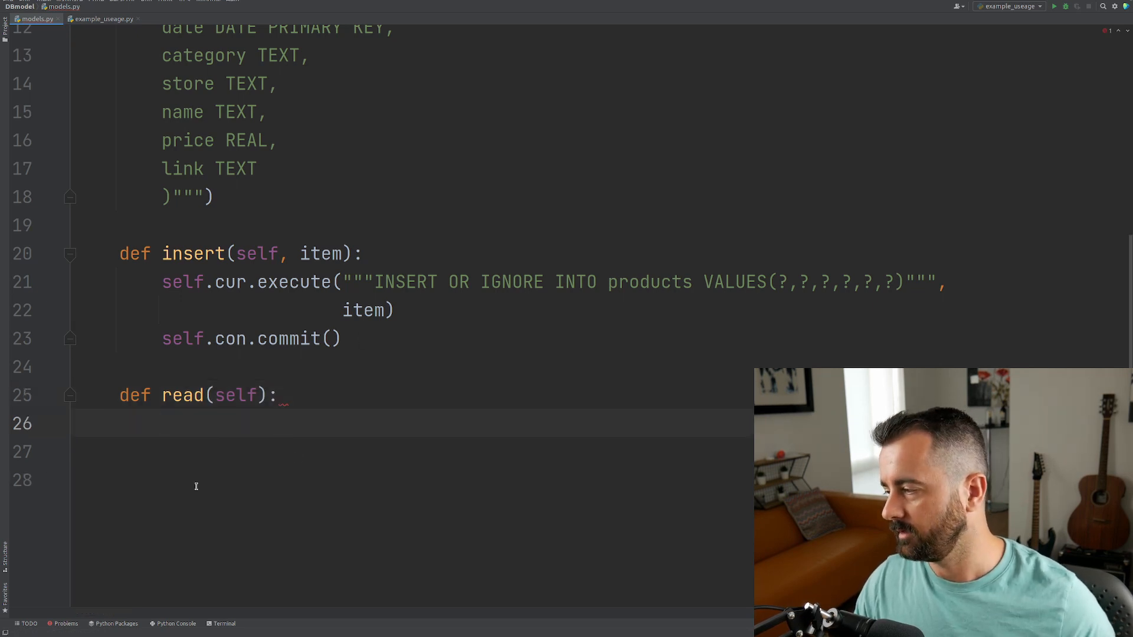
mouse_move(265, 422)
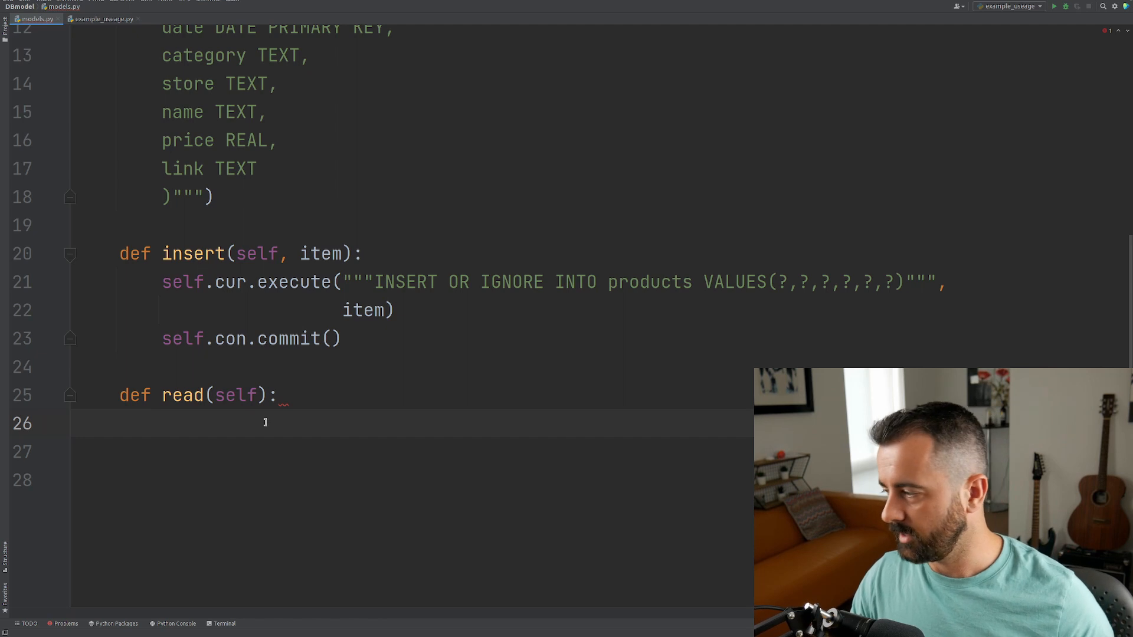
type("self.cur.c")
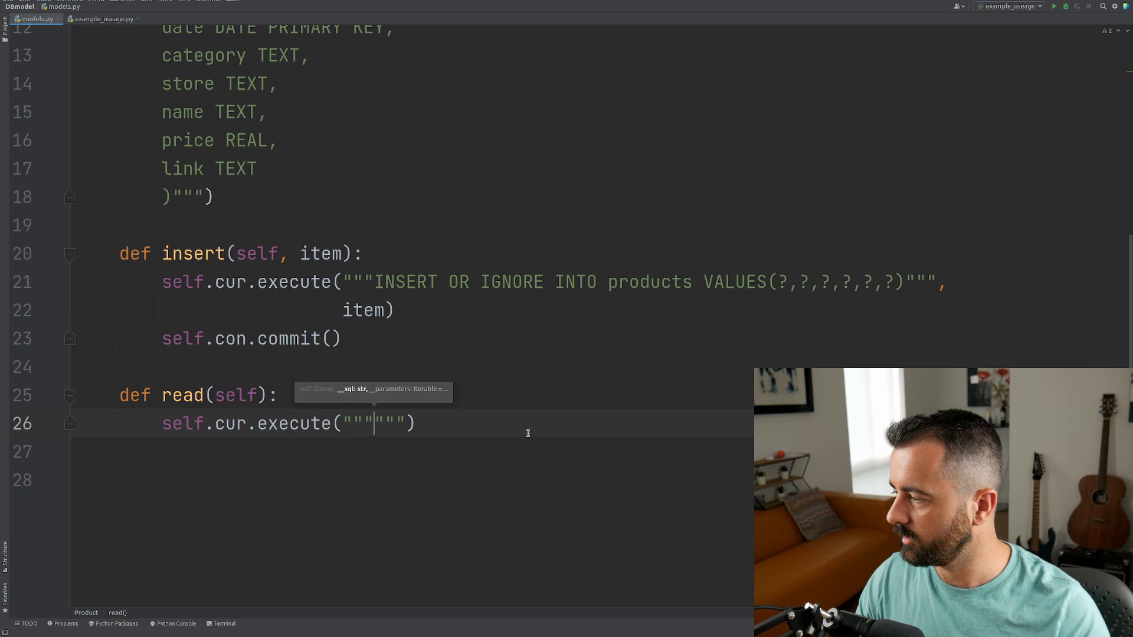
type("SELECT")
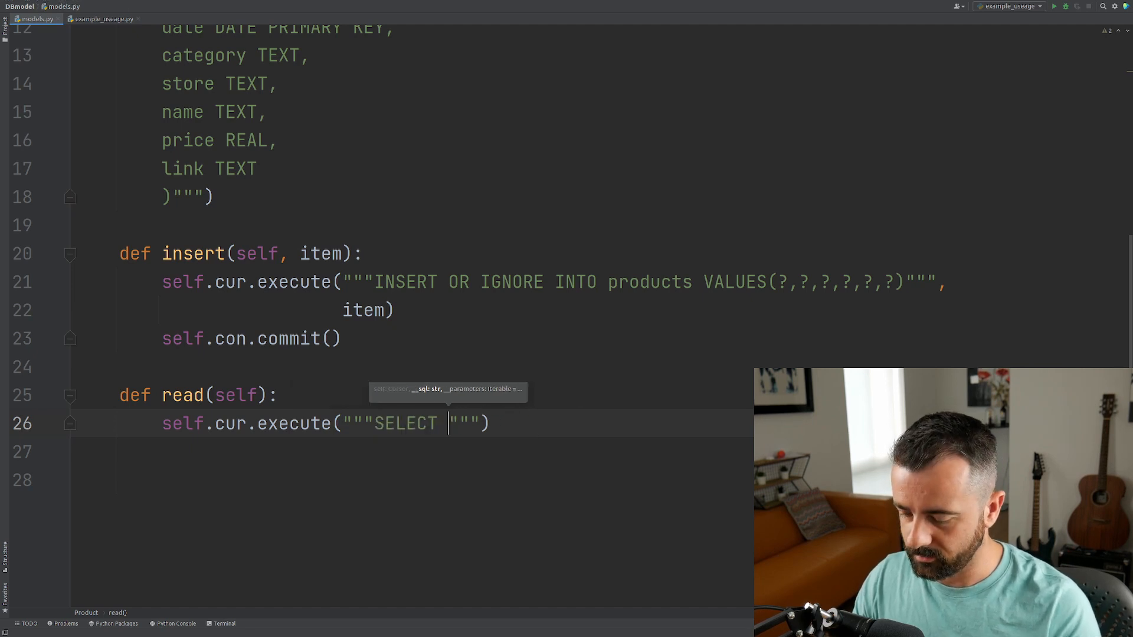
type("* FROM product")
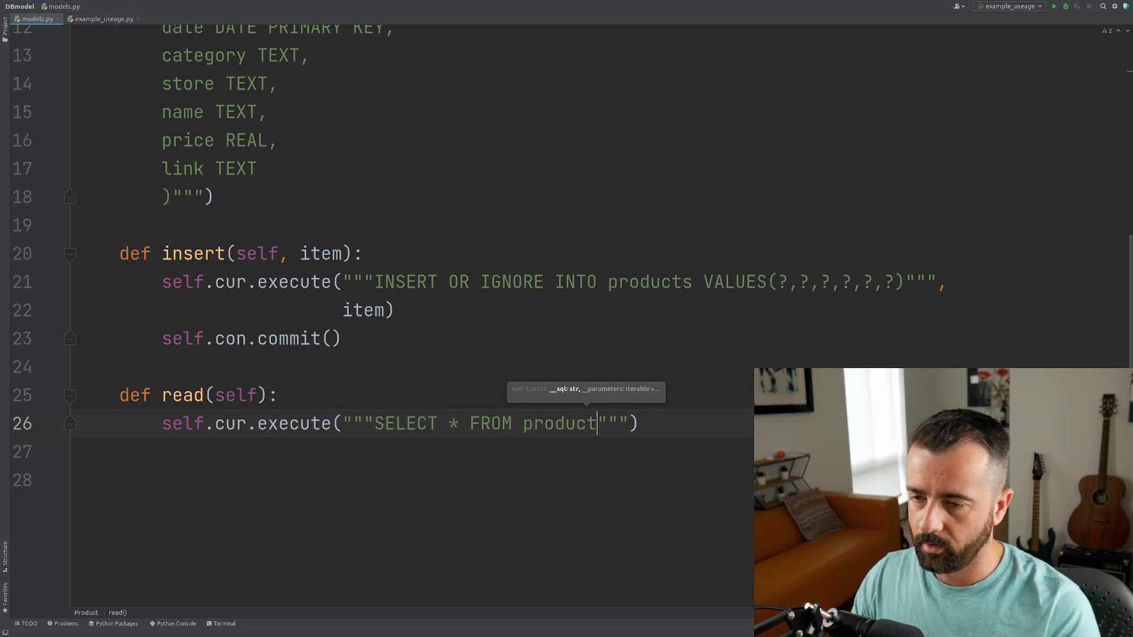
type("s")
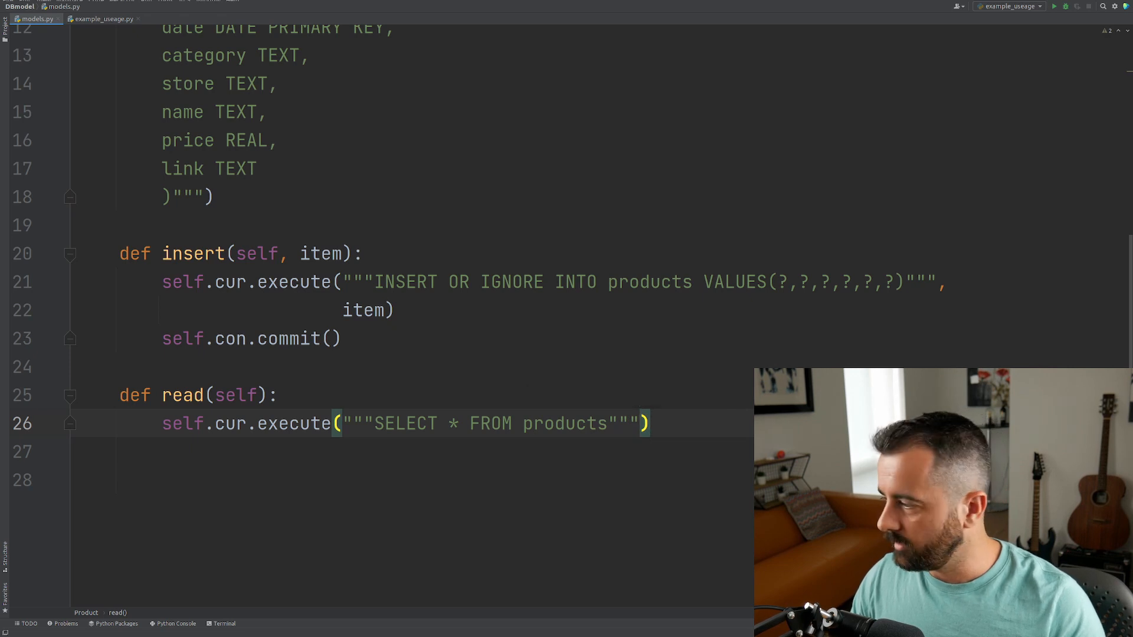
Step: Store self.cur.fetchall() in rows and return rows from read
type("rows")
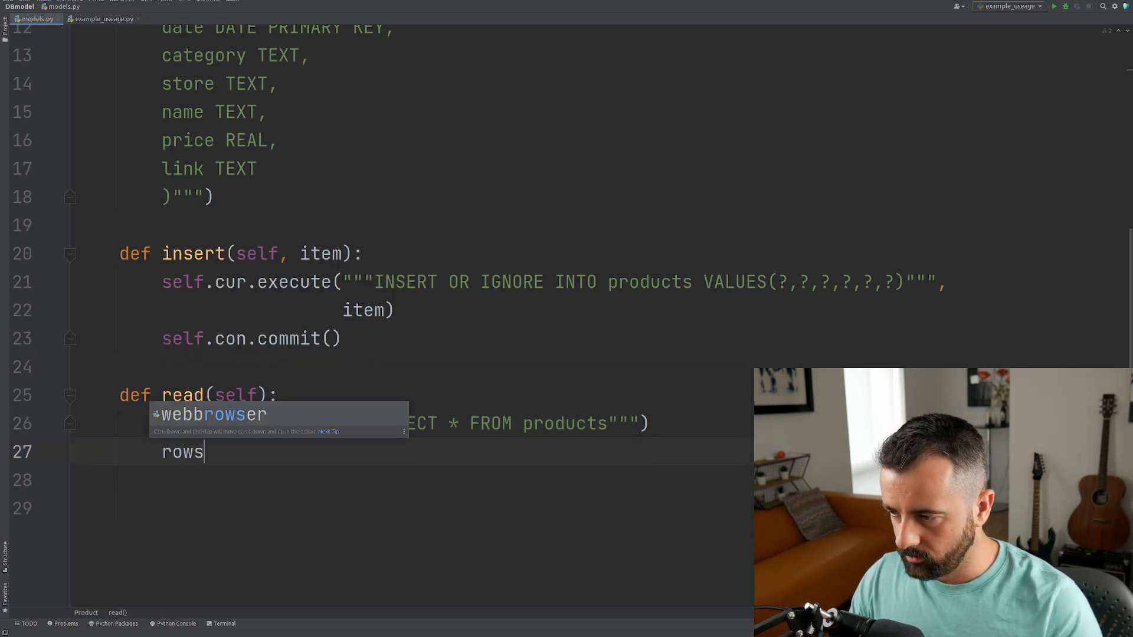
type("=")
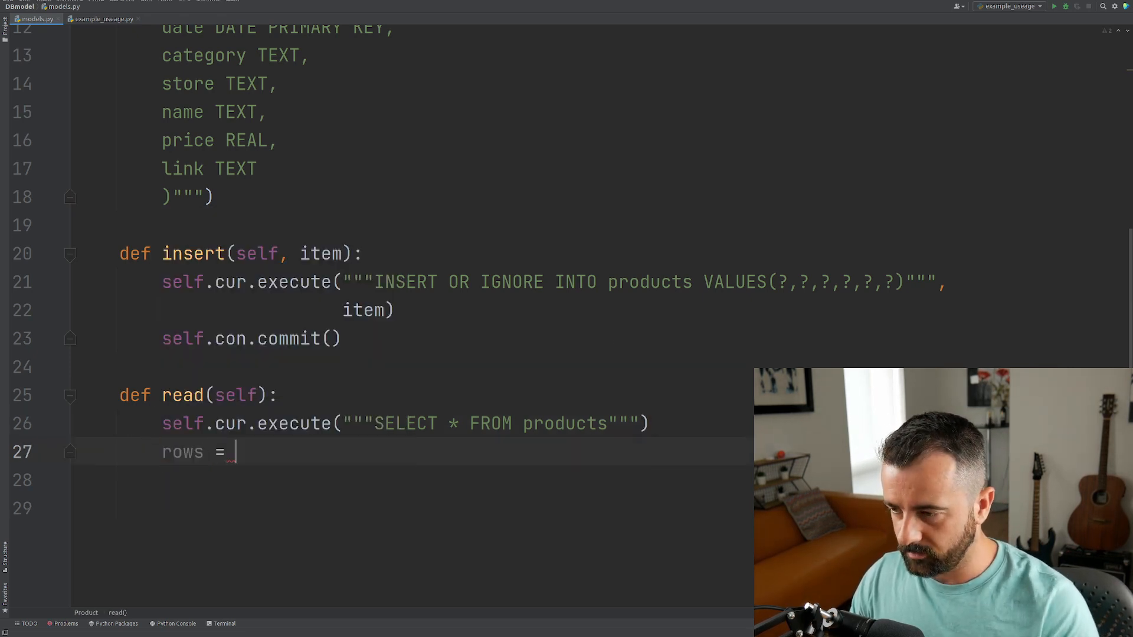
type("sef")
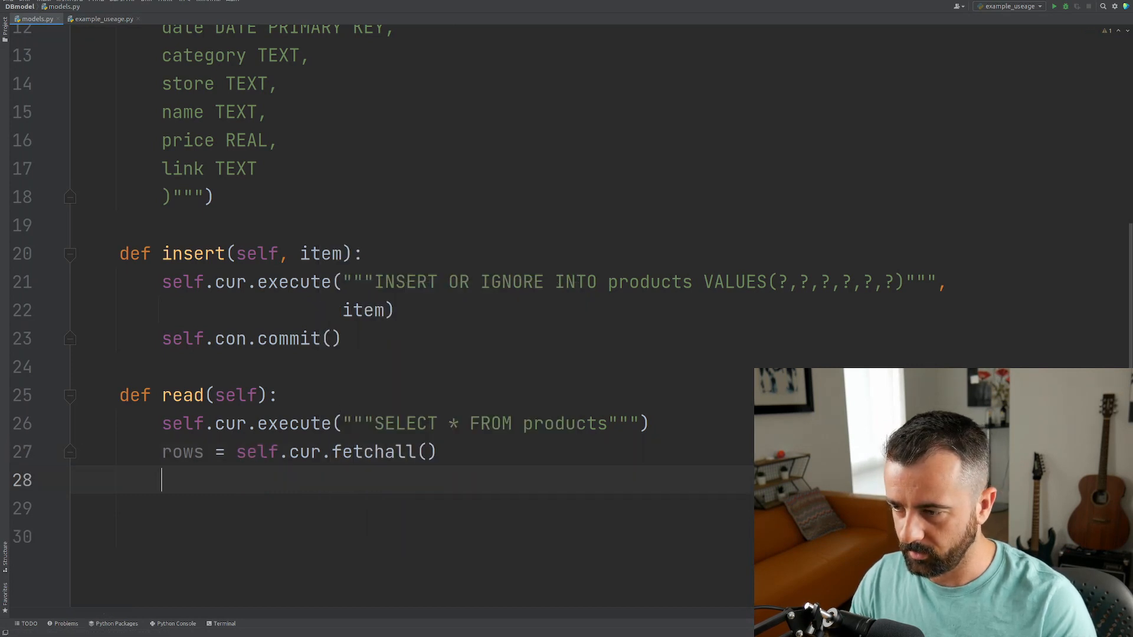
type("prin")
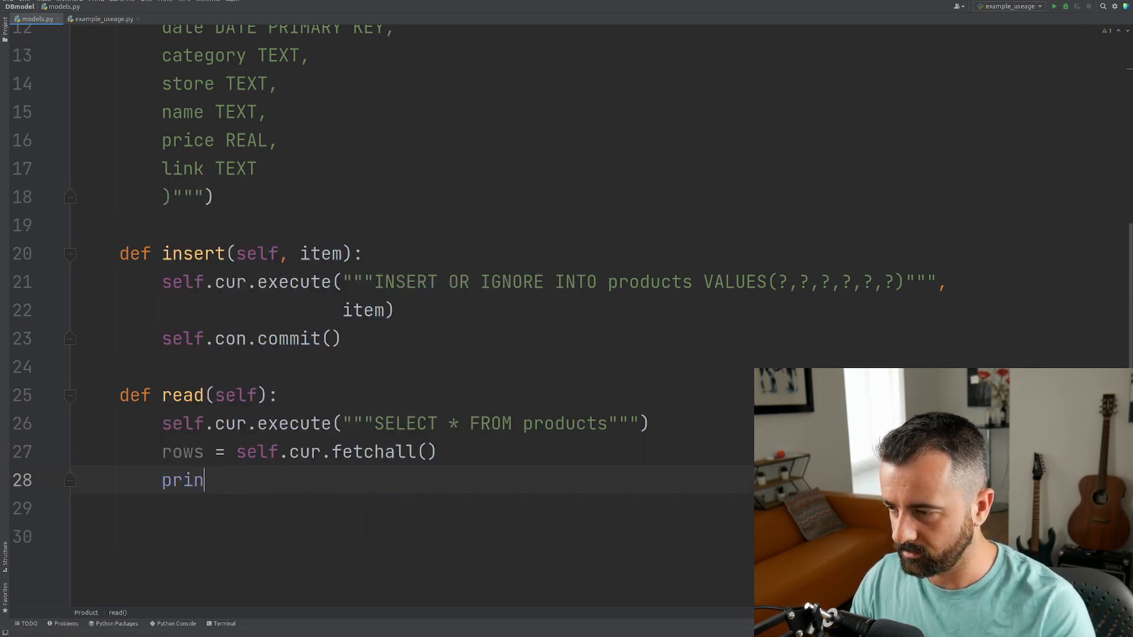
type("return")
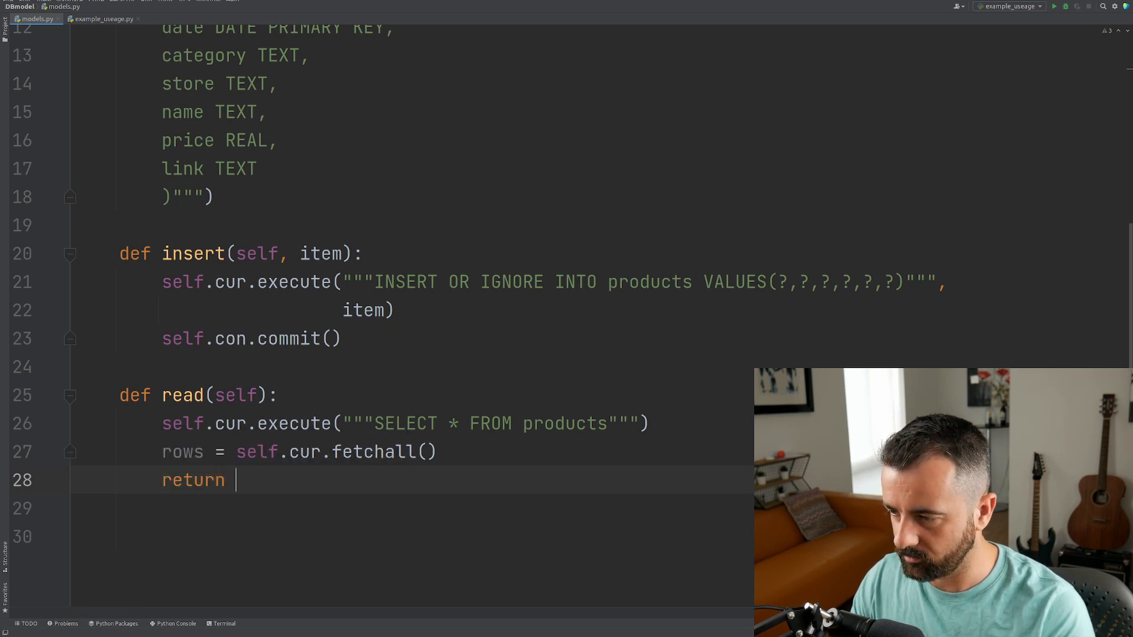
type("rows")
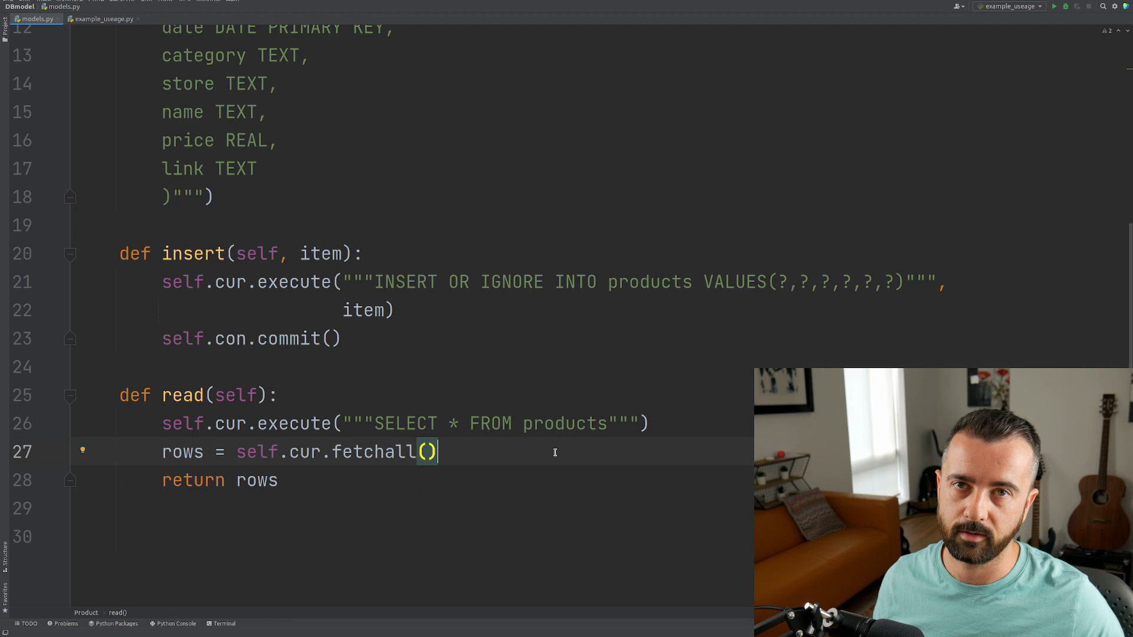
mouse_move(526, 441)
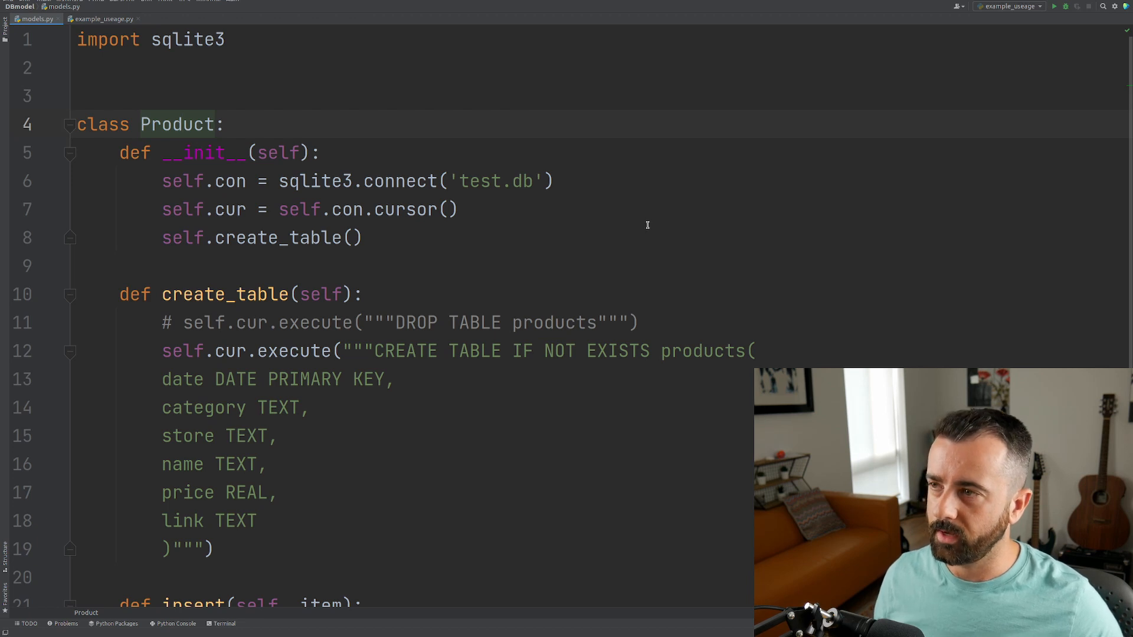
mouse_move(213, 83)
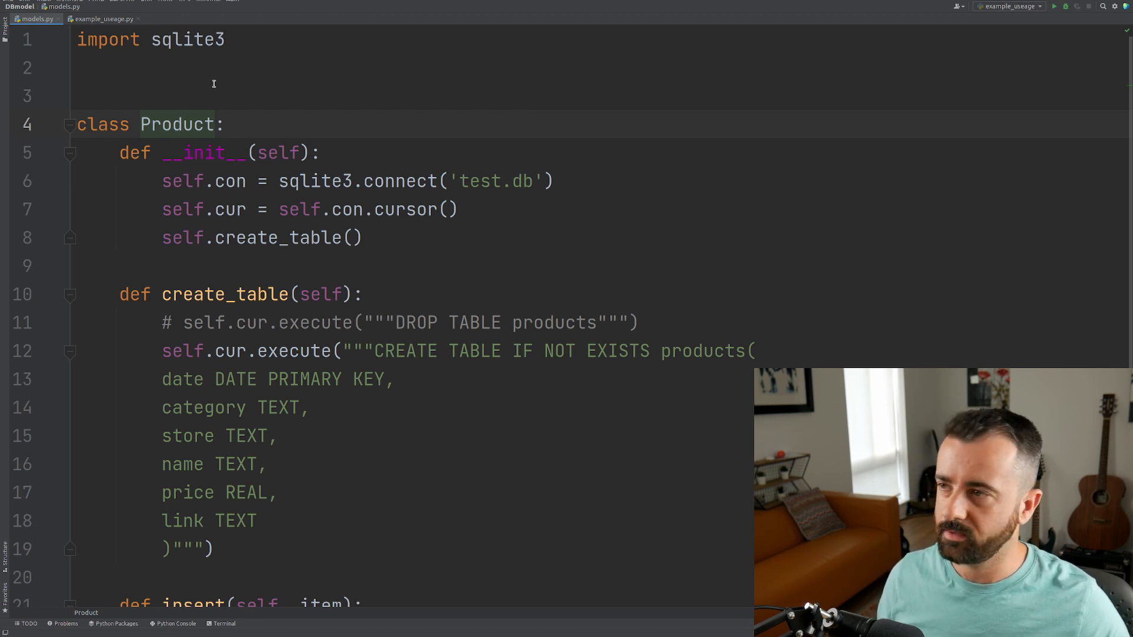
Step: Add 'from models import Product' to example_useage.py and check the Product definition it points to
left_click(101, 18)
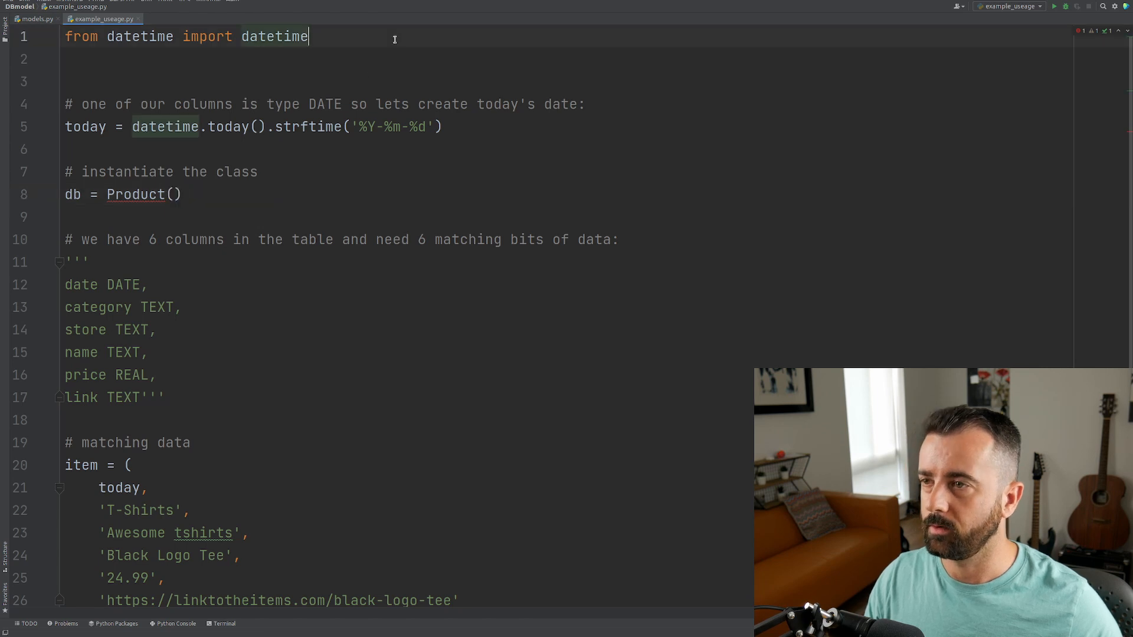
type("f")
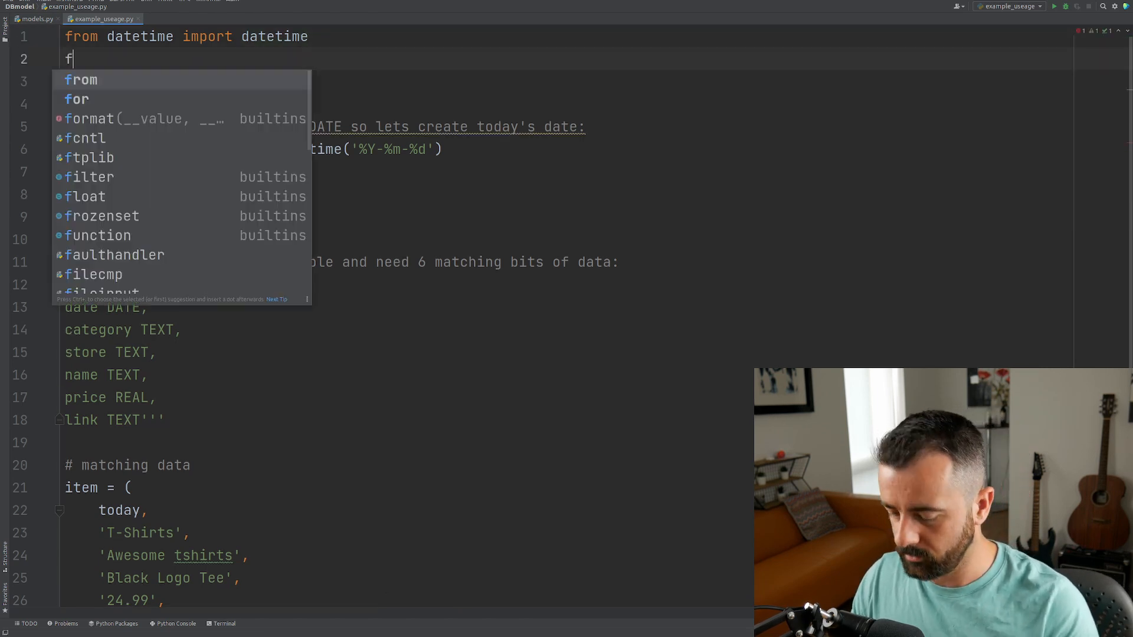
type("rom models im")
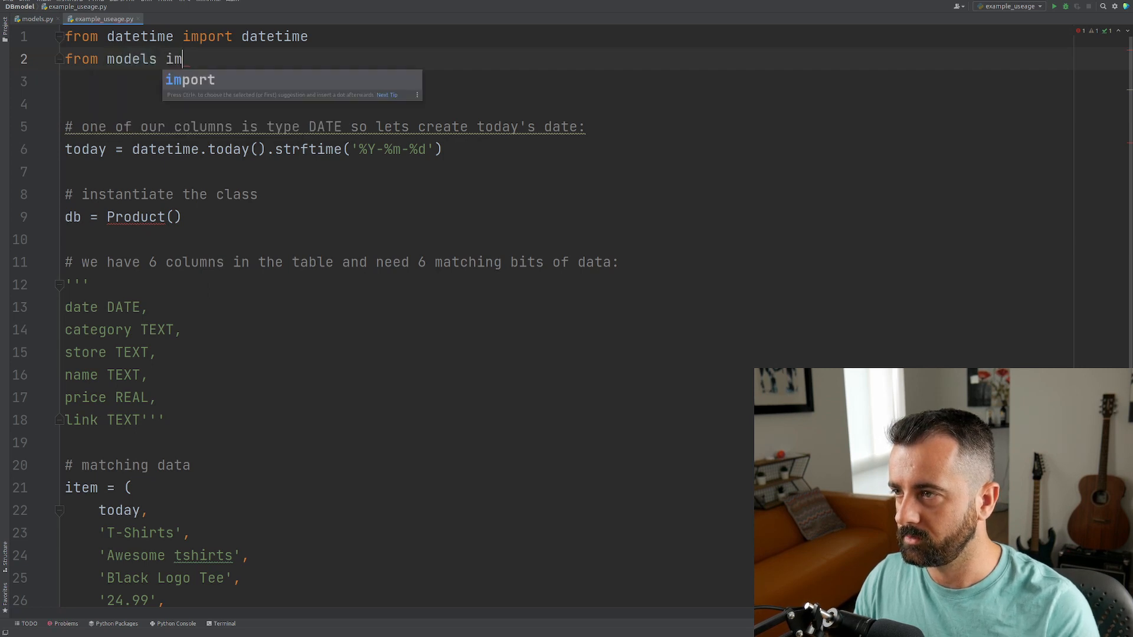
type("port Product")
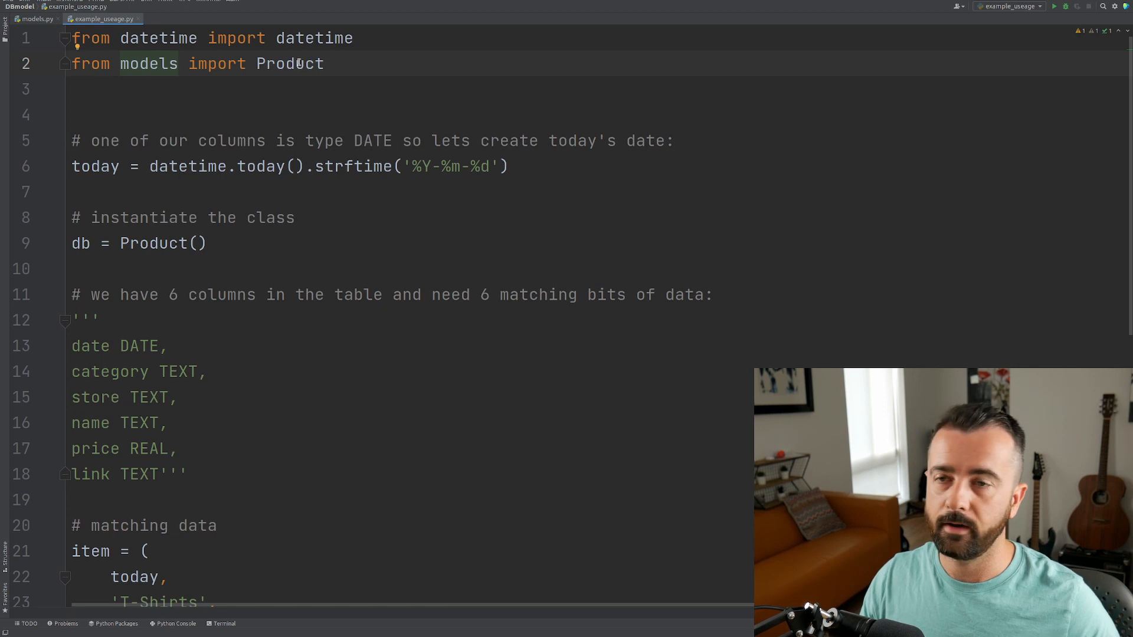
left_click(37, 19)
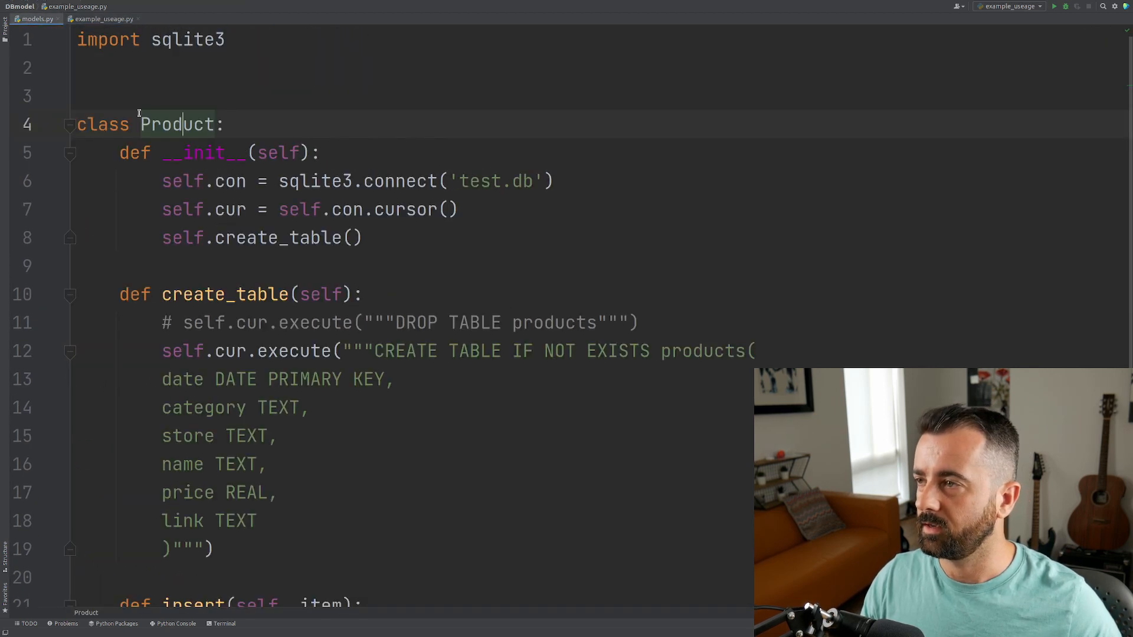
left_click(103, 19)
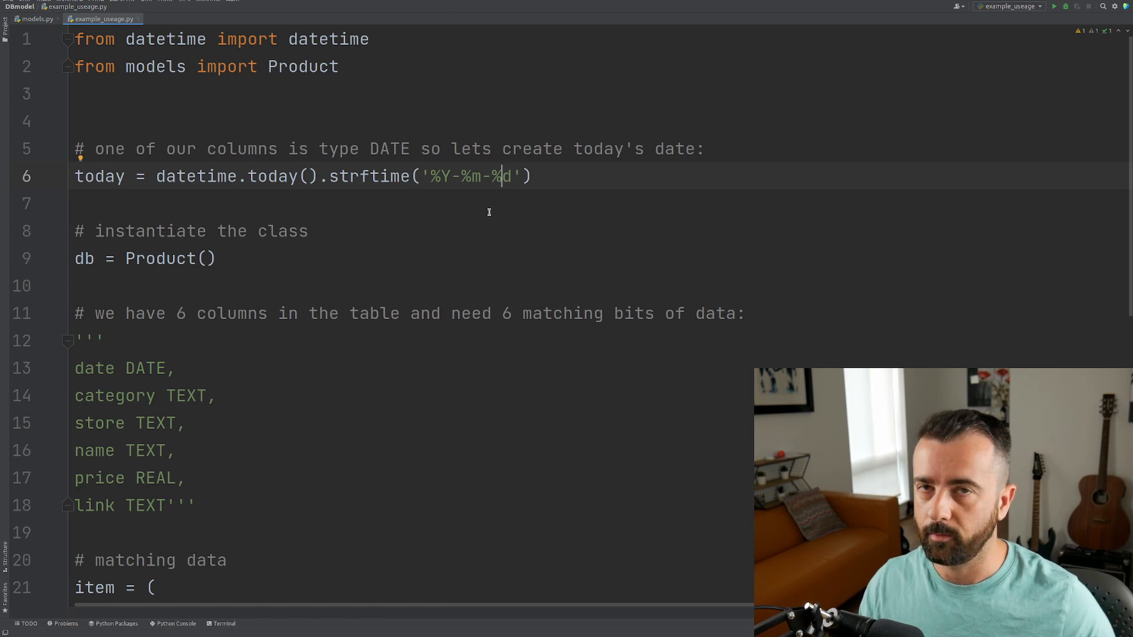
mouse_move(247, 250)
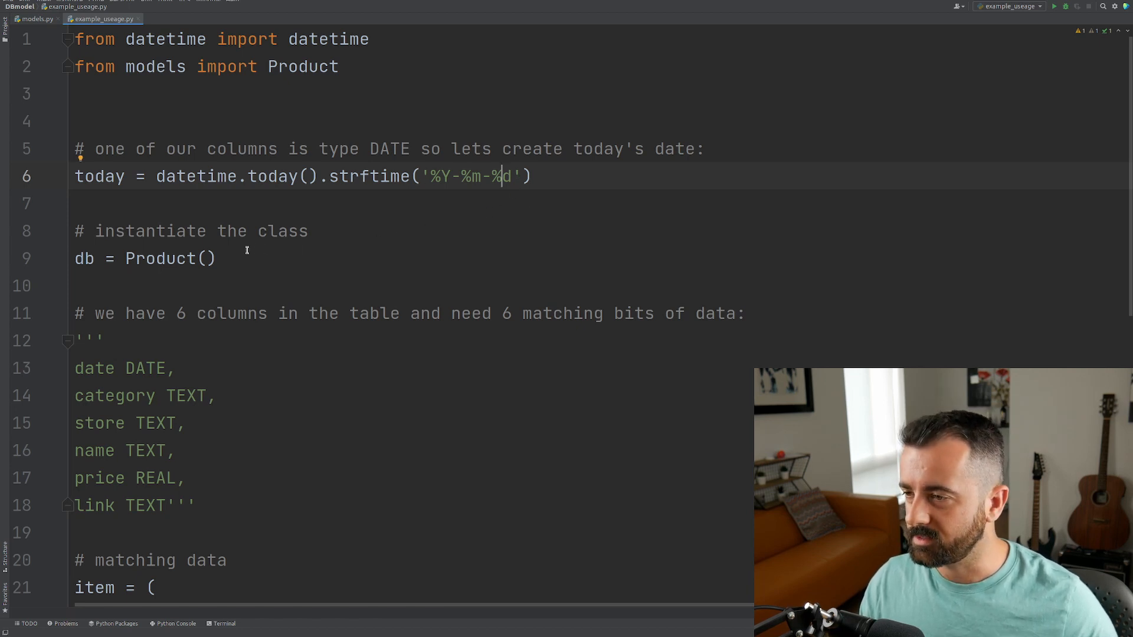
double_click(83, 258)
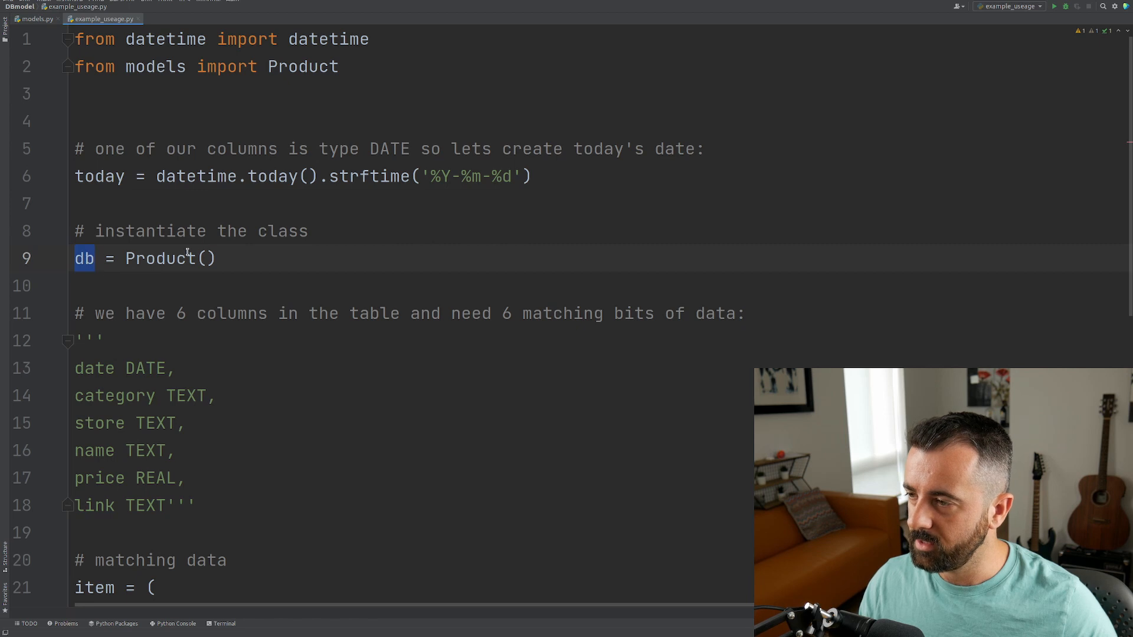
double_click(160, 258)
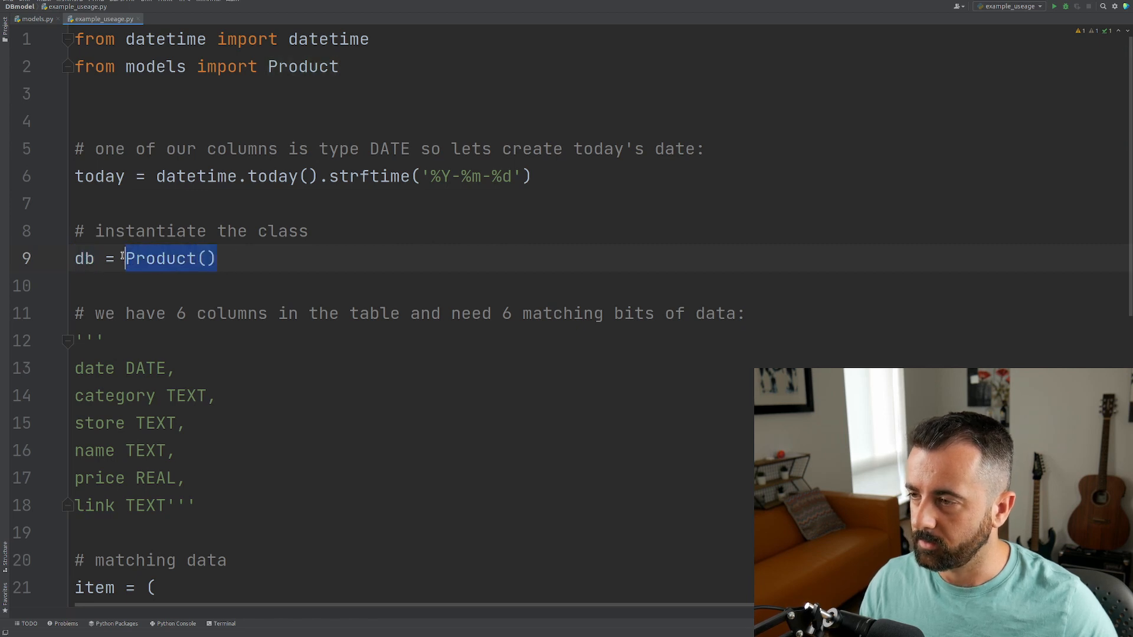
mouse_move(302, 65)
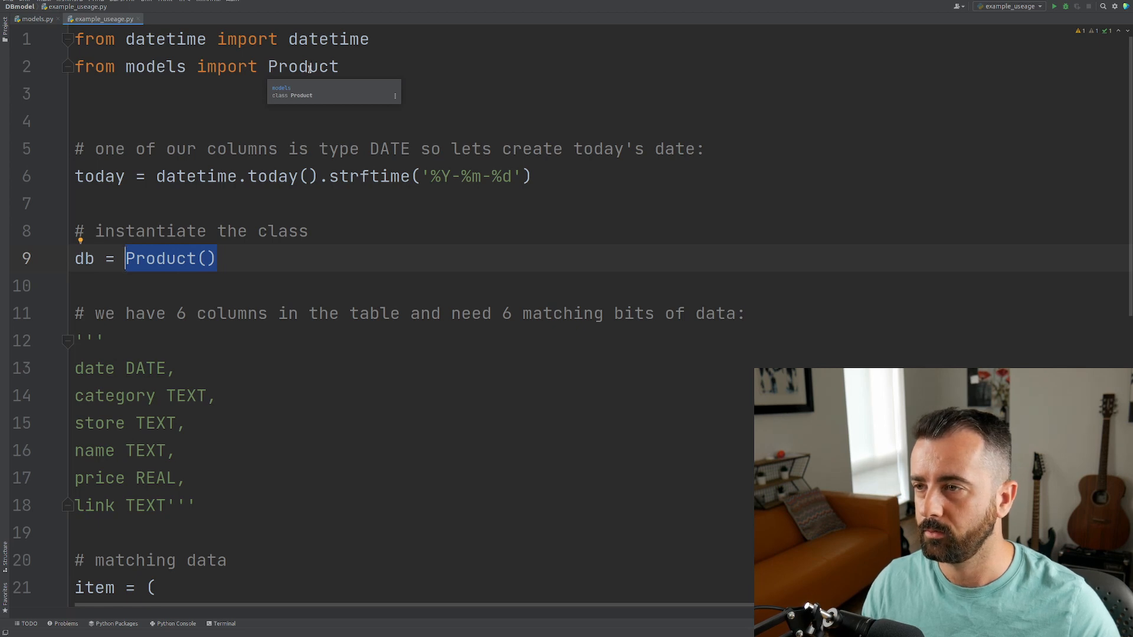
scroll("down", 3)
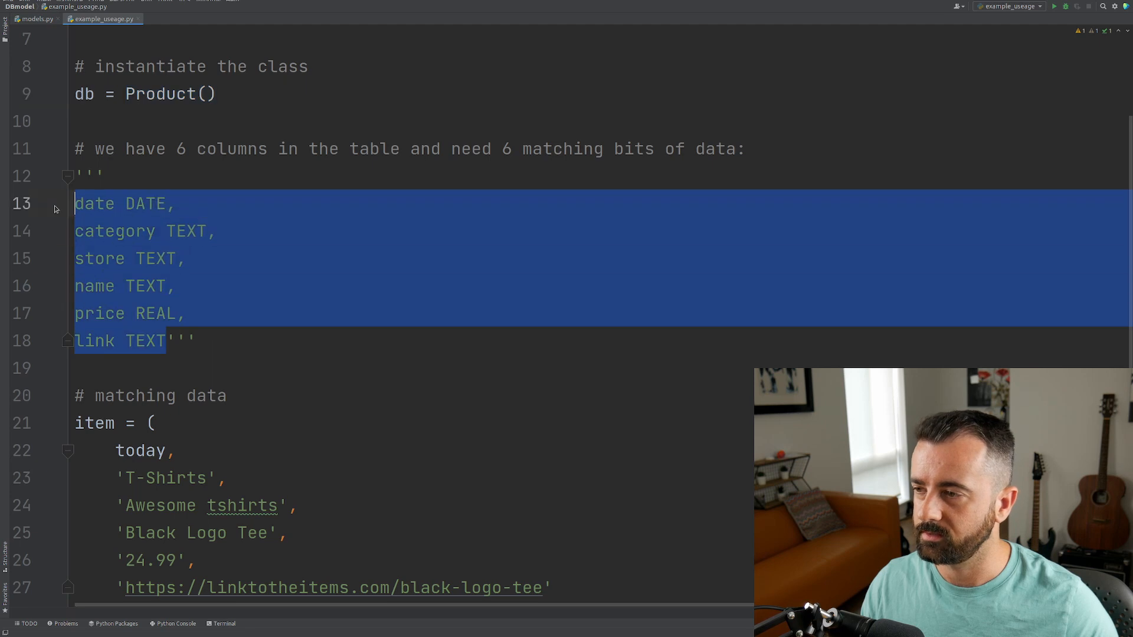
left_click(36, 18)
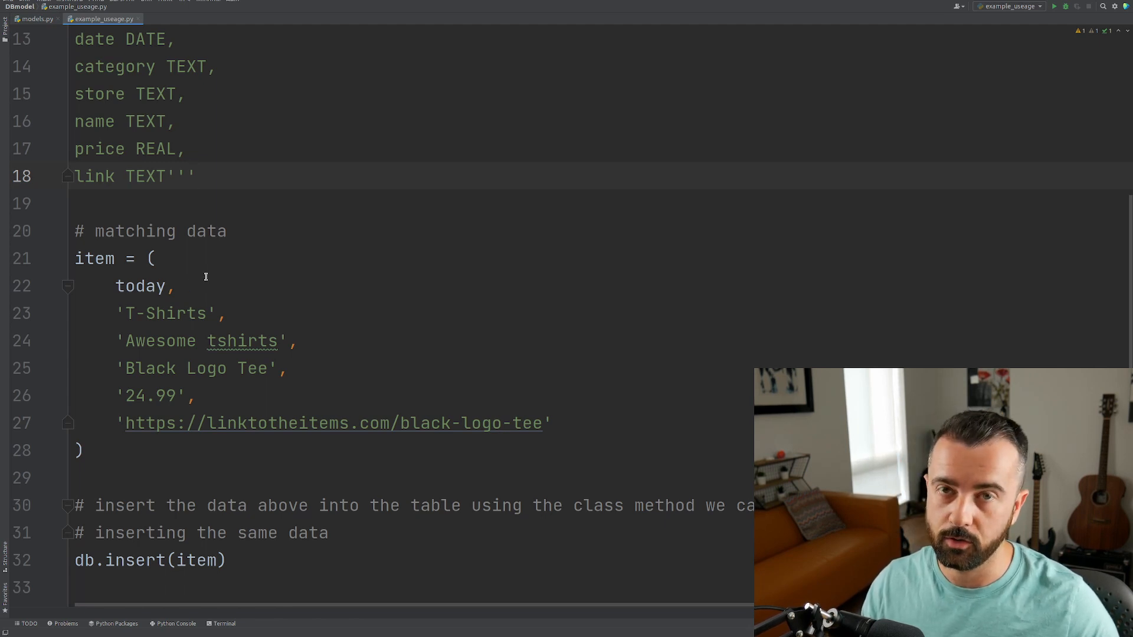
left_click(195, 175)
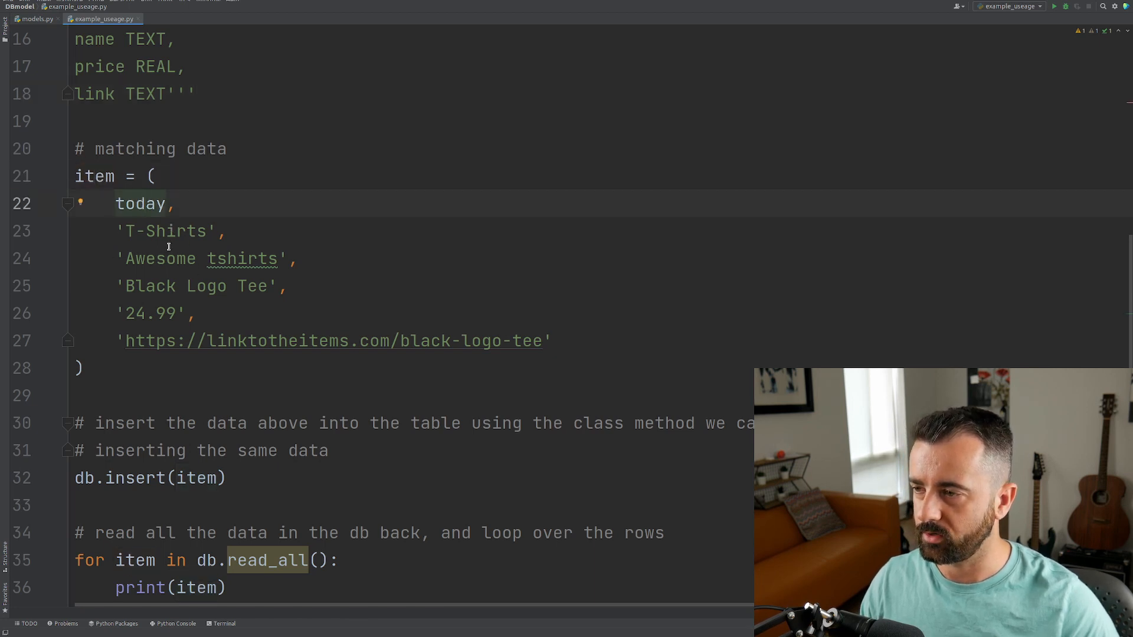
scroll("up", 3)
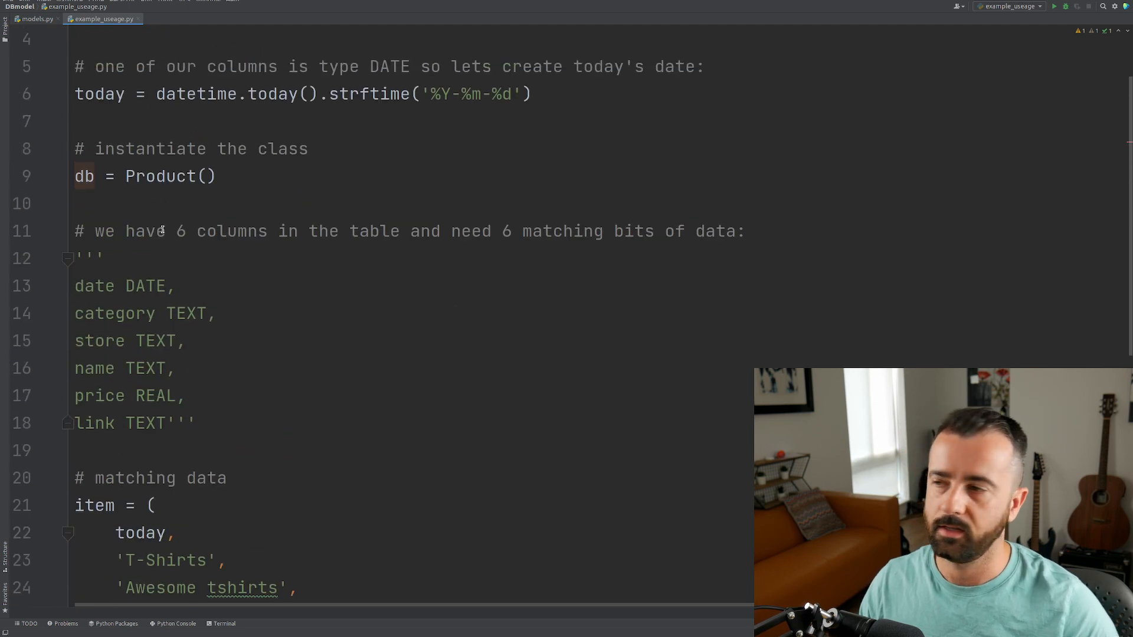
triple_click(145, 176)
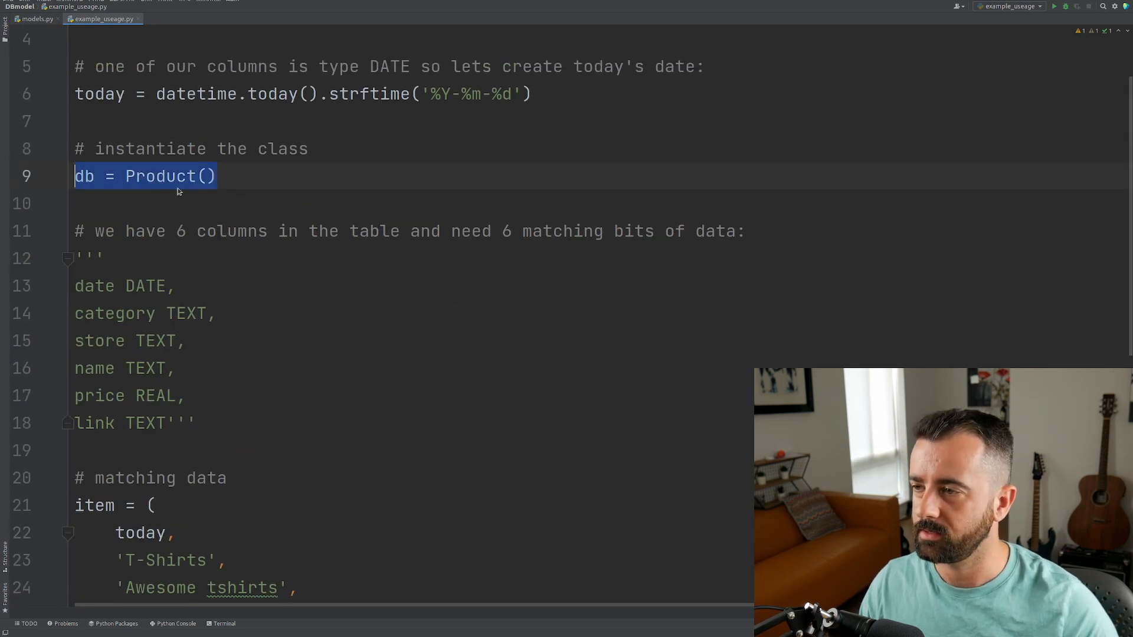
scroll("down", 3)
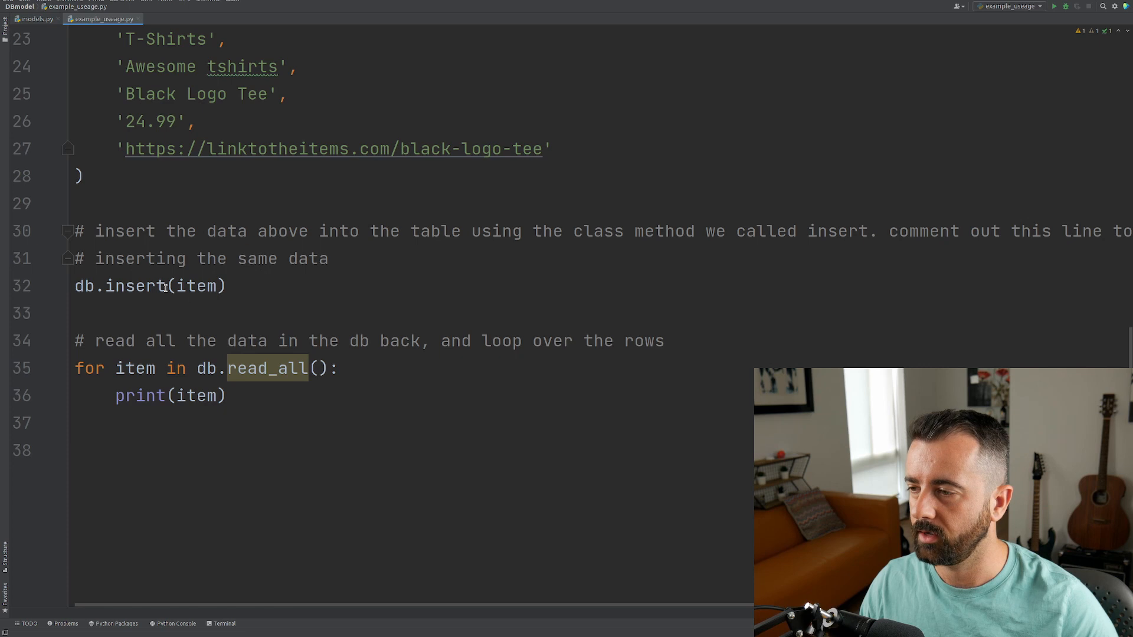
left_click(36, 18)
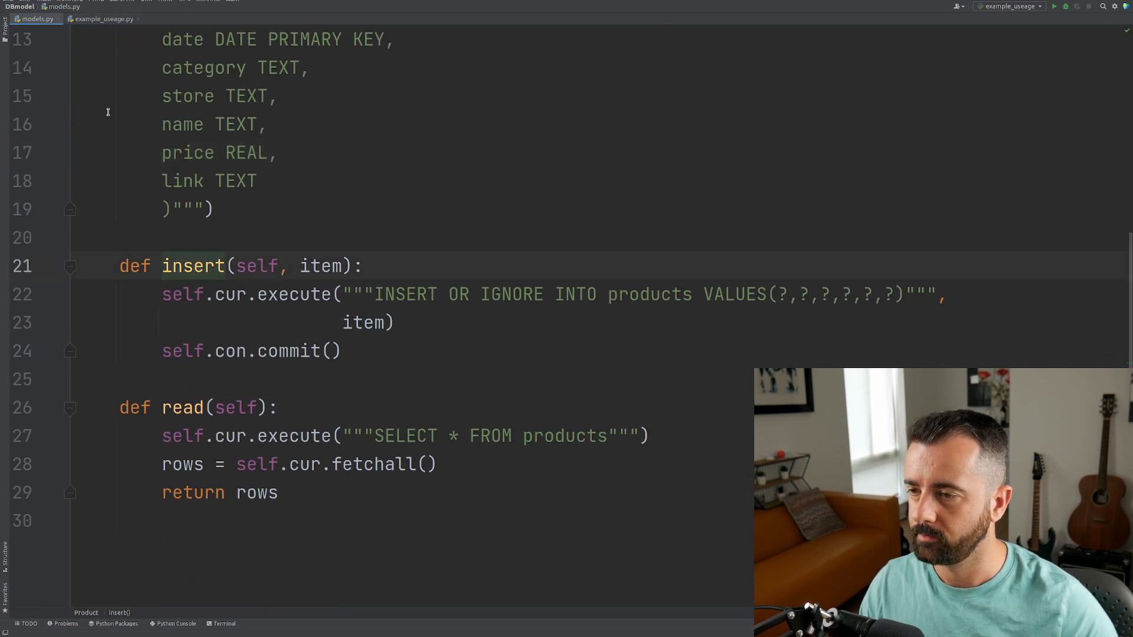
left_click(101, 18)
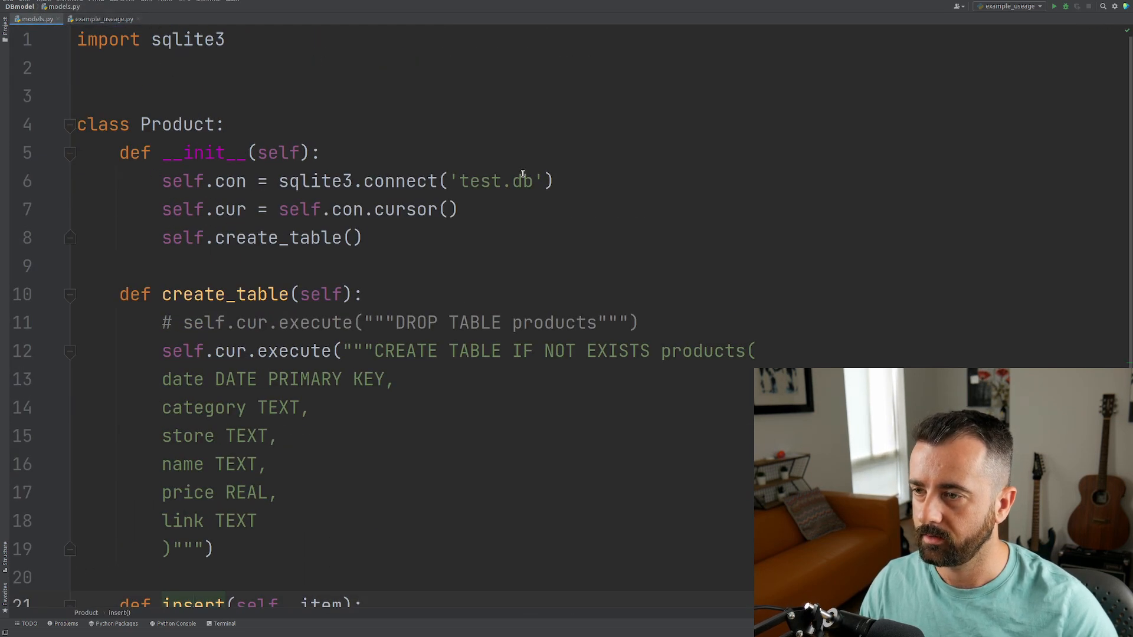
left_click(105, 18)
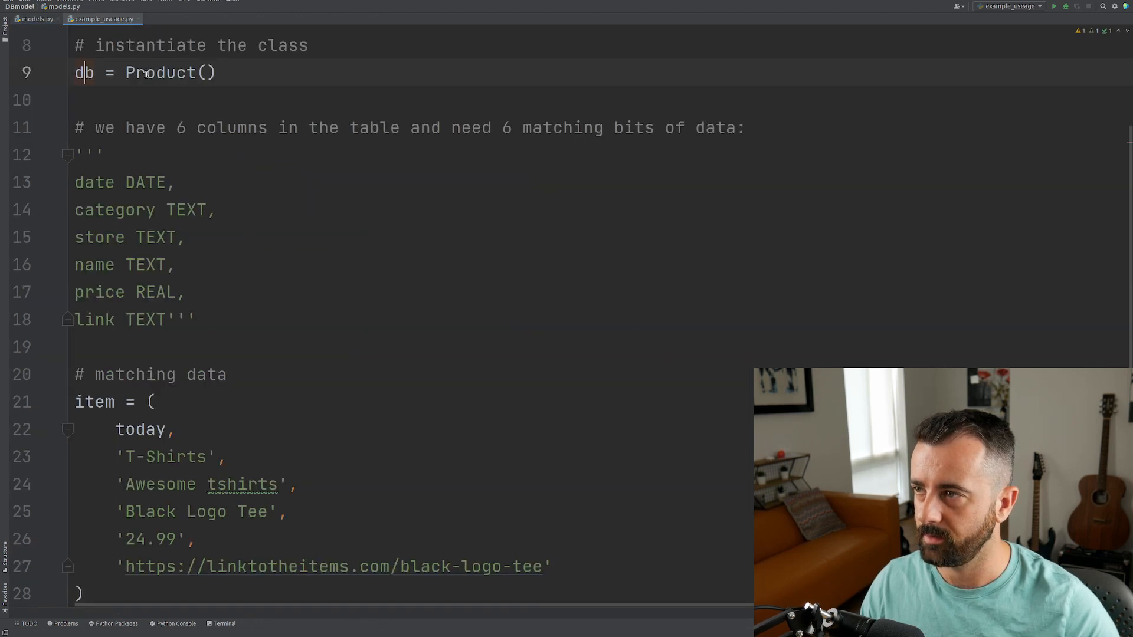
scroll("down", 3)
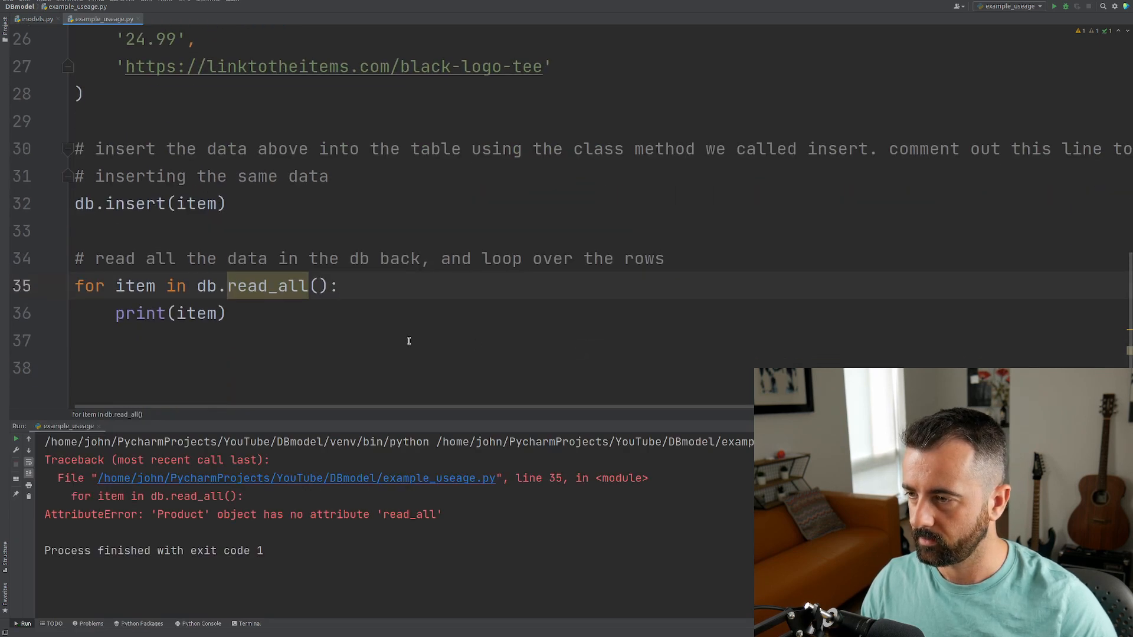
Step: Run example_useage.py until it prints the inserted 'T-Shirts' row with exit code 0
left_click(299, 286)
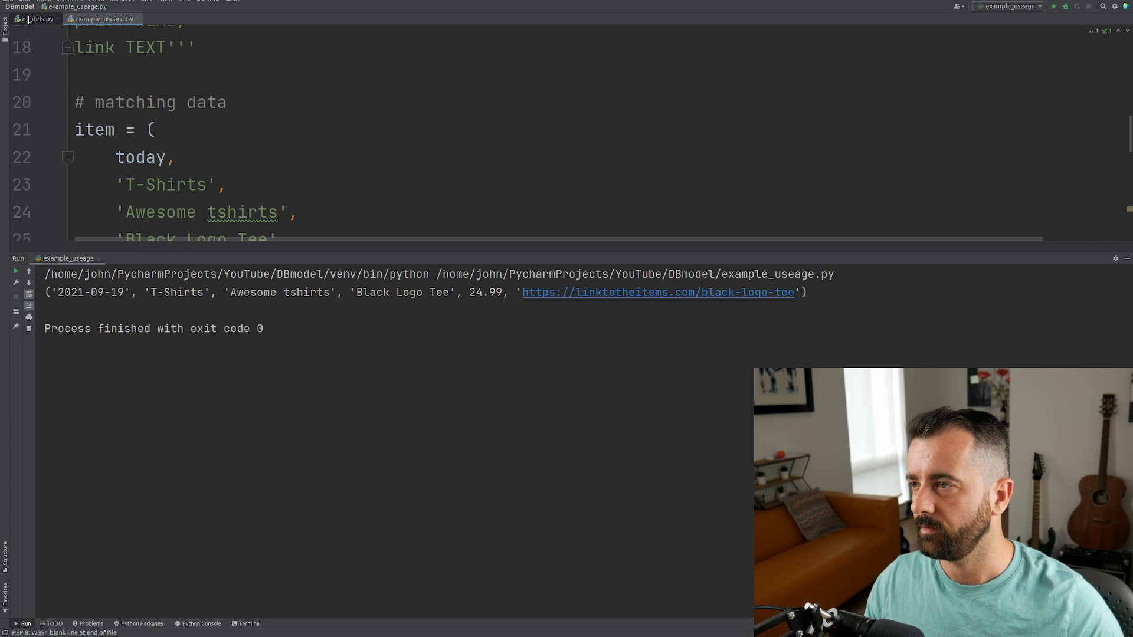
left_click(37, 19)
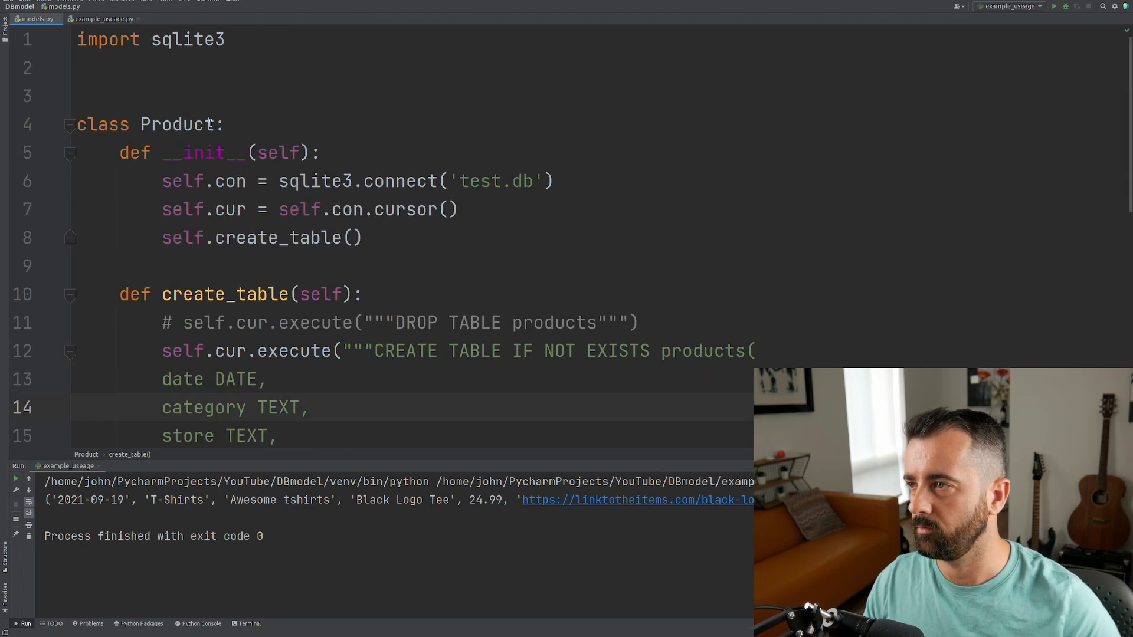
Step: Drop PRIMARY KEY from the date column and rerun example_useage.py to print duplicate 'T-Shirts' rows
right_click(46, 88)
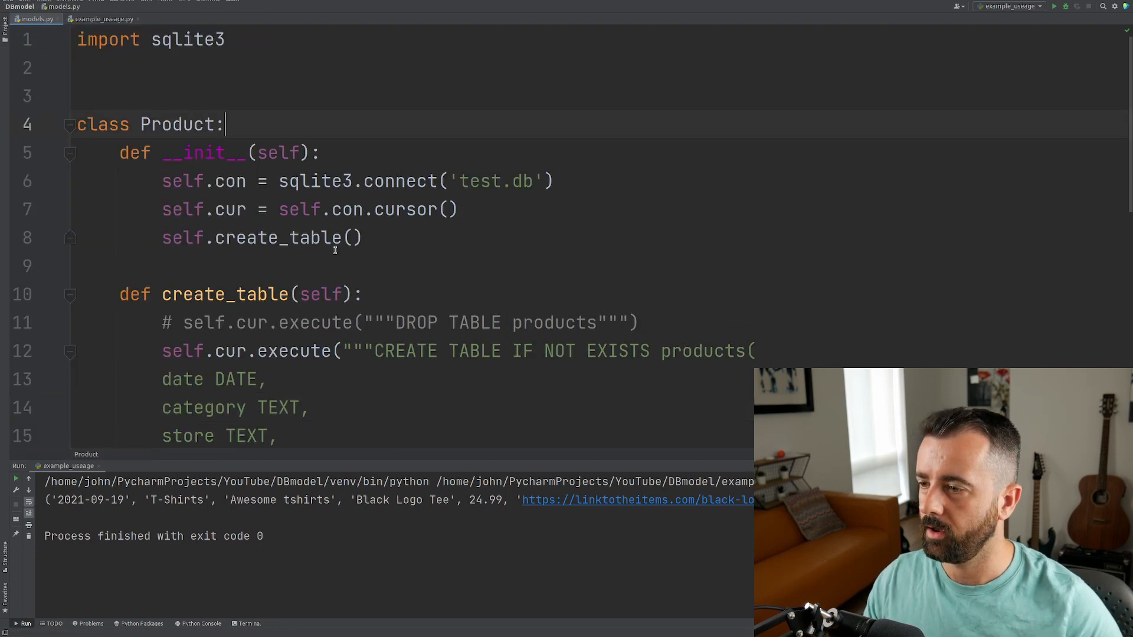
right_click(502, 132)
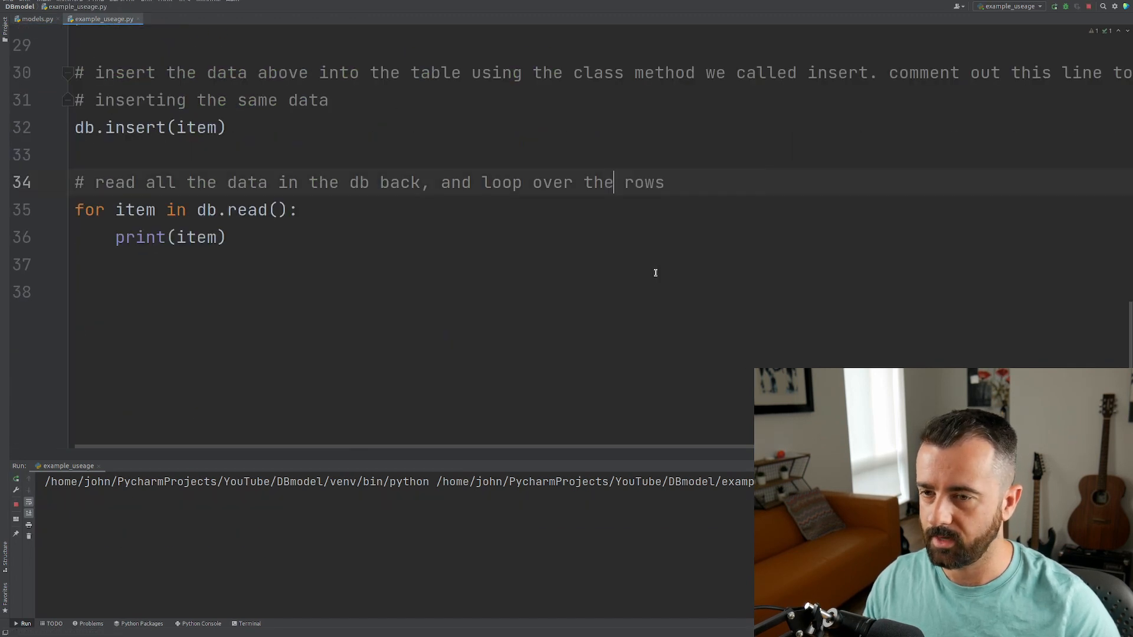
left_click(1053, 6)
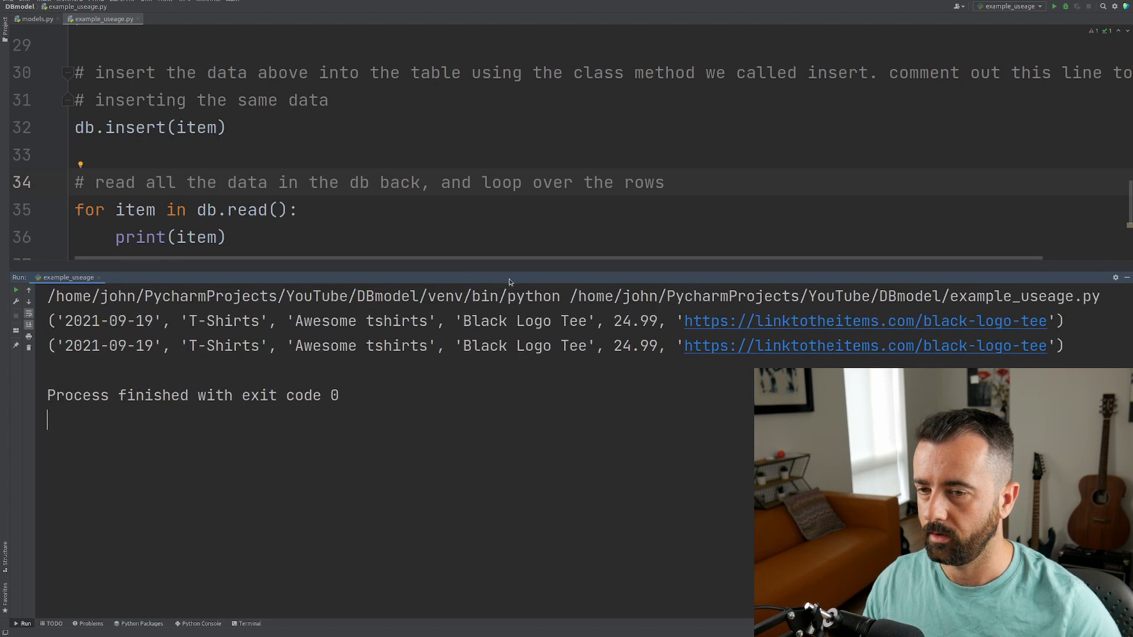
right_click(596, 224)
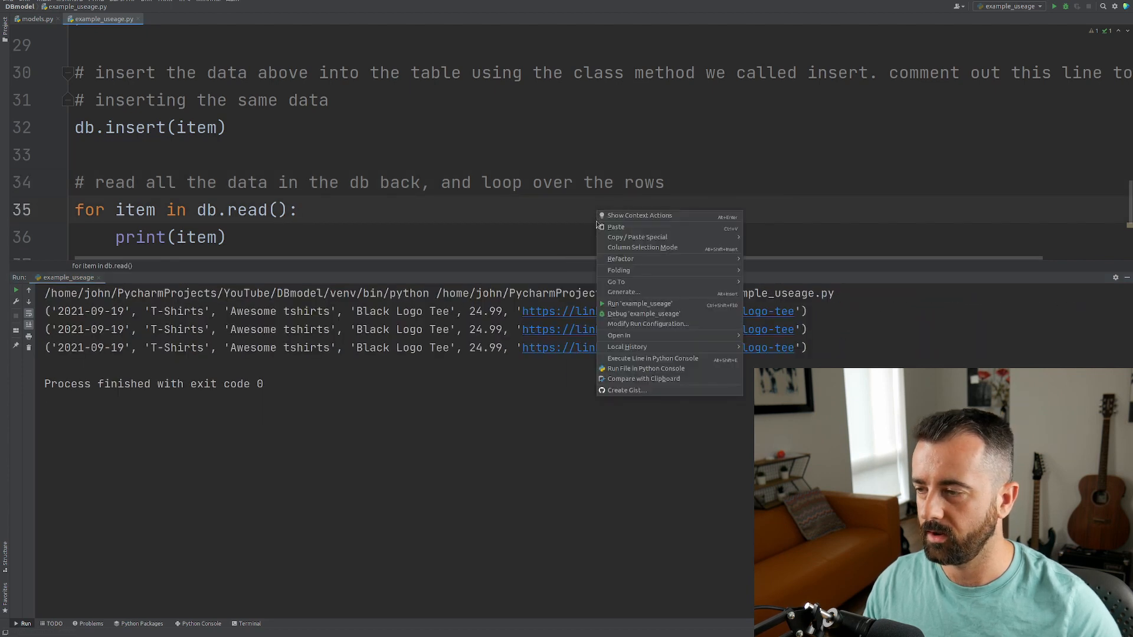